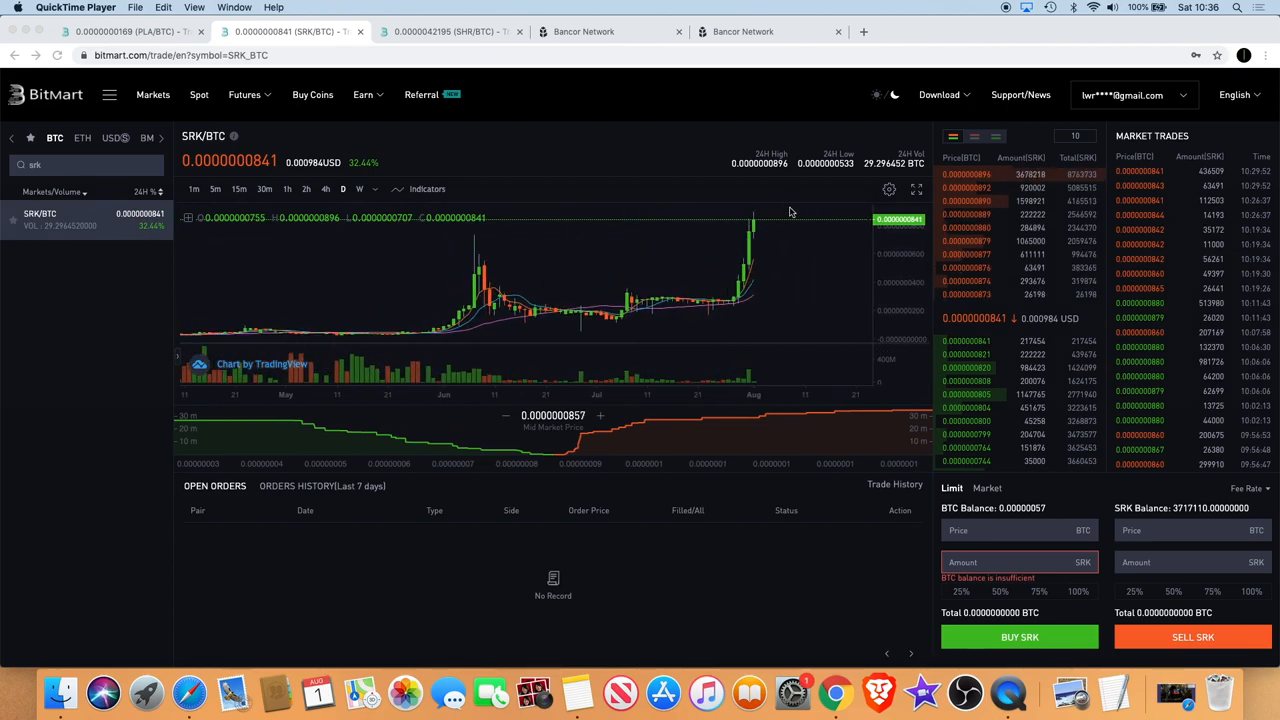
{"action": "mouse_move", "coordinate": [816, 272]}
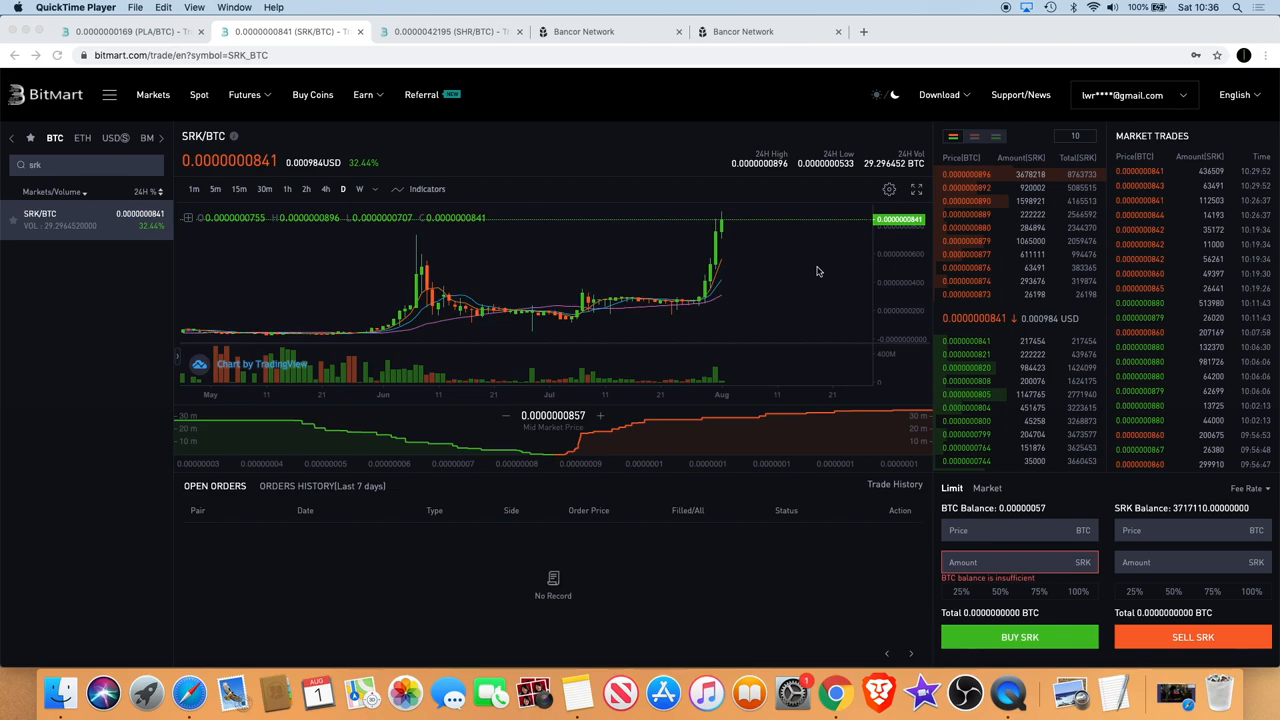
{"action": "mouse_move", "coordinate": [826, 280]}
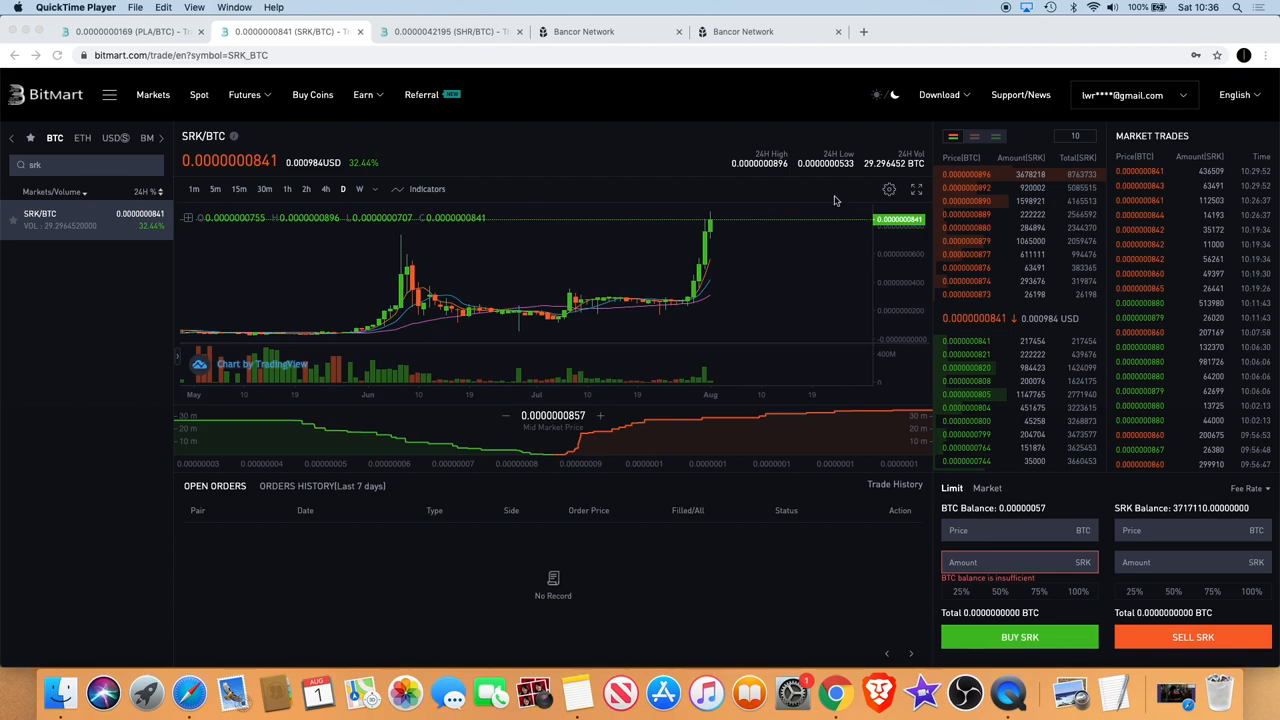
{"action": "mouse_move", "coordinate": [796, 264]}
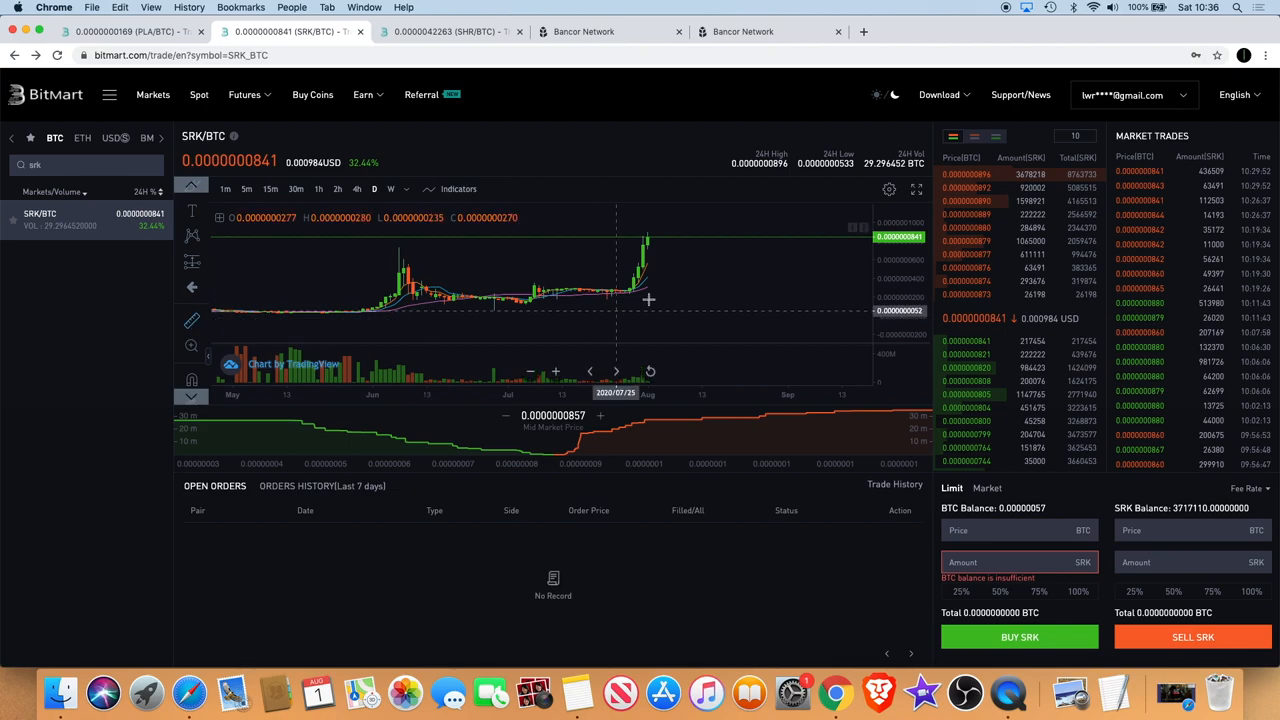
{"action": "mouse_move", "coordinate": [660, 300]}
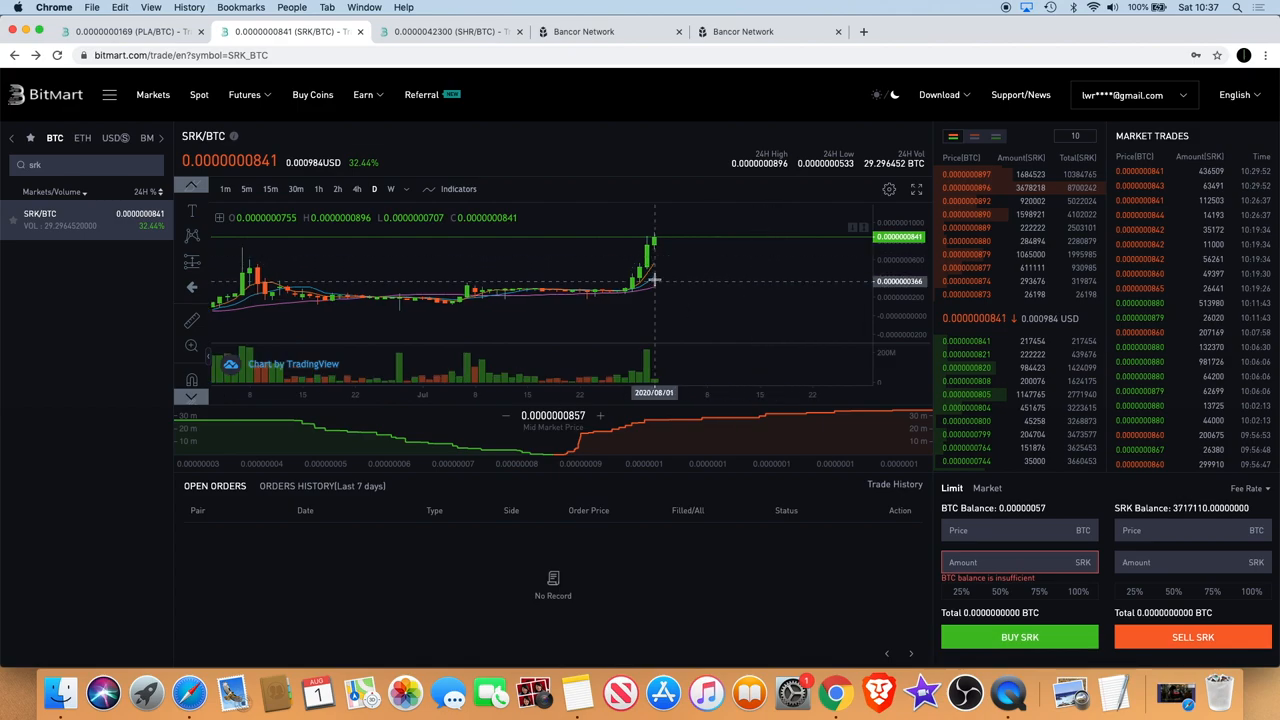
{"action": "mouse_move", "coordinate": [696, 216]}
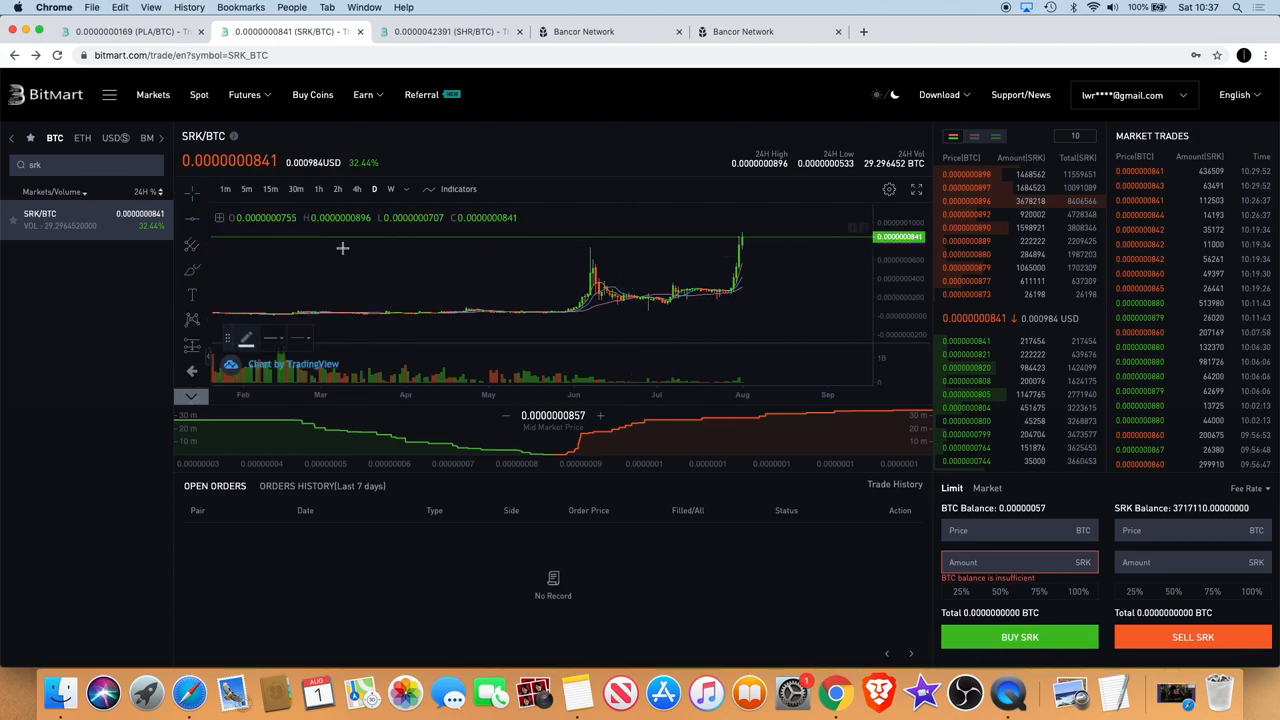
{"action": "mouse_move", "coordinate": [618, 244]}
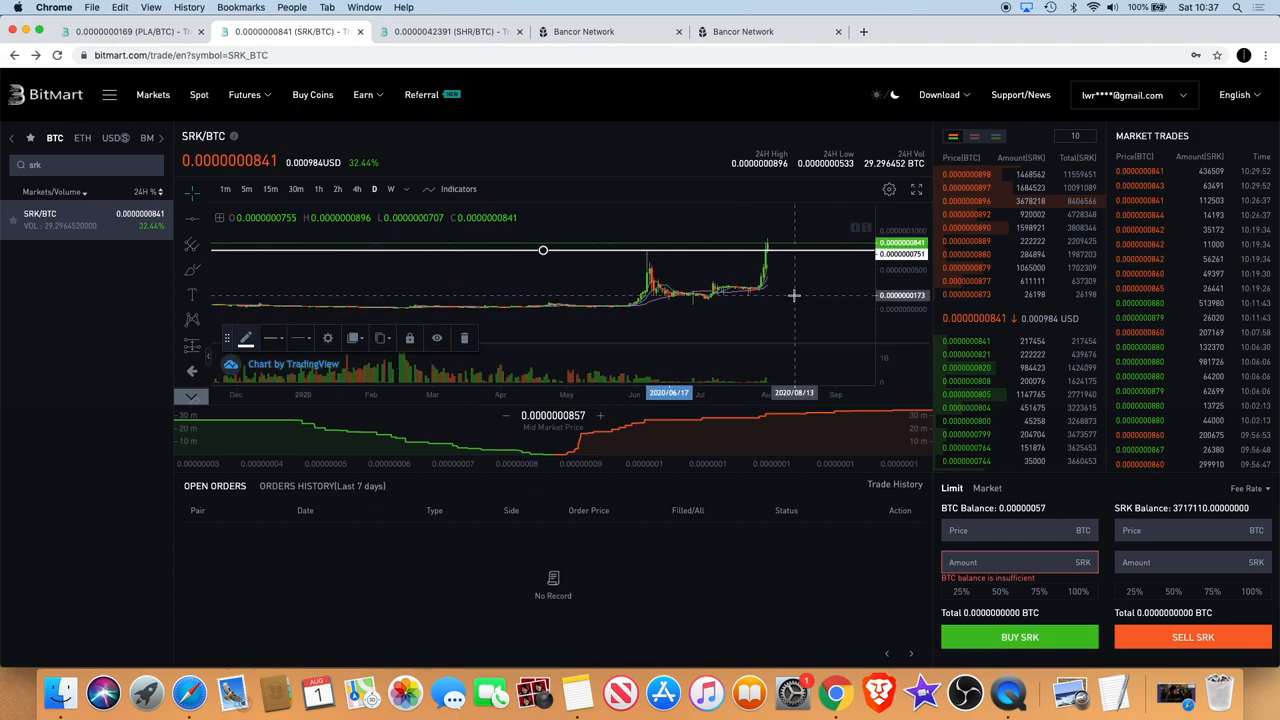
Step: Switch to the browser tab holding the Bitmart SHR/BTC trading page
{"action": "left_click", "coordinate": [450, 32]}
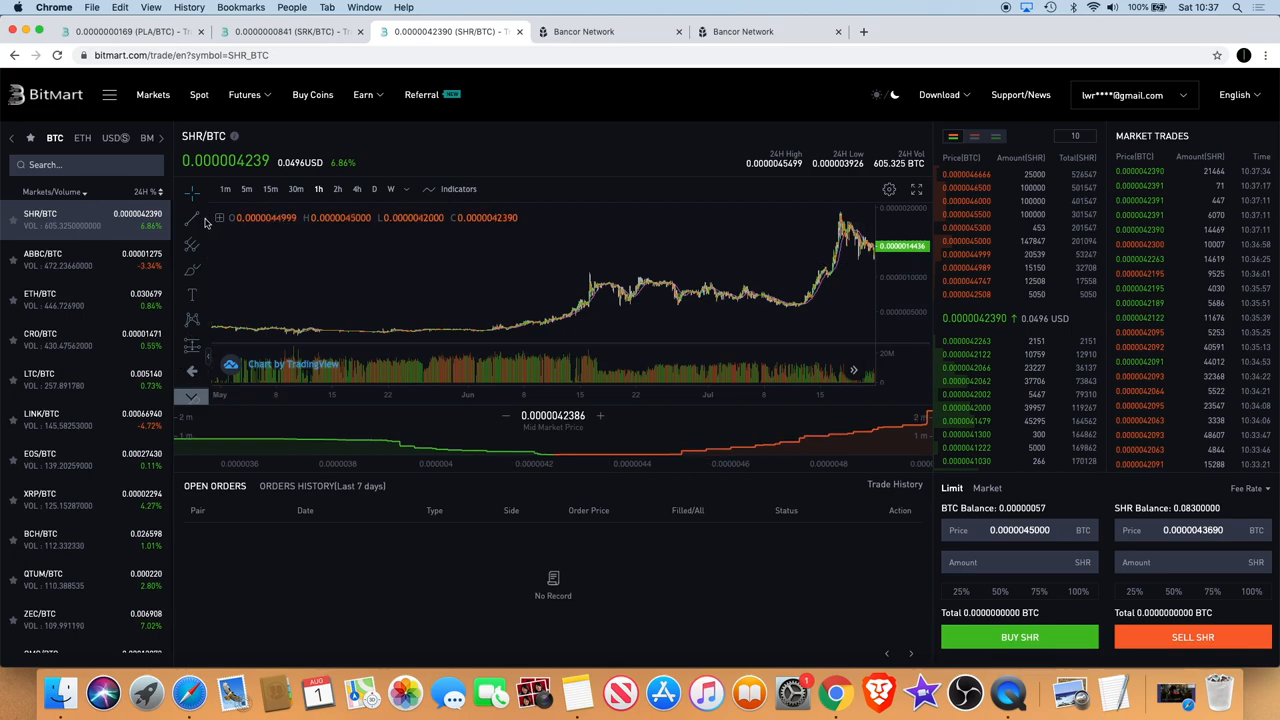
{"action": "mouse_move", "coordinate": [608, 272]}
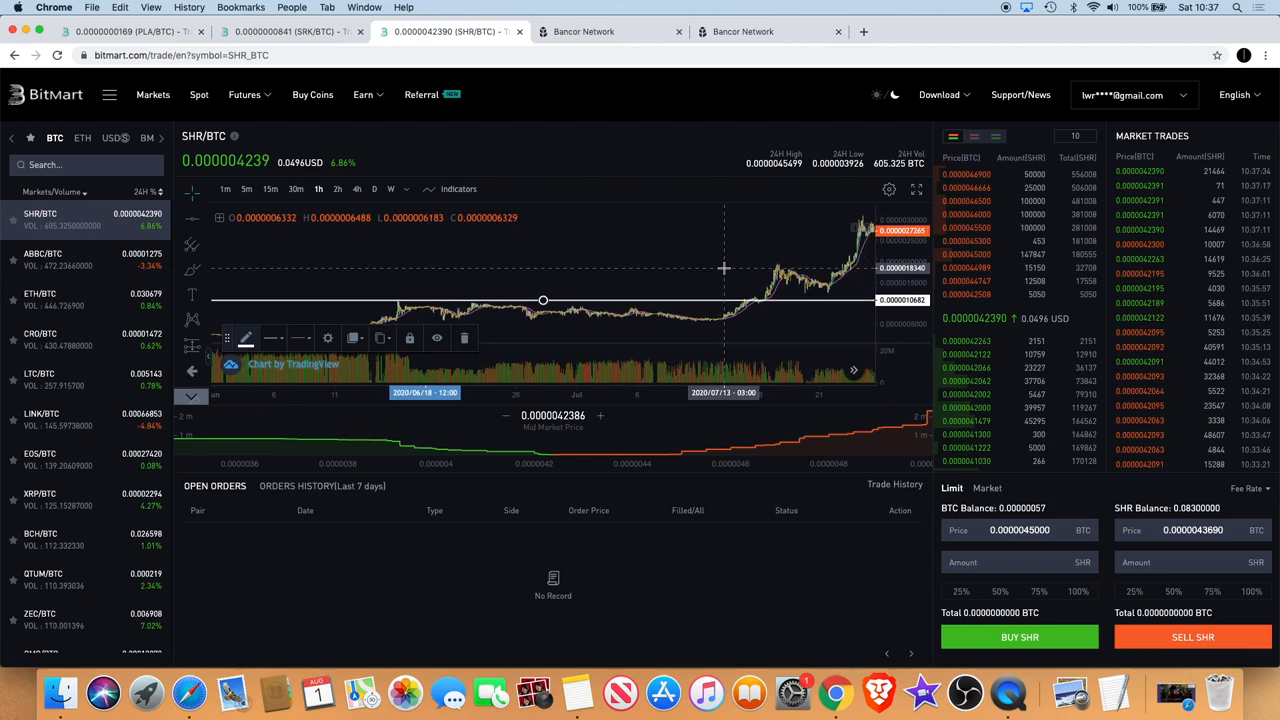
{"action": "mouse_move", "coordinate": [820, 290]}
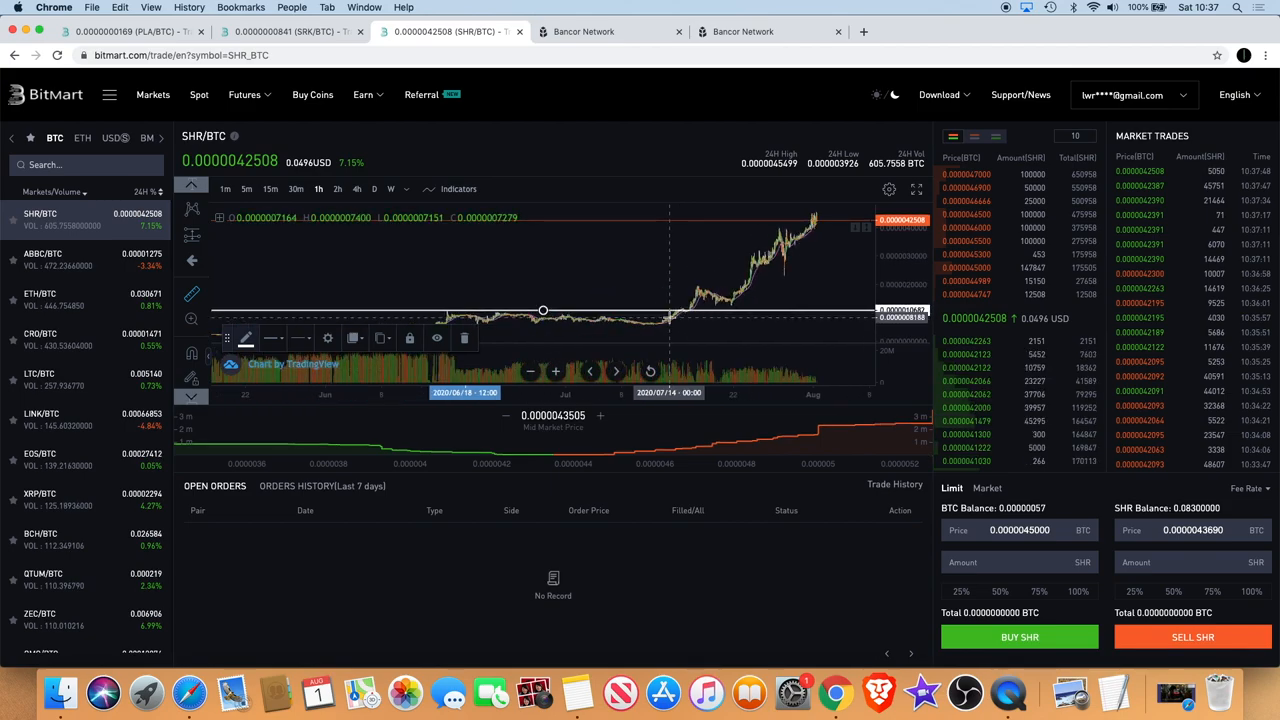
{"action": "mouse_move", "coordinate": [744, 304]}
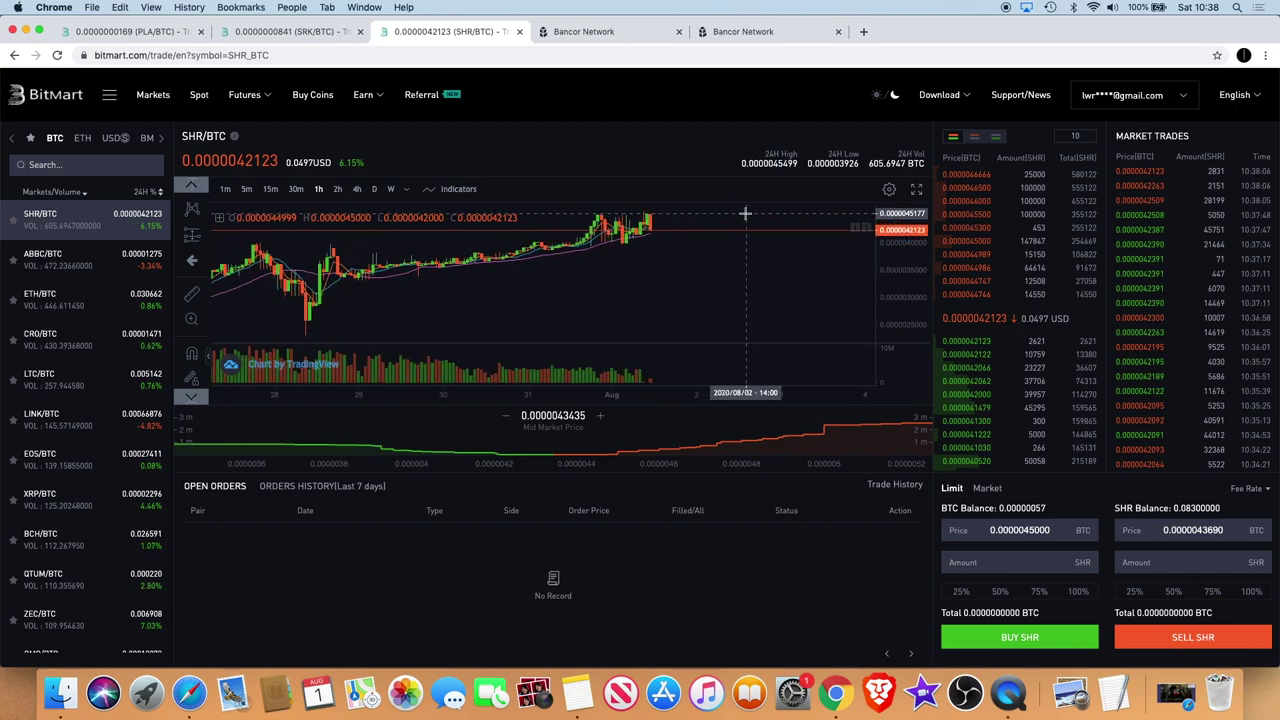
{"action": "mouse_move", "coordinate": [788, 224]}
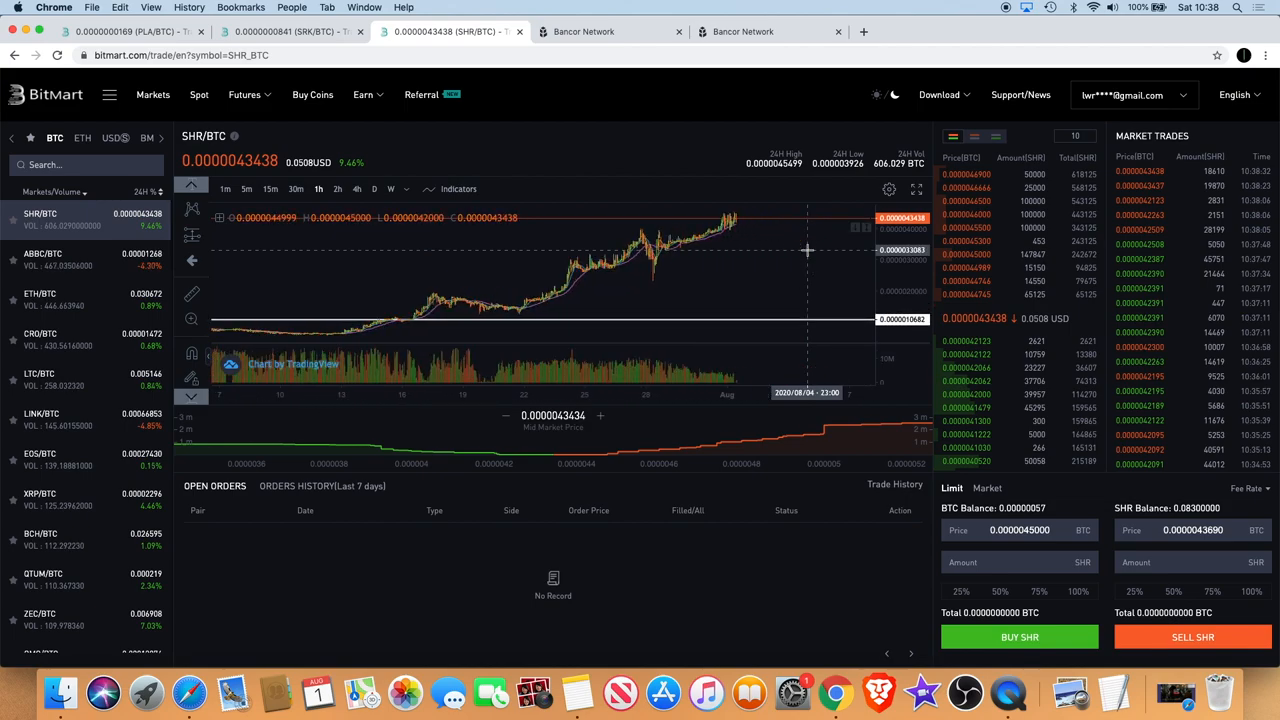
{"action": "mouse_move", "coordinate": [762, 222]}
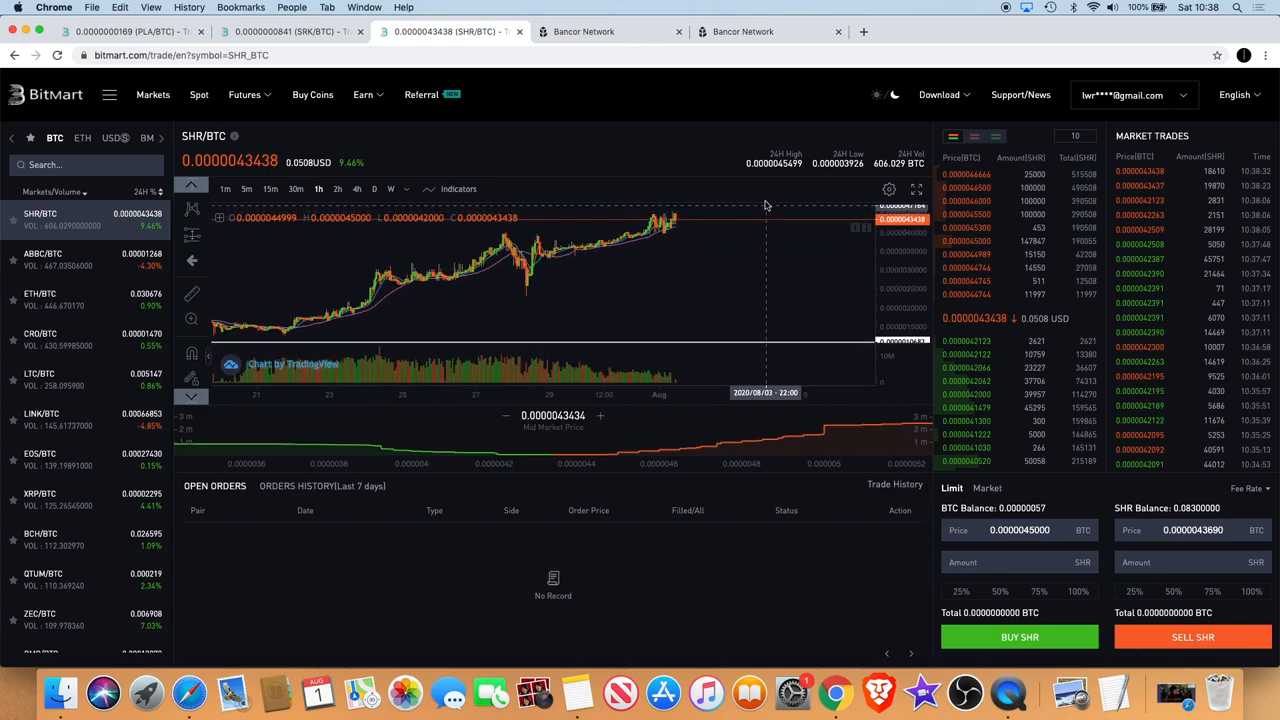
{"action": "mouse_move", "coordinate": [716, 200]}
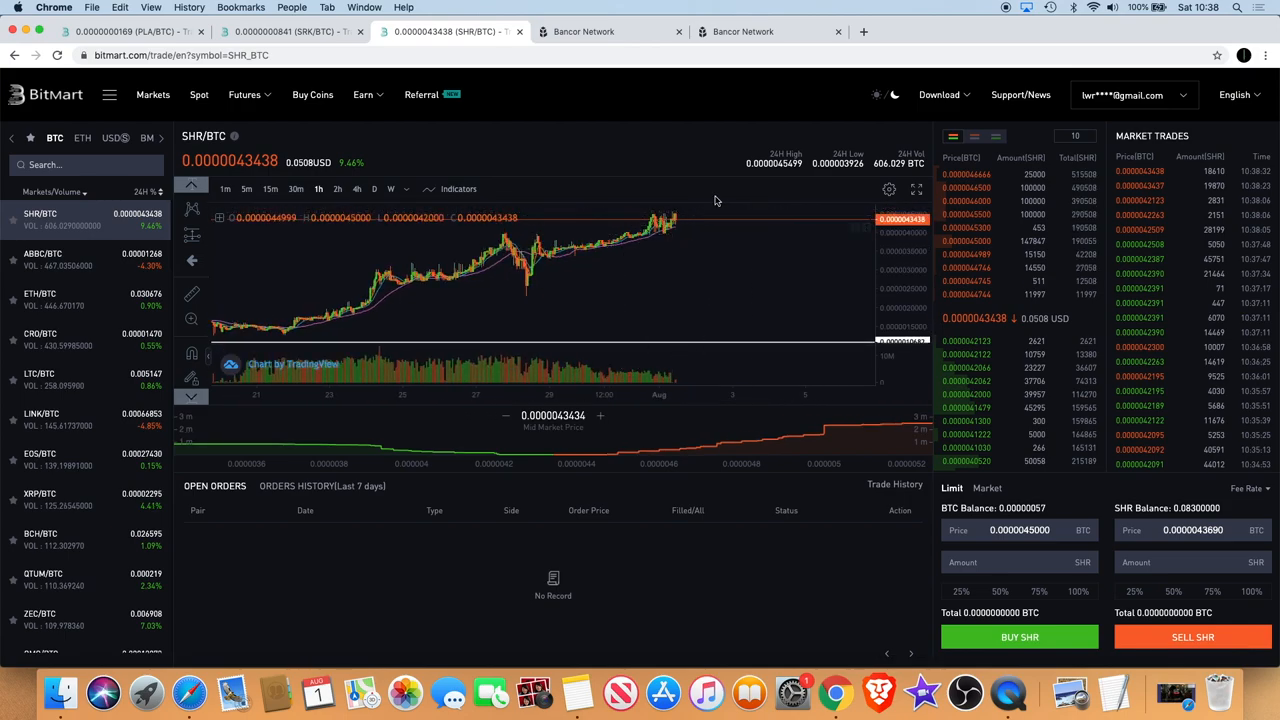
{"action": "mouse_move", "coordinate": [700, 304]}
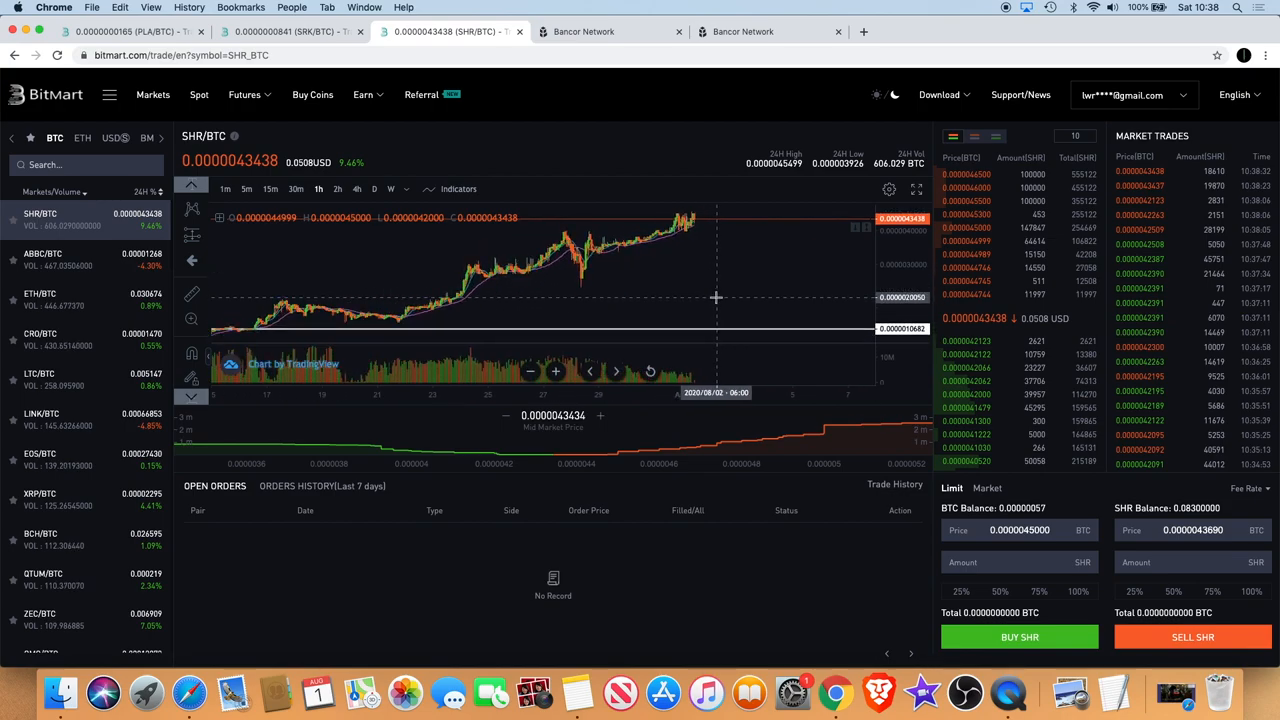
{"action": "mouse_move", "coordinate": [736, 280]}
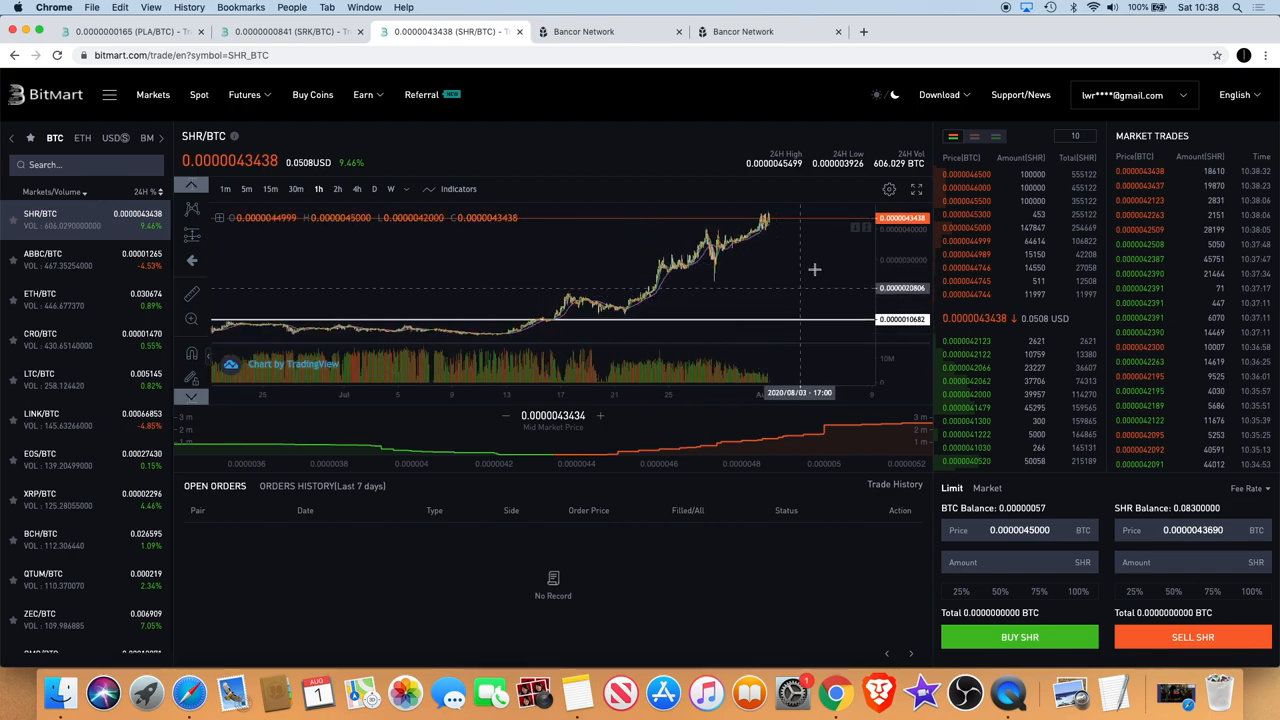
{"action": "mouse_move", "coordinate": [728, 268]}
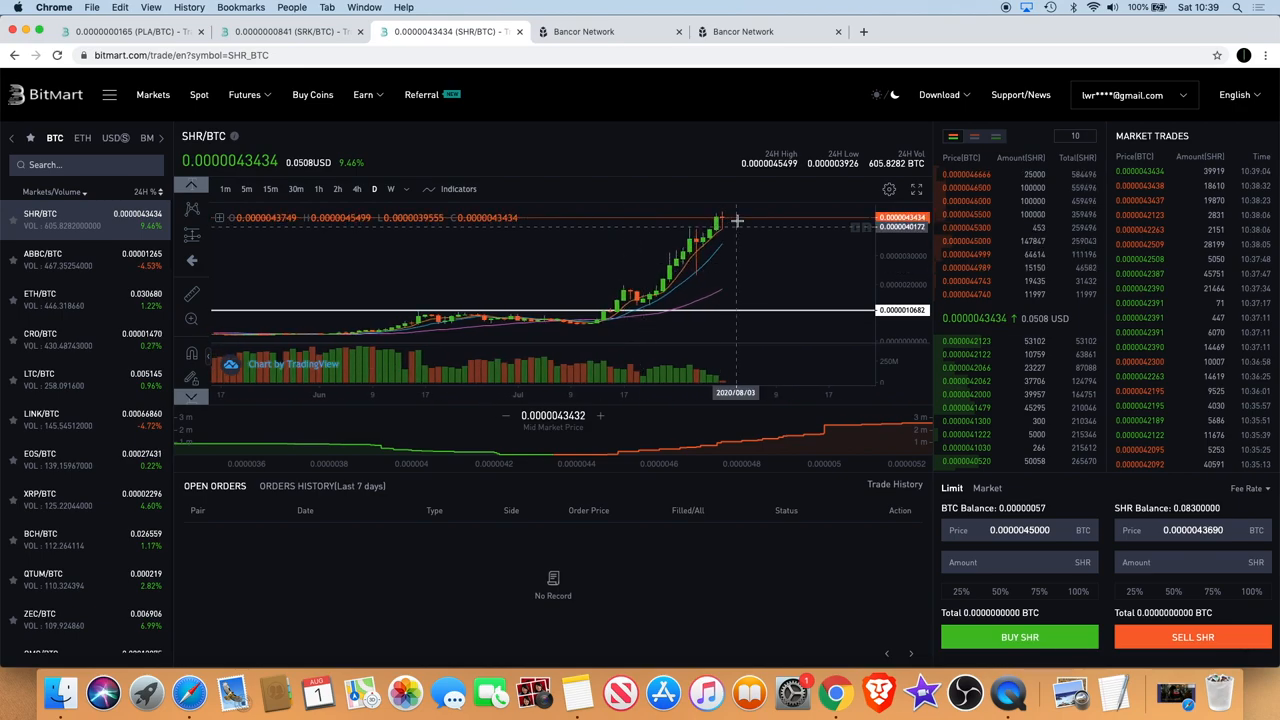
{"action": "mouse_move", "coordinate": [716, 238]}
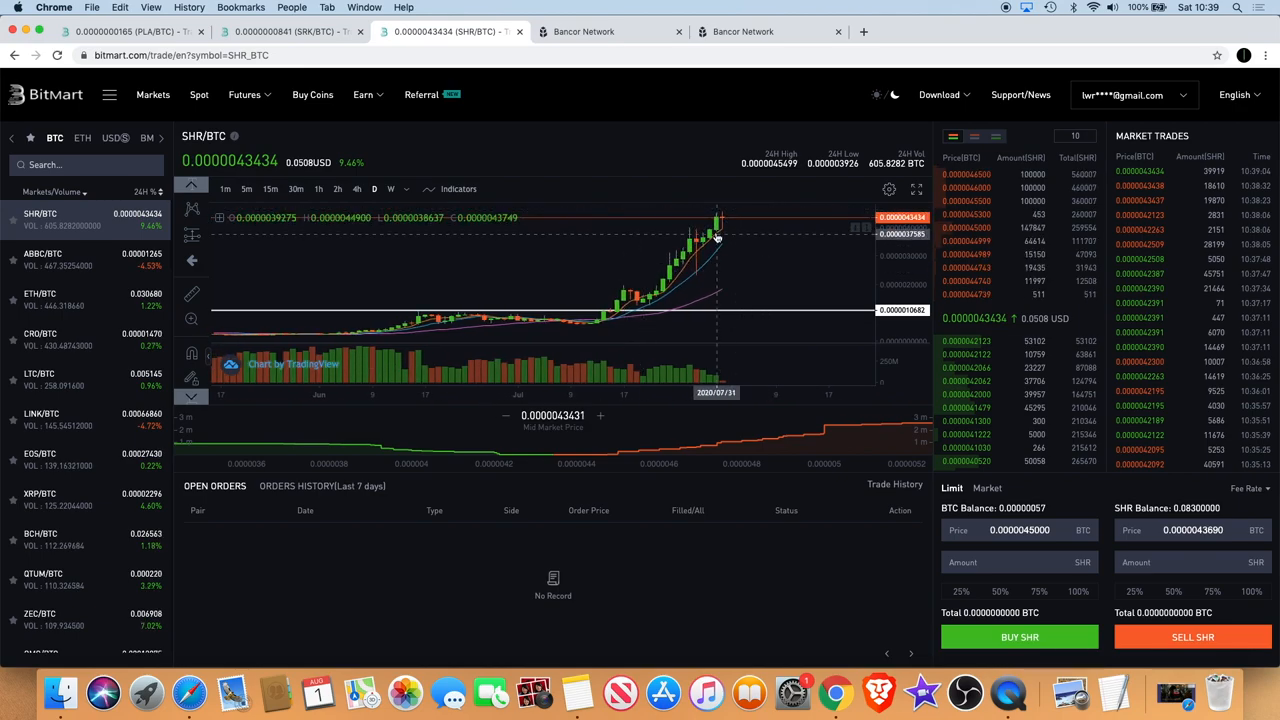
{"action": "mouse_move", "coordinate": [728, 232]}
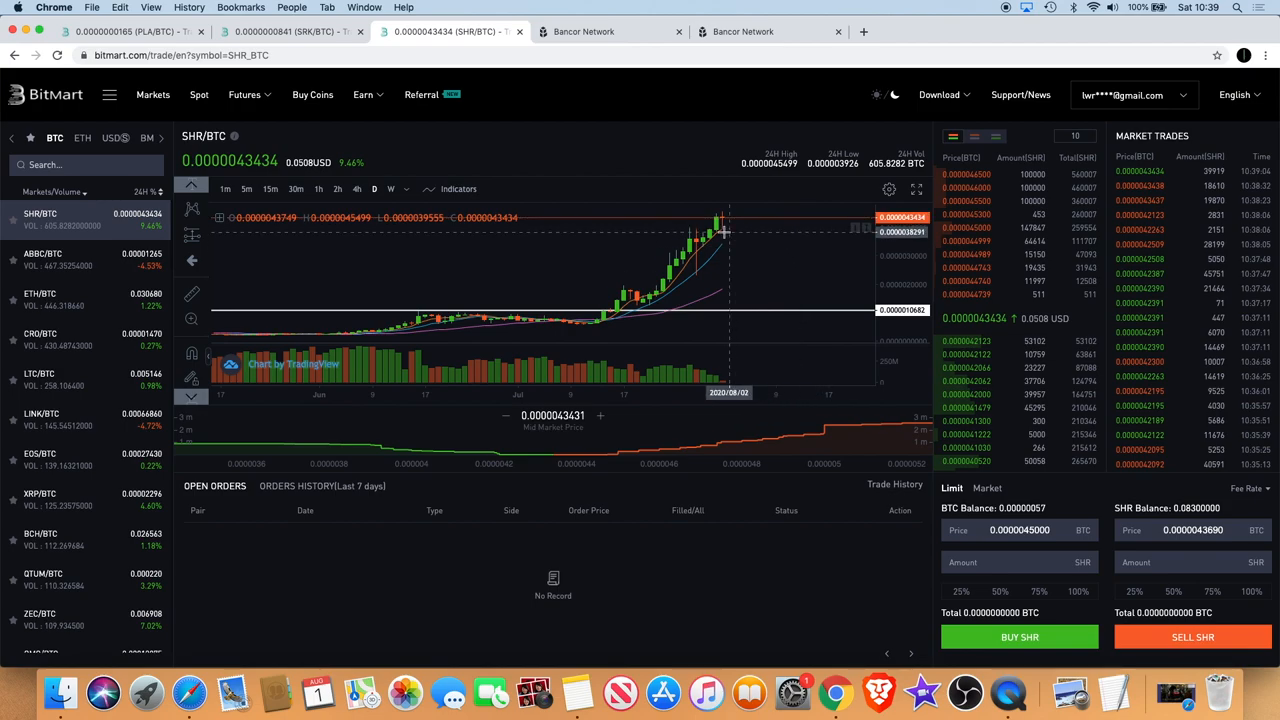
{"action": "mouse_move", "coordinate": [696, 280]}
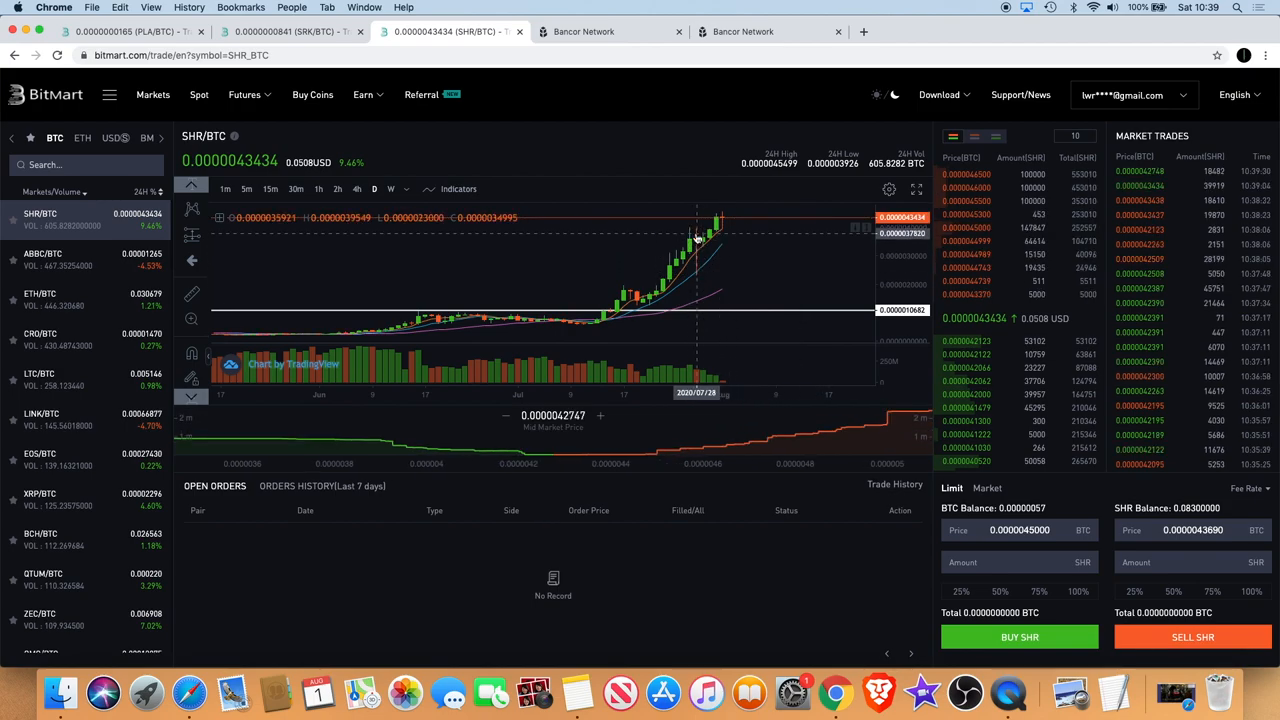
{"action": "mouse_move", "coordinate": [696, 256]}
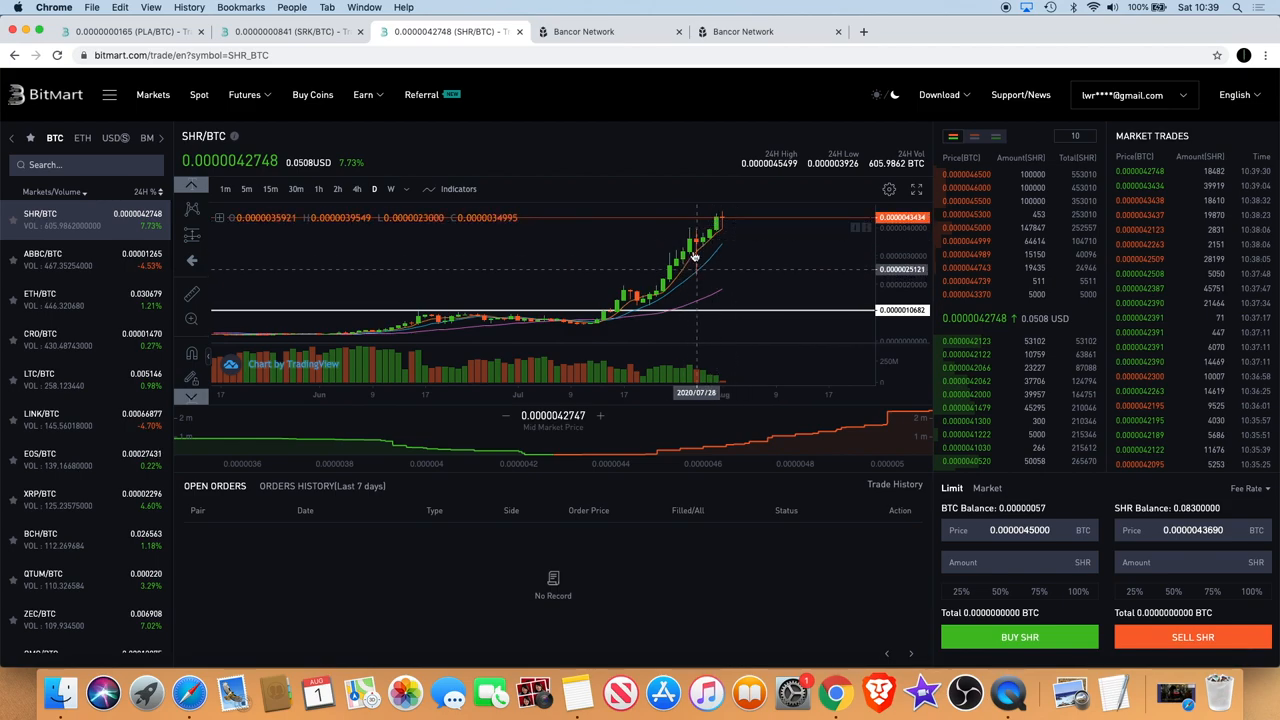
{"action": "mouse_move", "coordinate": [784, 240]}
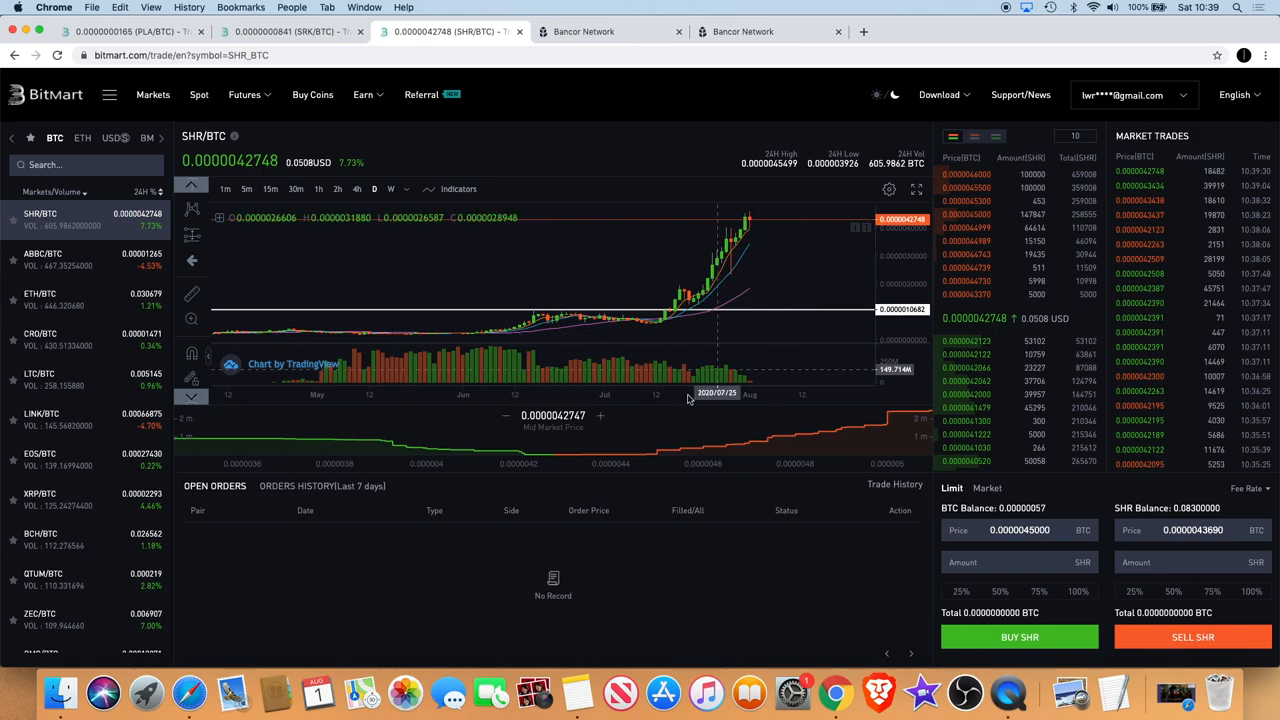
{"action": "mouse_move", "coordinate": [784, 318]}
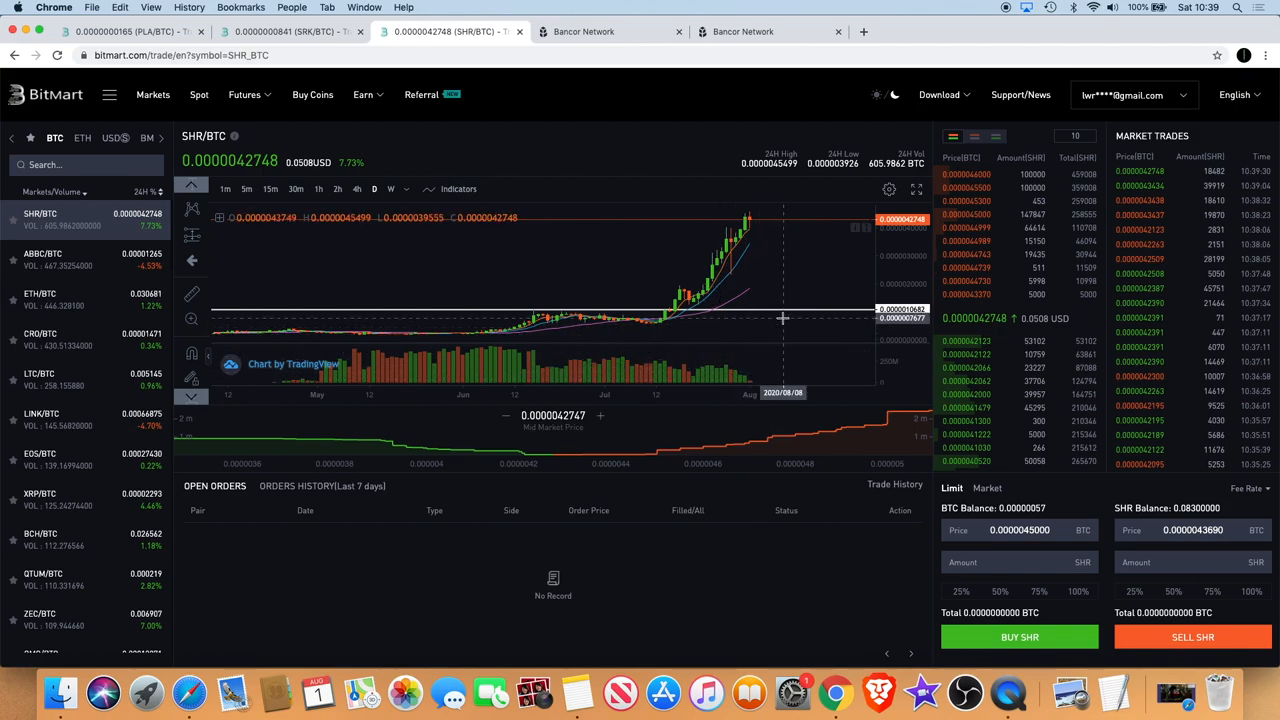
{"action": "mouse_move", "coordinate": [778, 240]}
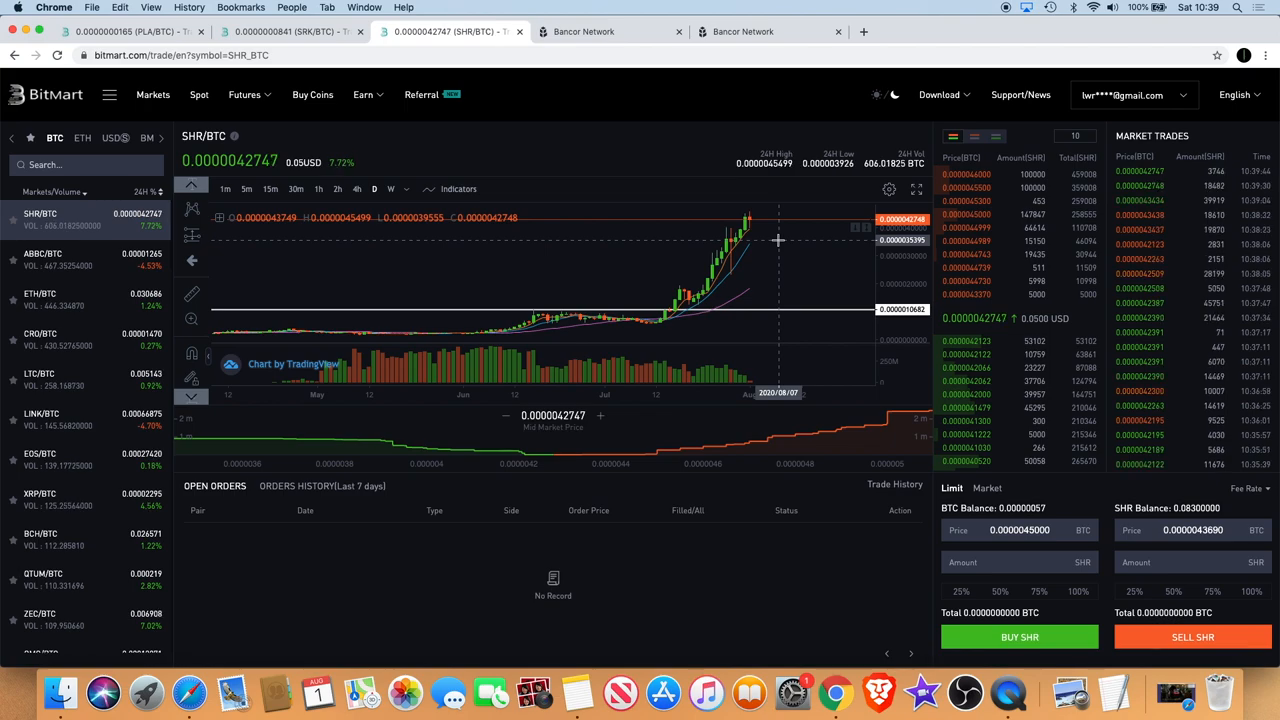
Step: Select a point on the SHR/BTC chart to review the recent rally near 0.00000427 BTC
{"action": "left_click", "coordinate": [364, 94]}
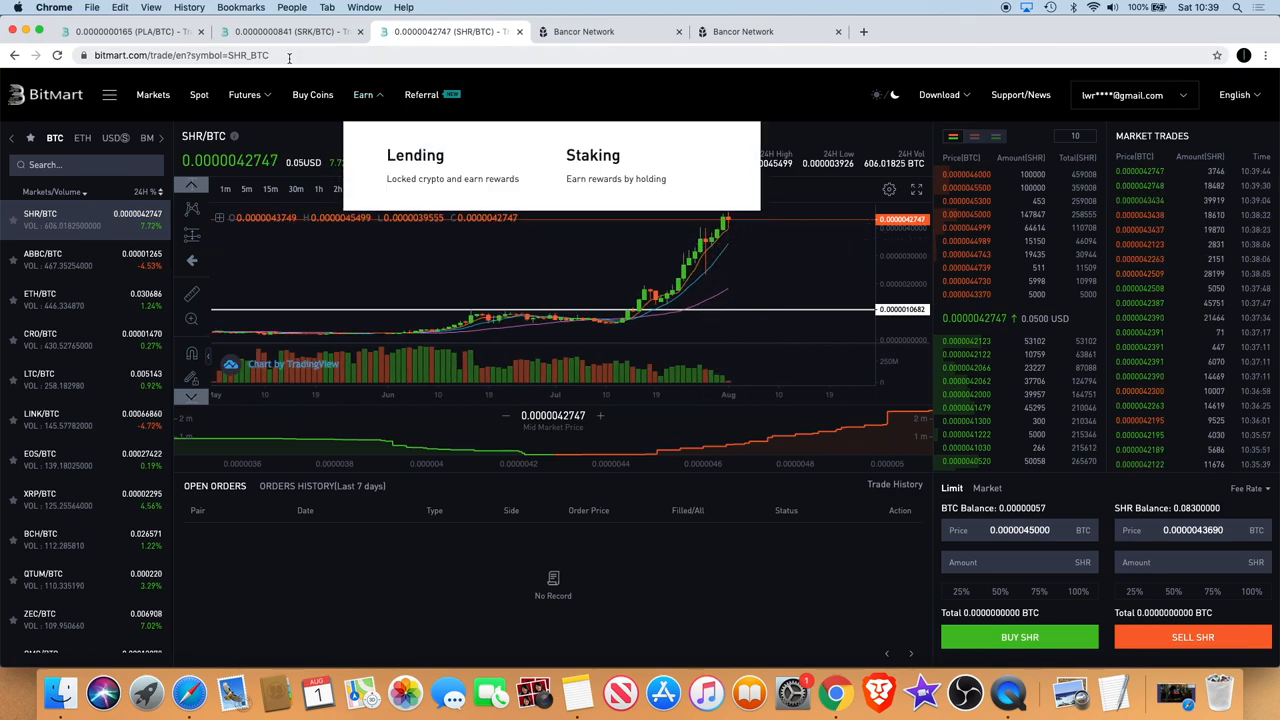
{"action": "left_click", "coordinate": [290, 32]}
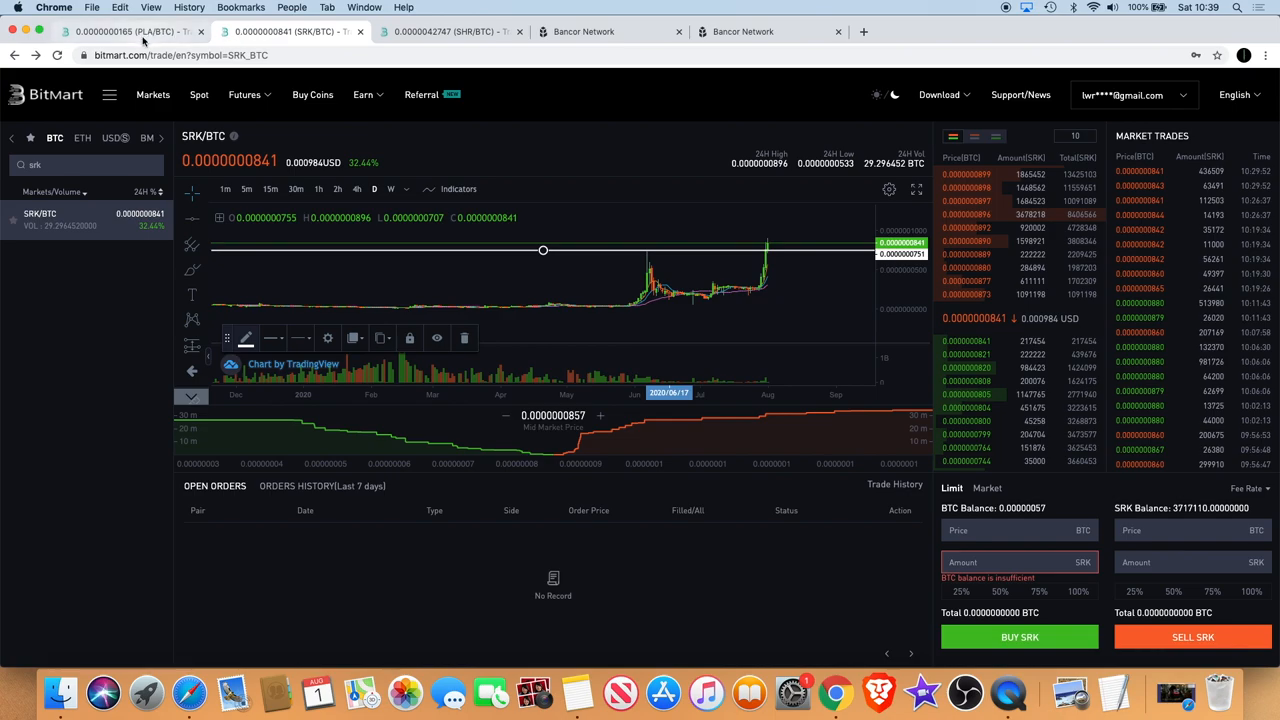
{"action": "mouse_move", "coordinate": [576, 264]}
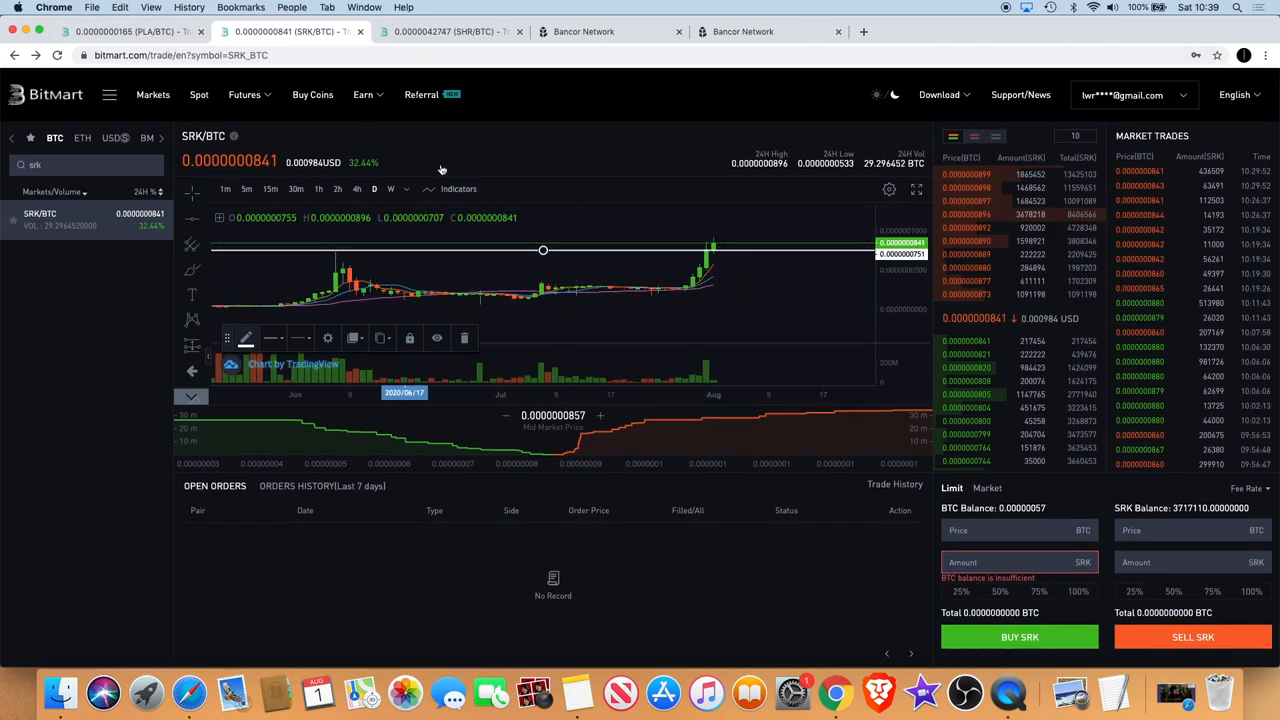
{"action": "mouse_move", "coordinate": [1044, 328]}
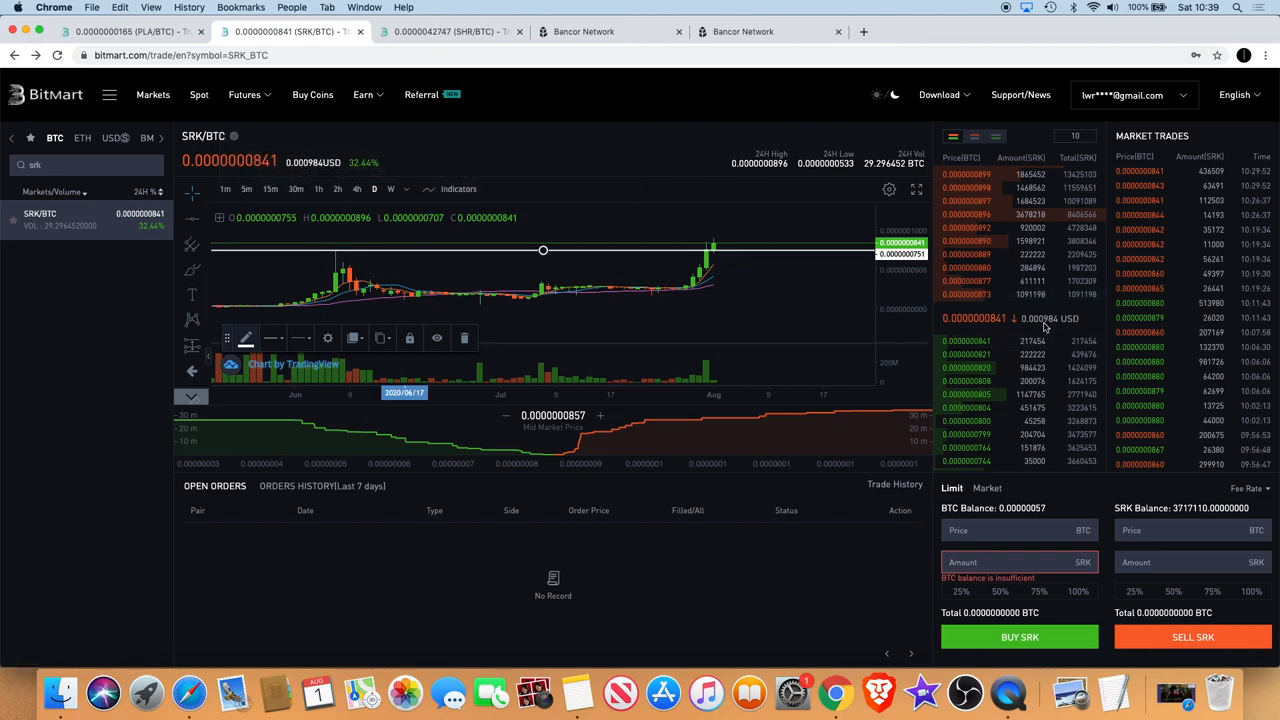
{"action": "mouse_move", "coordinate": [1044, 322]}
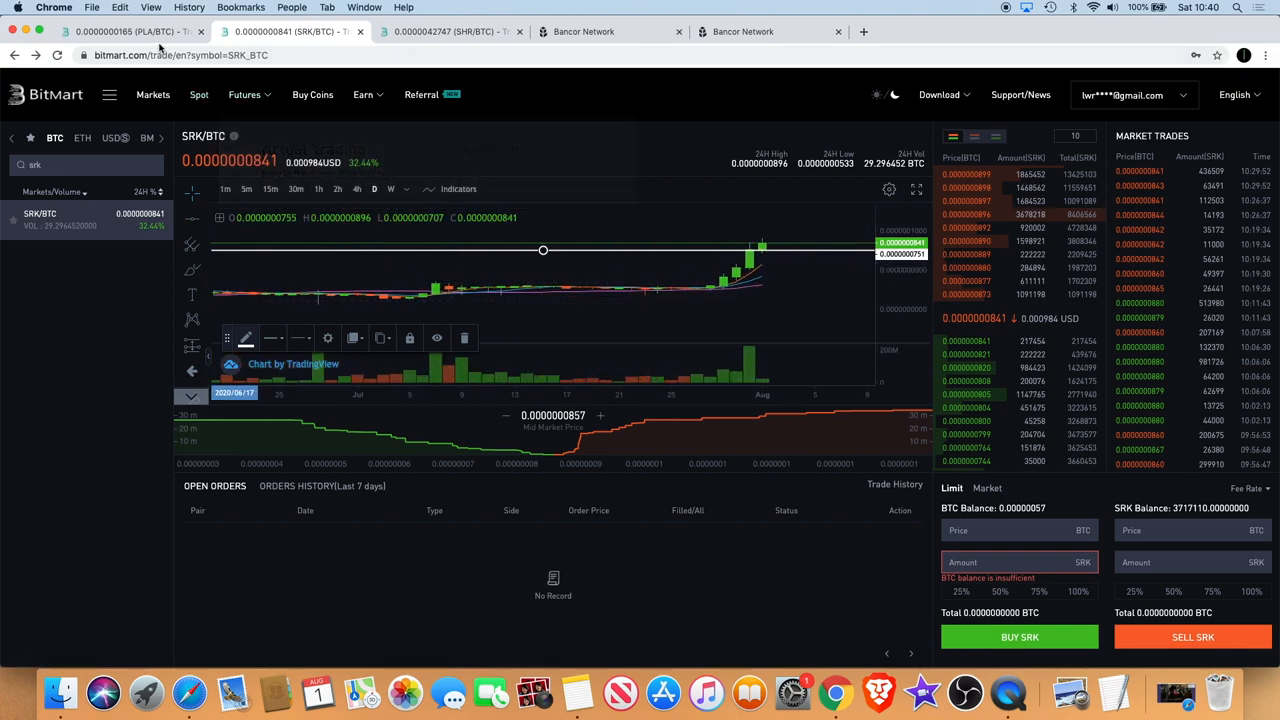
{"action": "left_click", "coordinate": [120, 32]}
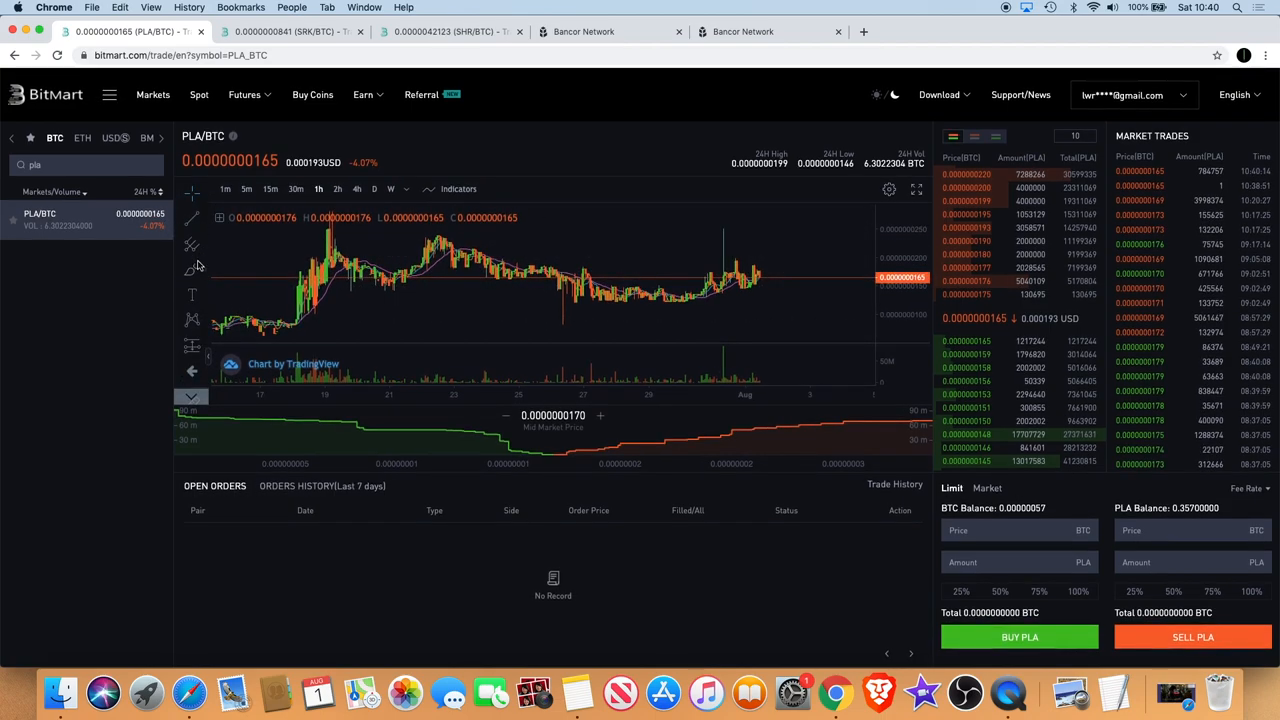
{"action": "mouse_move", "coordinate": [208, 240]}
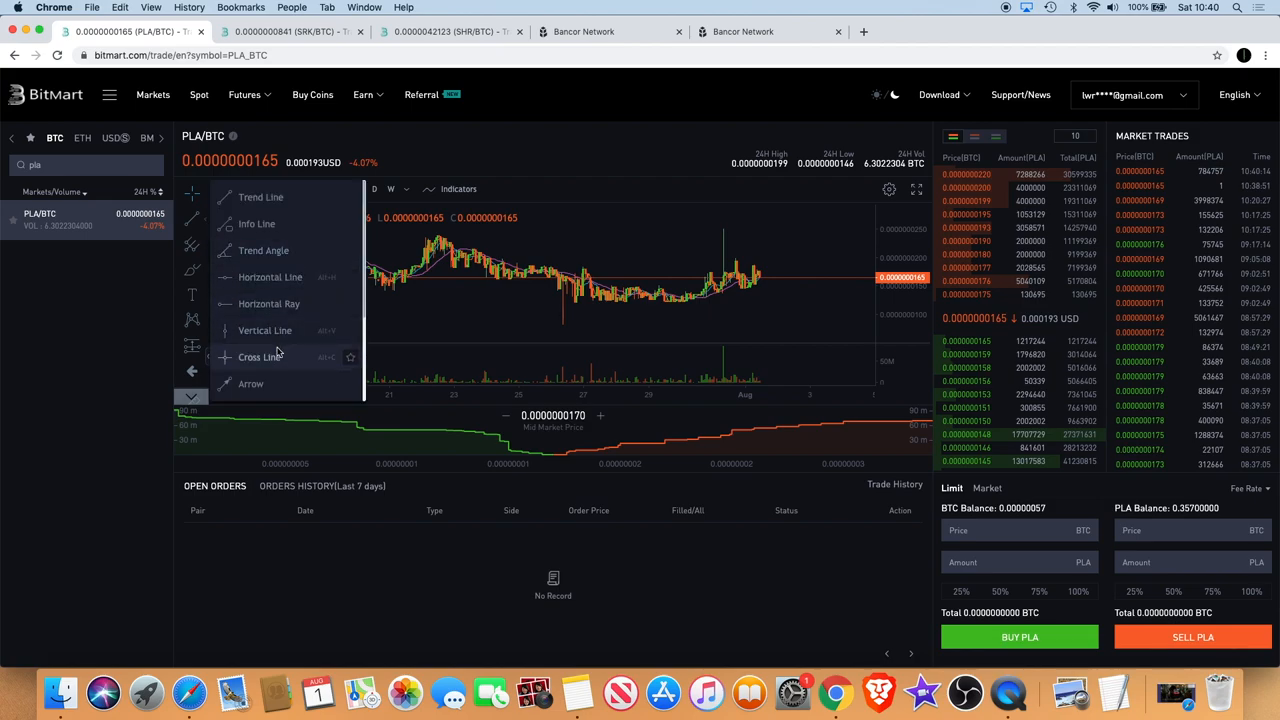
{"action": "scroll", "scroll_direction": "down", "scroll_amount": 3}
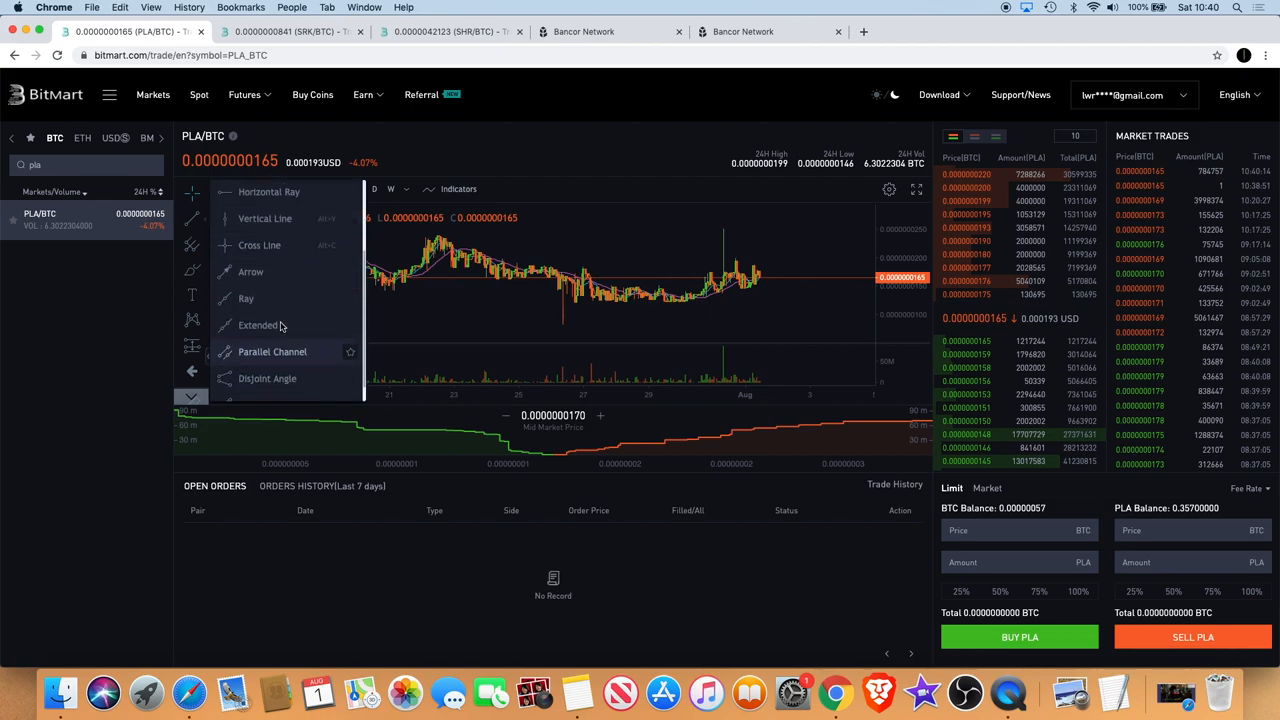
{"action": "scroll", "scroll_direction": "up", "scroll_amount": 3}
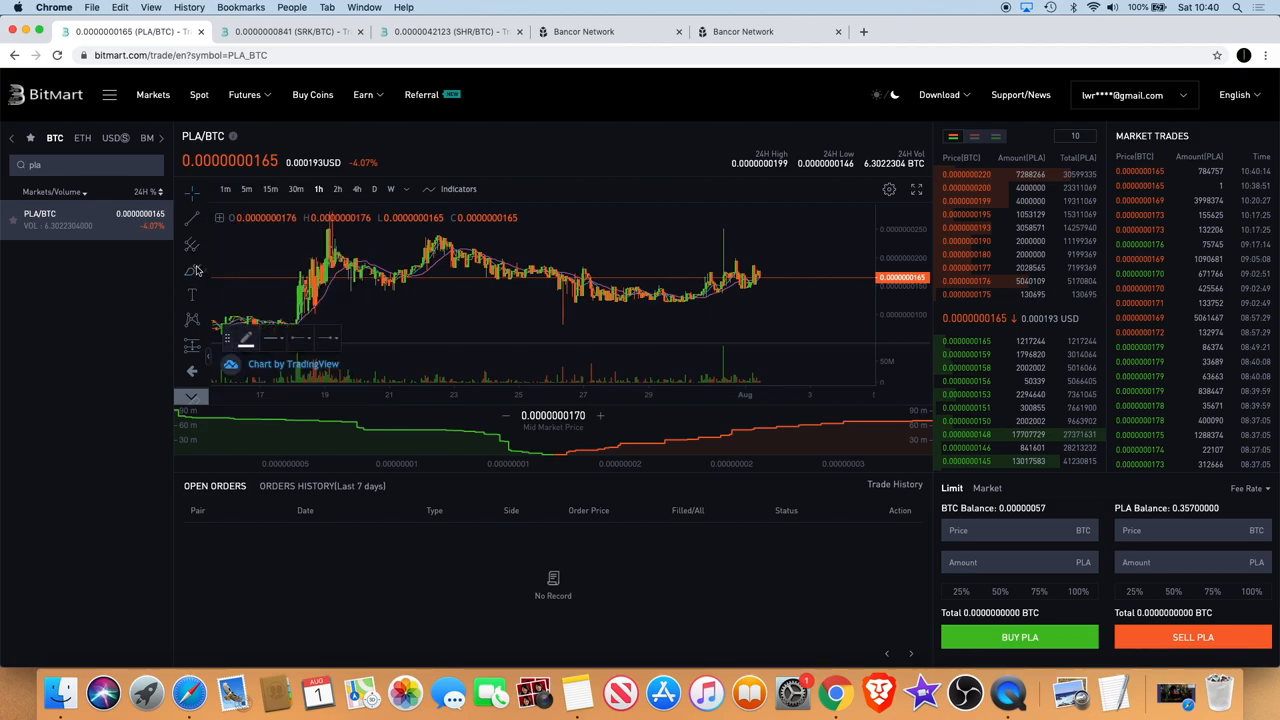
{"action": "left_click", "coordinate": [192, 270]}
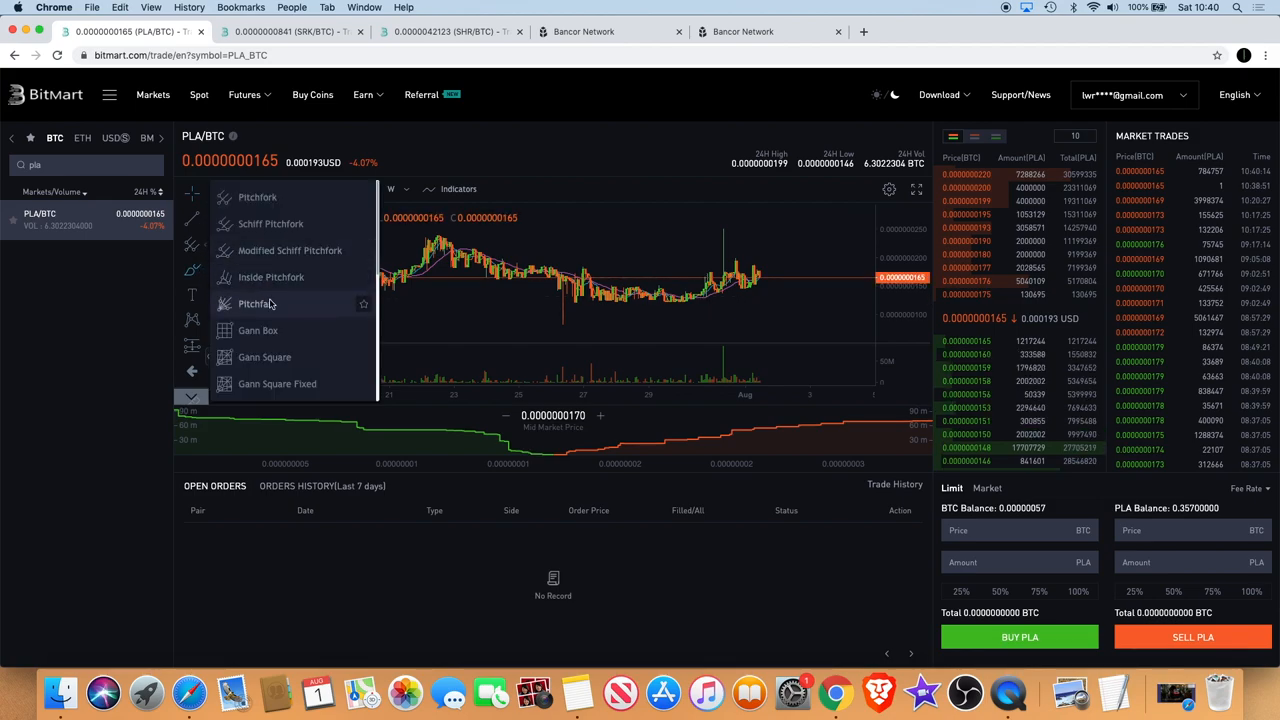
{"action": "scroll", "scroll_direction": "down", "scroll_amount": 3}
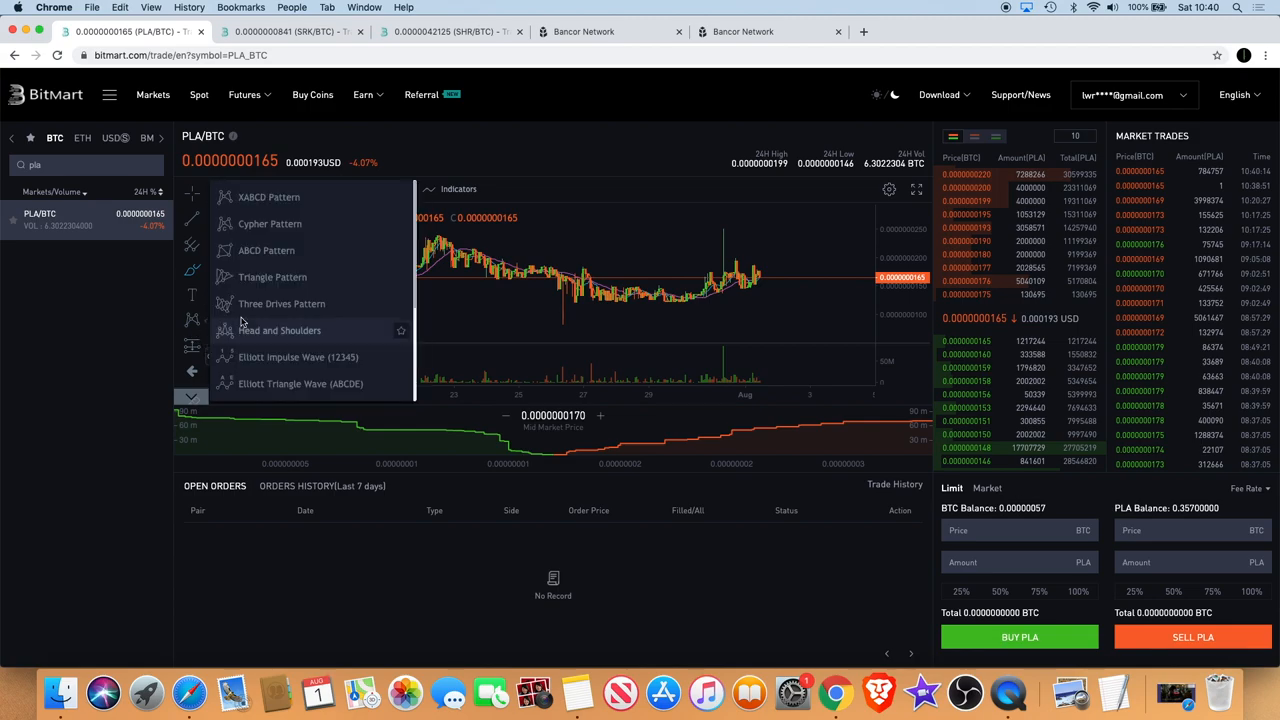
{"action": "scroll", "scroll_direction": "down", "scroll_amount": 3}
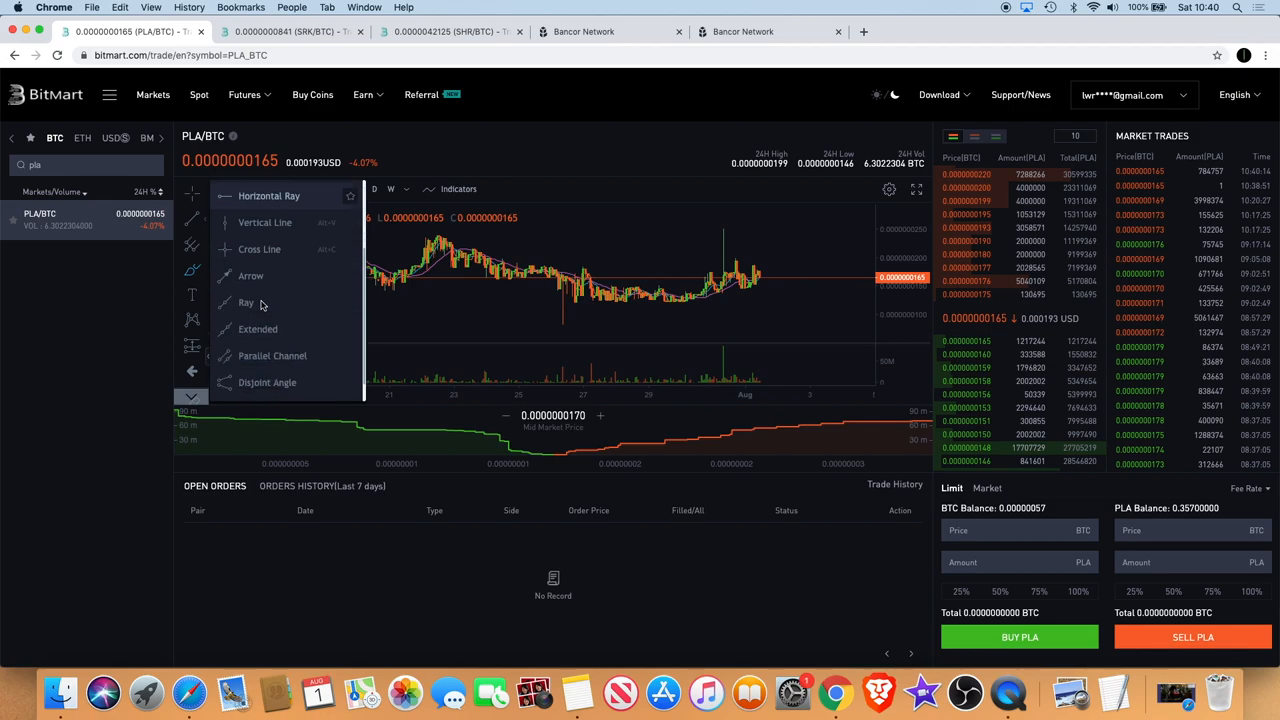
{"action": "scroll", "scroll_direction": "down", "scroll_amount": 3}
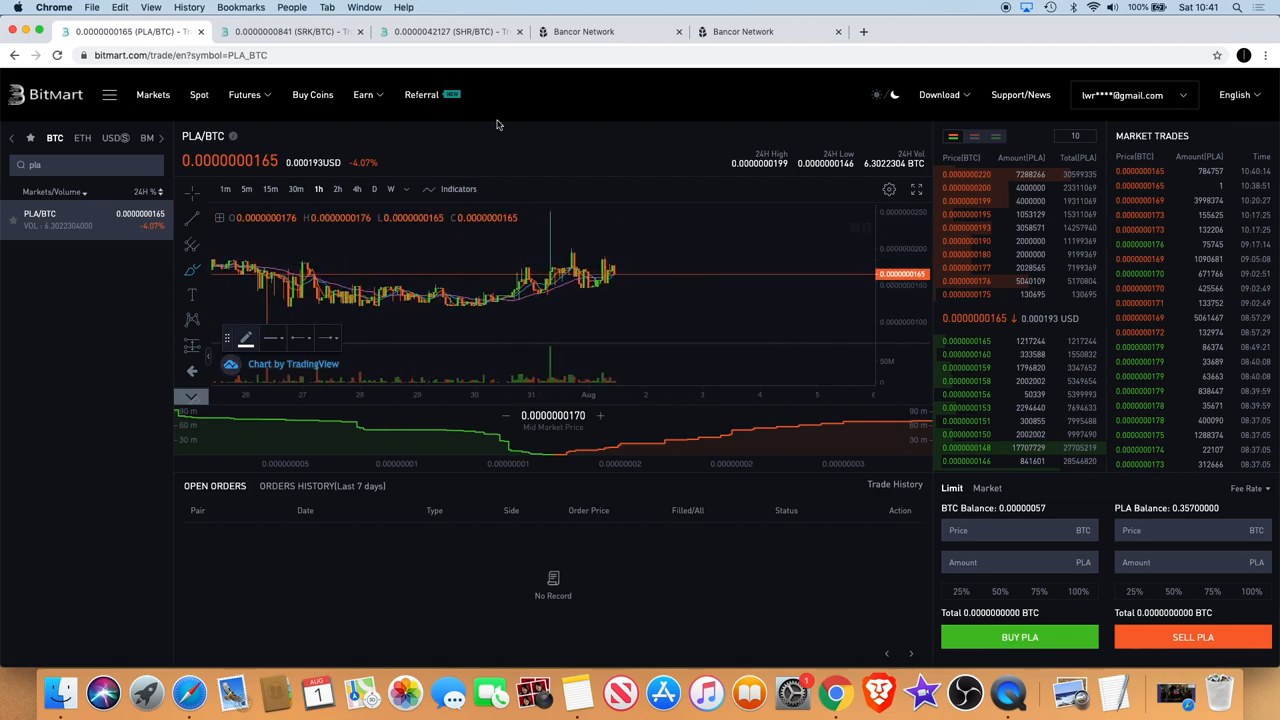
{"action": "left_click", "coordinate": [448, 32]}
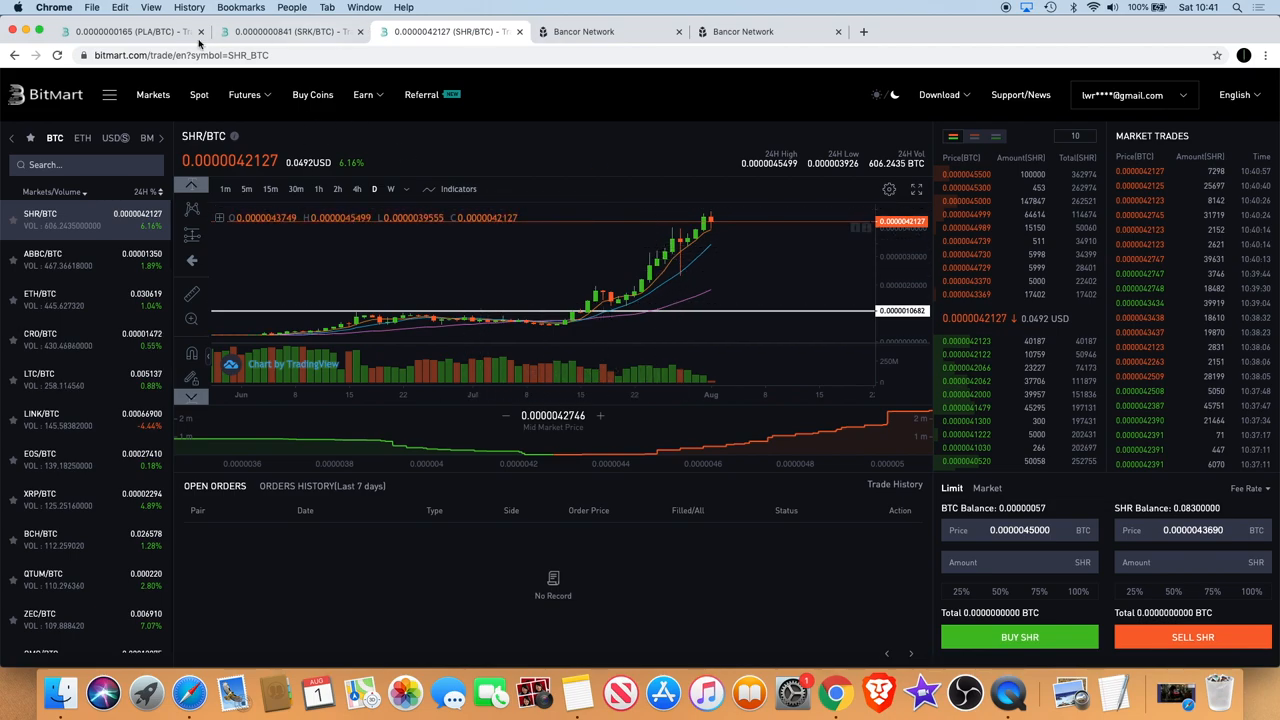
{"action": "left_click", "coordinate": [120, 32]}
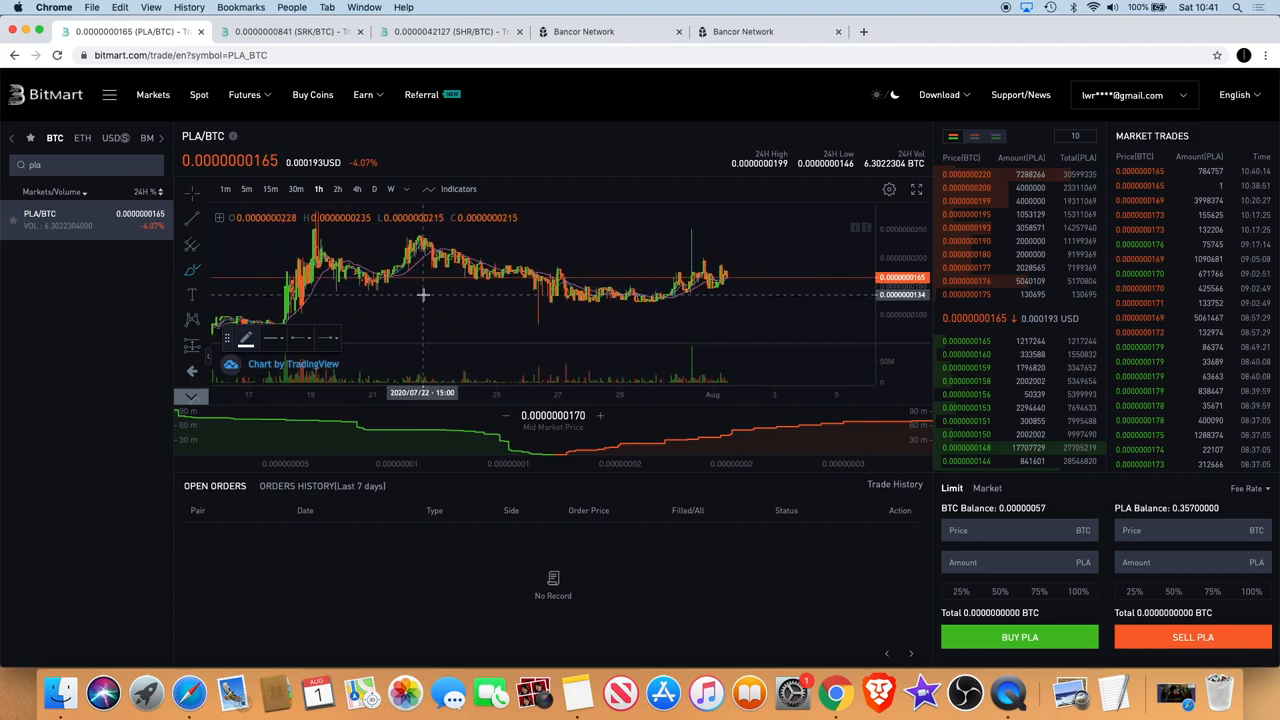
{"action": "mouse_move", "coordinate": [696, 270]}
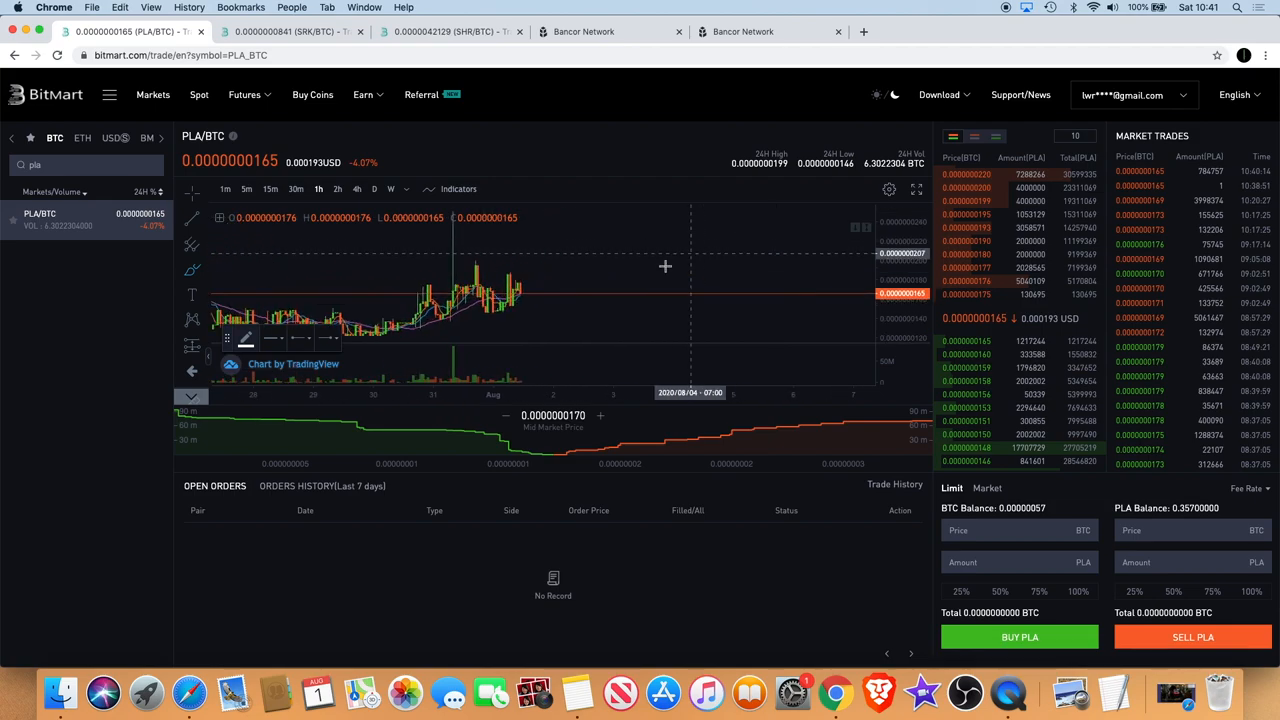
{"action": "mouse_move", "coordinate": [548, 296]}
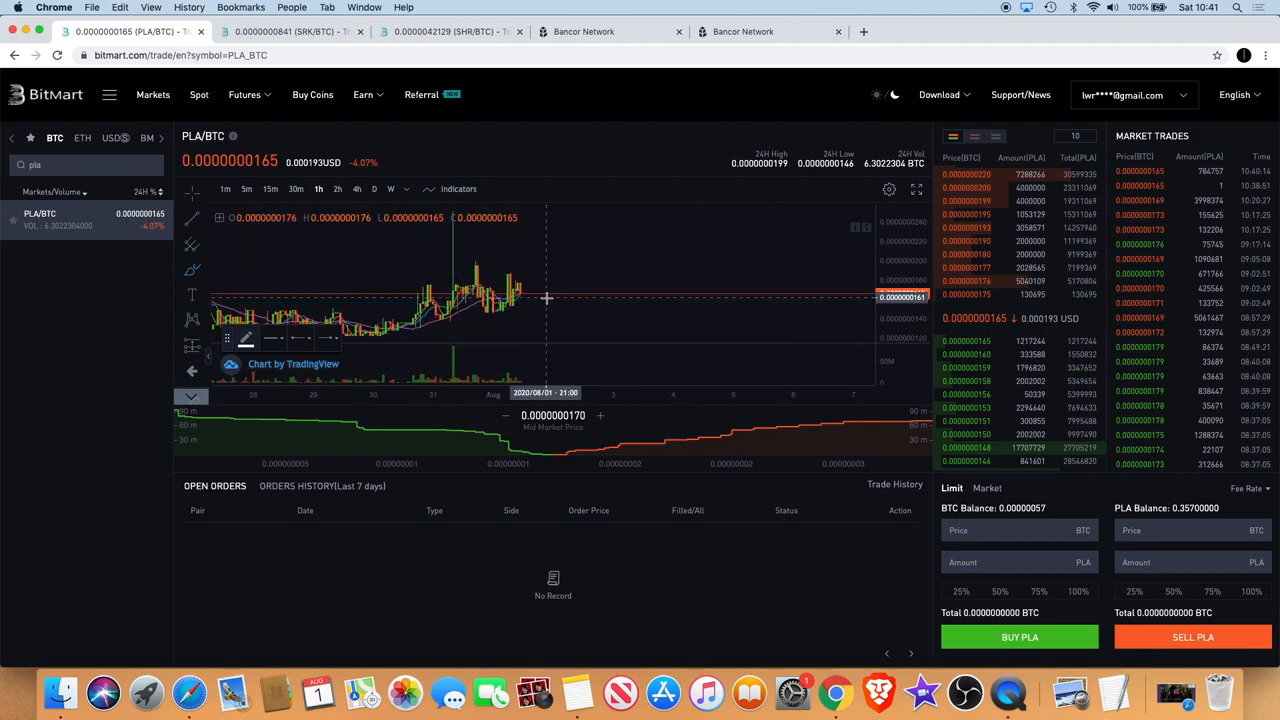
{"action": "mouse_move", "coordinate": [548, 260]}
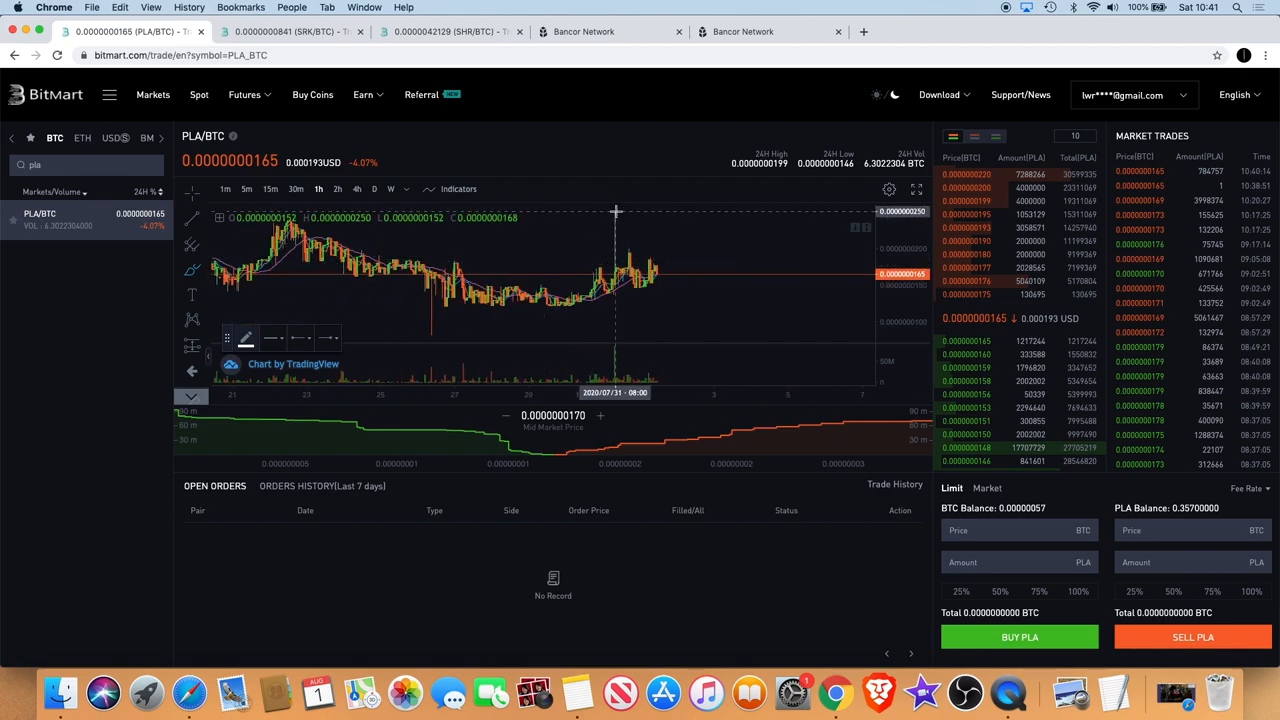
{"action": "mouse_move", "coordinate": [608, 212]}
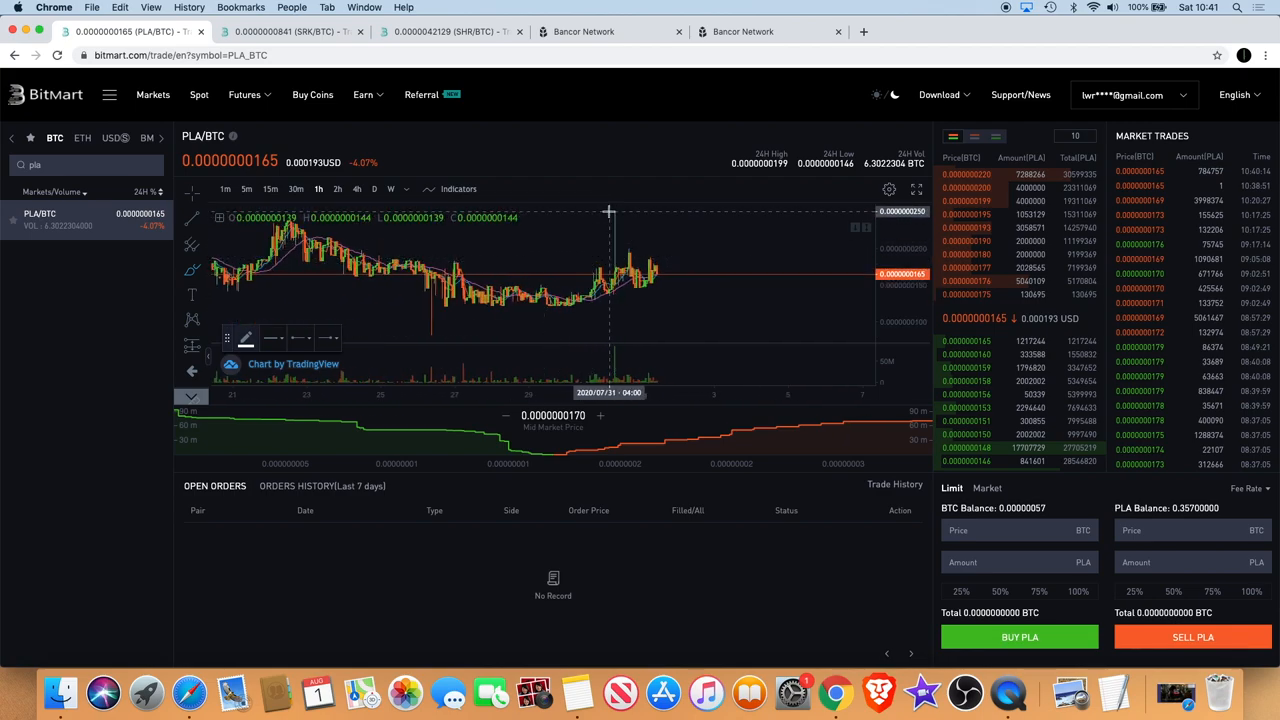
{"action": "mouse_move", "coordinate": [628, 264]}
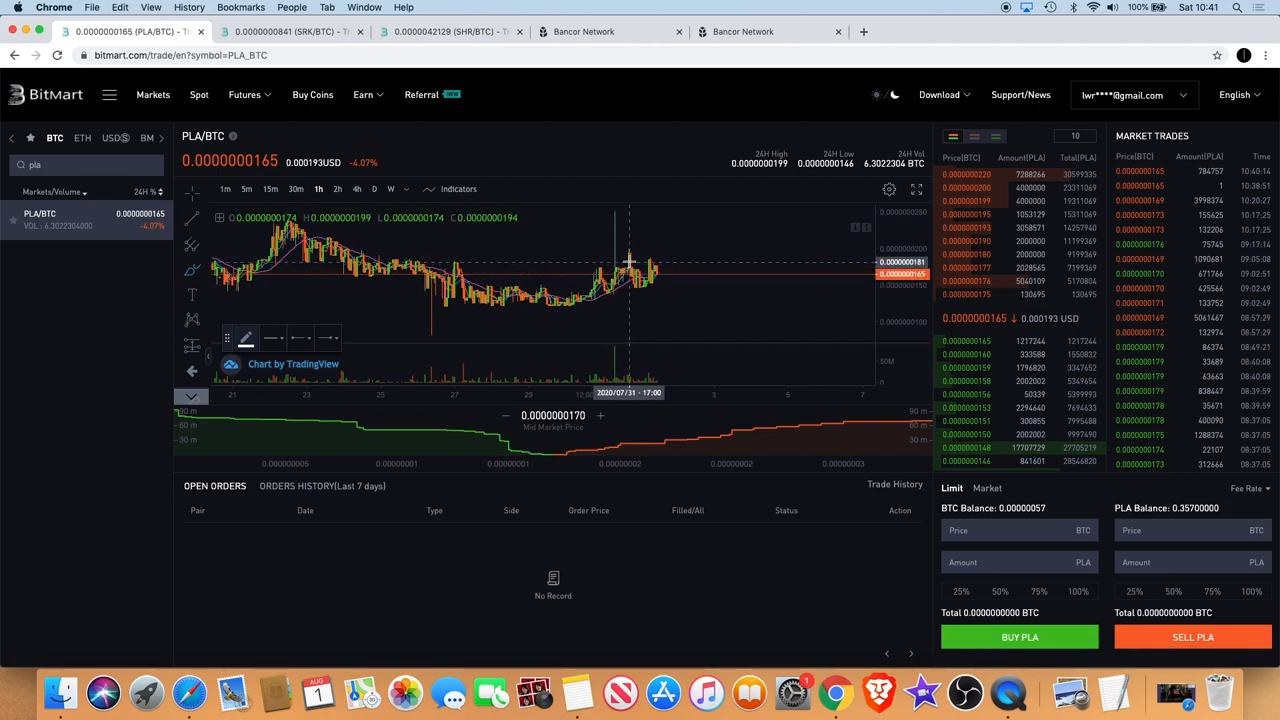
{"action": "mouse_move", "coordinate": [628, 268]}
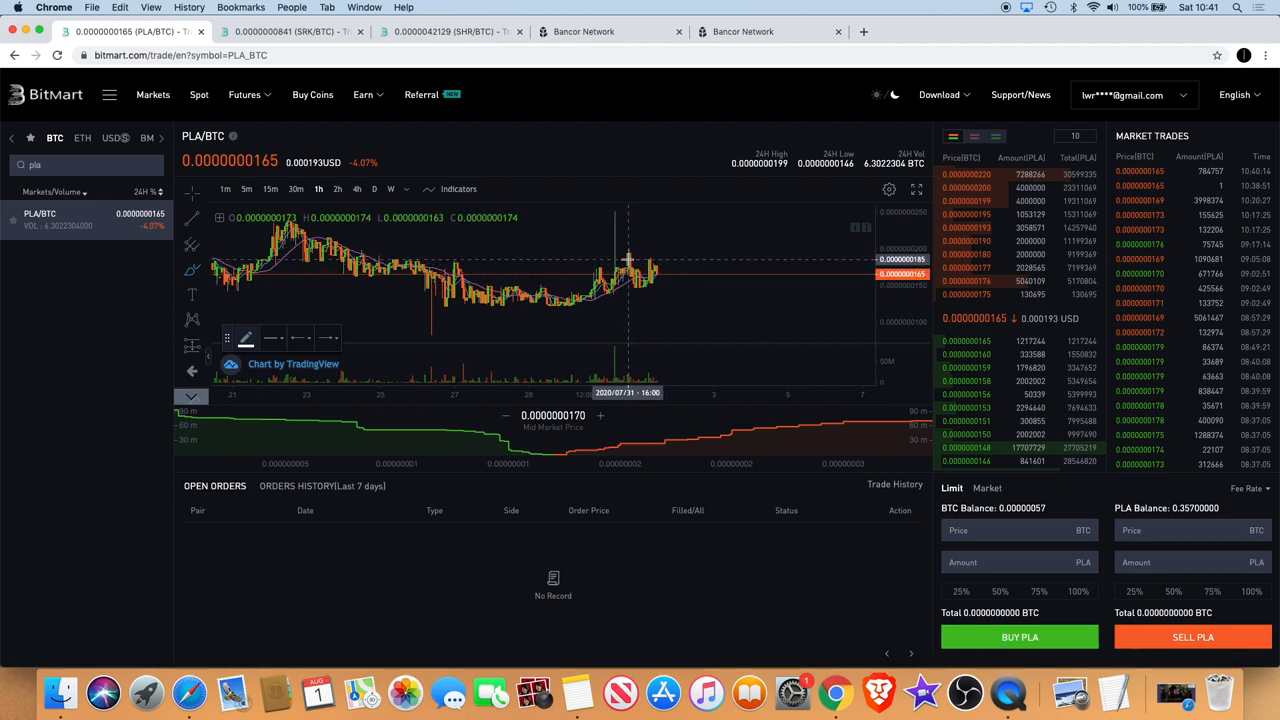
{"action": "mouse_move", "coordinate": [644, 248]}
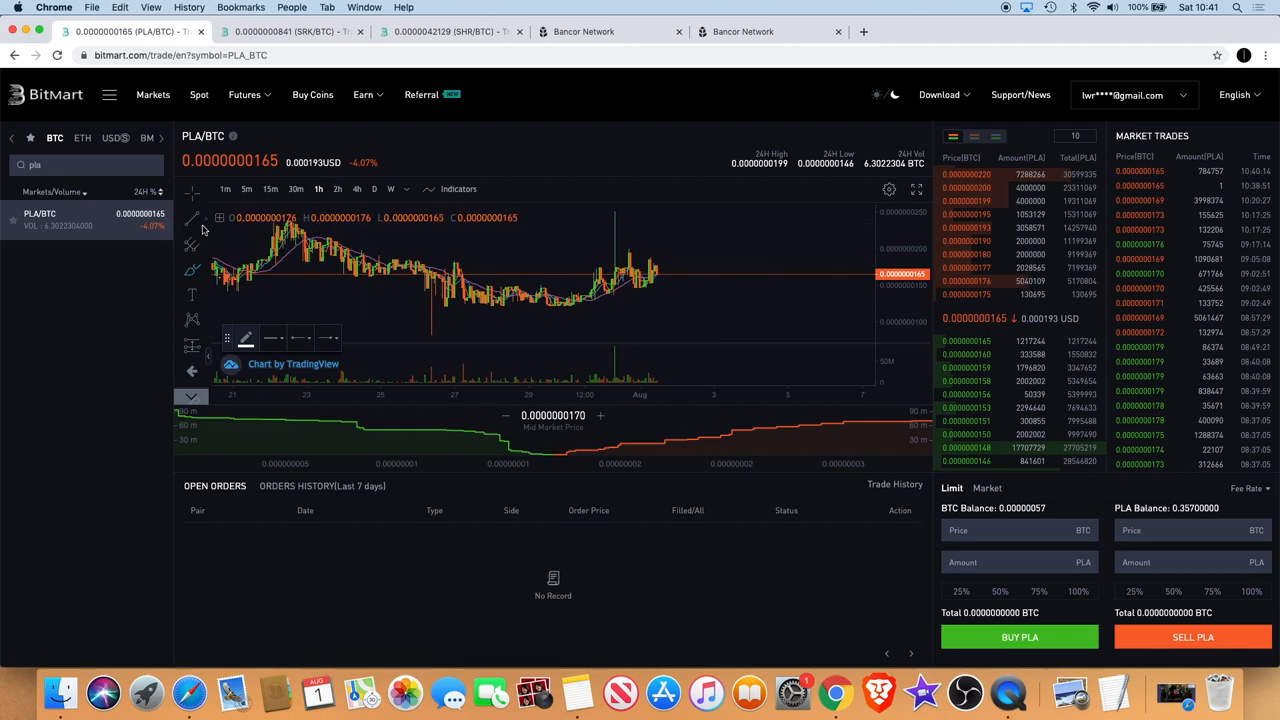
{"action": "mouse_move", "coordinate": [548, 248]}
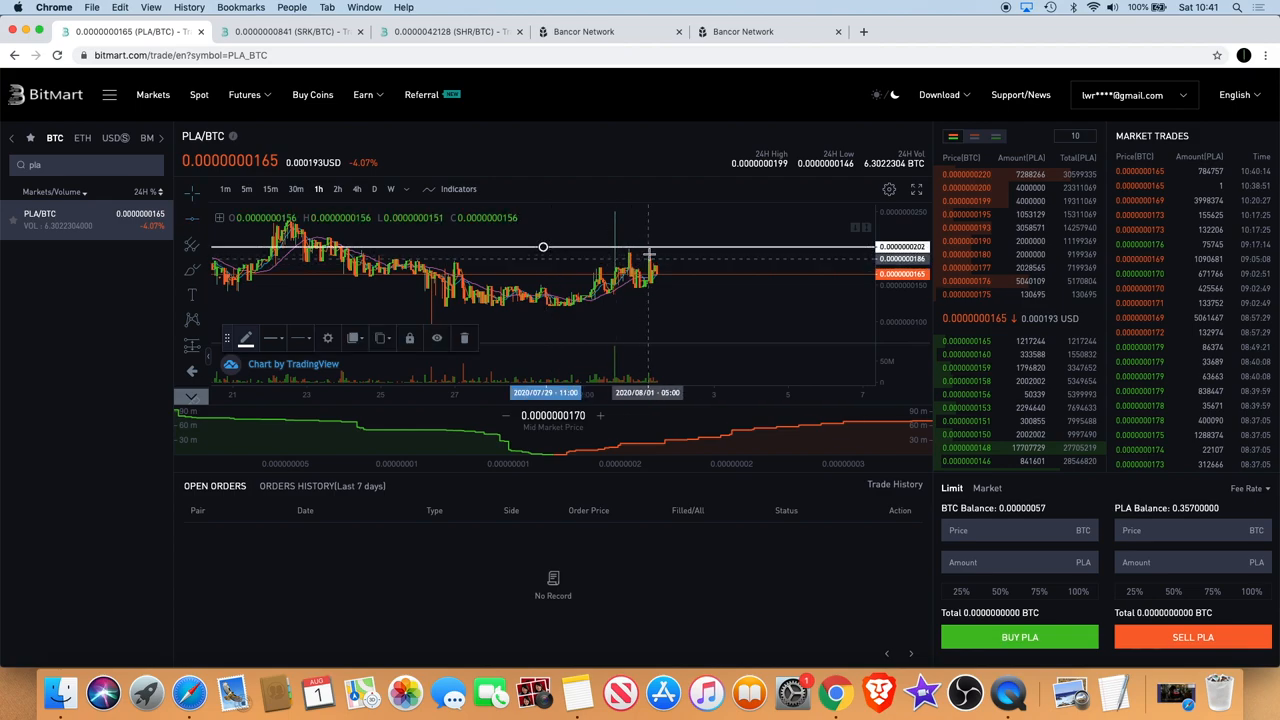
{"action": "mouse_move", "coordinate": [652, 268]}
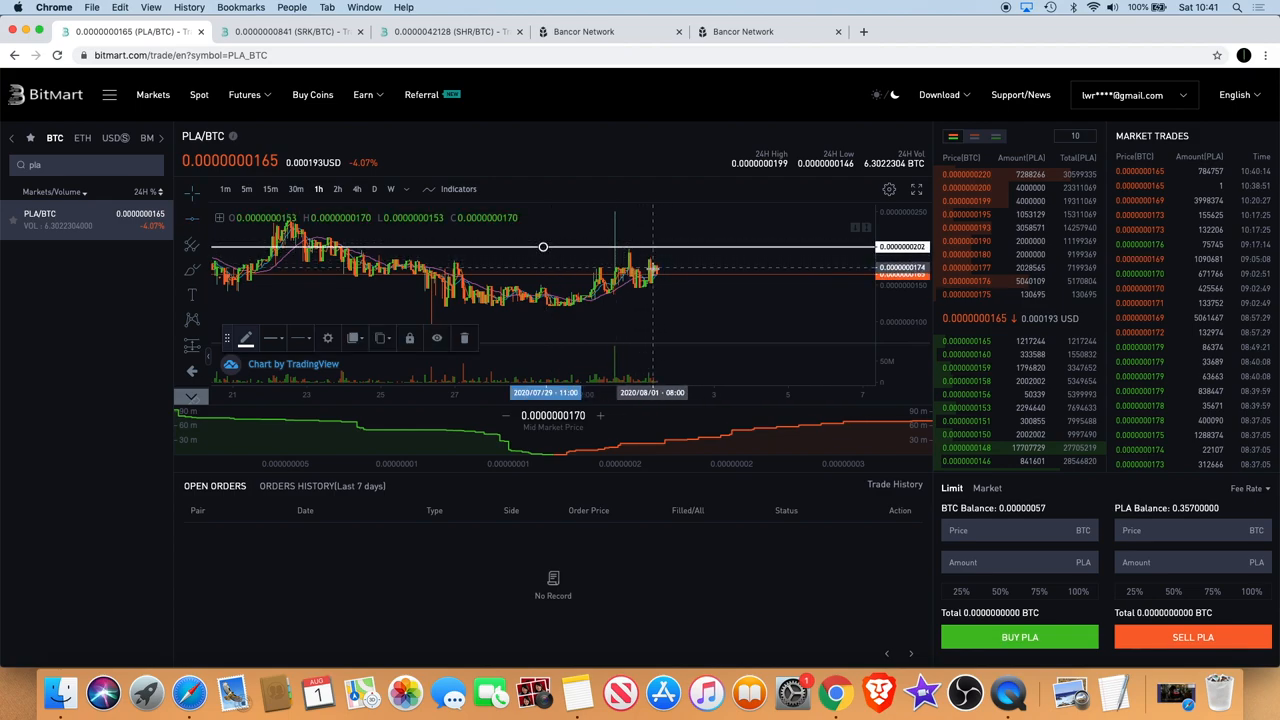
{"action": "mouse_move", "coordinate": [668, 238]}
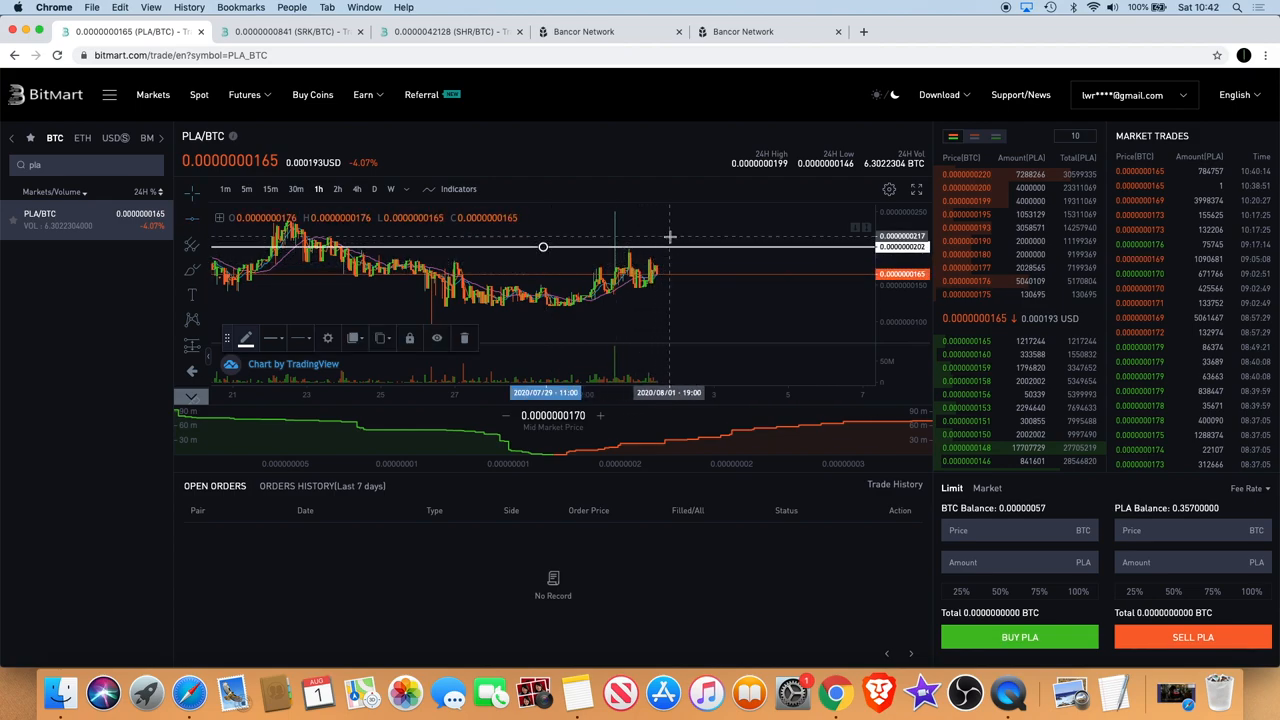
{"action": "mouse_move", "coordinate": [696, 228]}
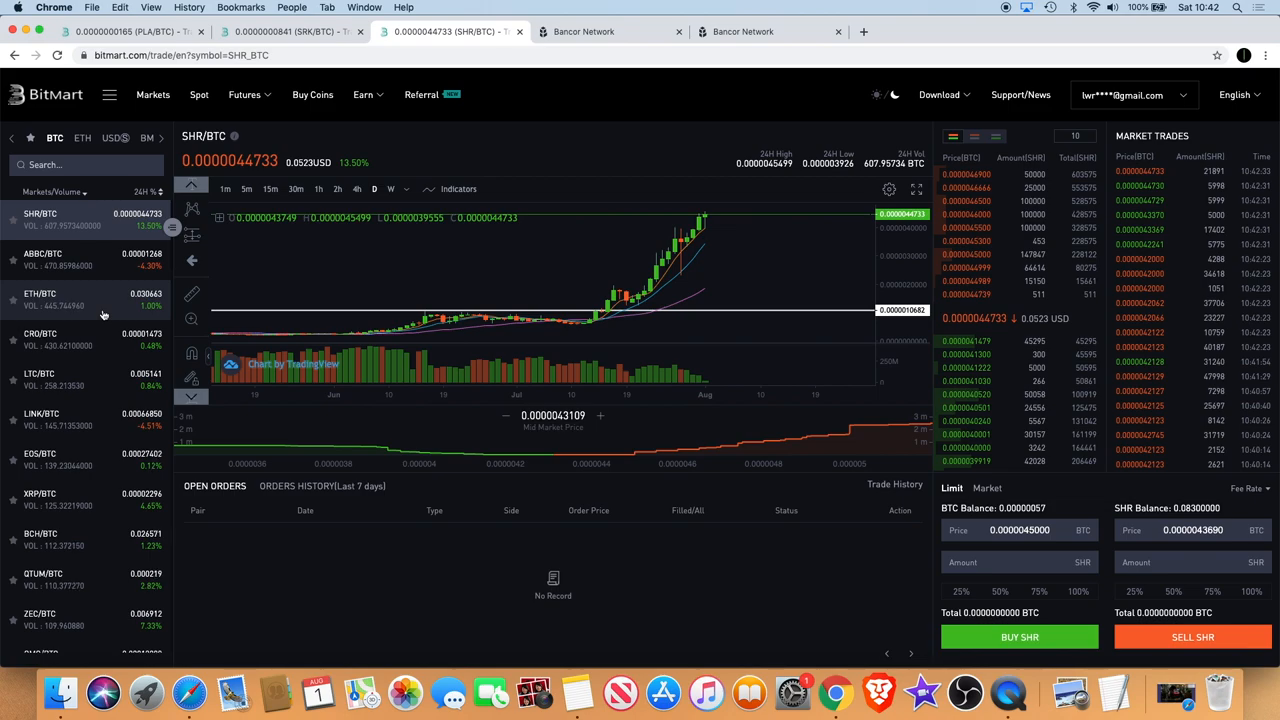
Step: Scroll down the BTC markets list beside the SHR/BTC chart toward LINK/BTC
{"action": "scroll", "scroll_direction": "down", "scroll_amount": 3}
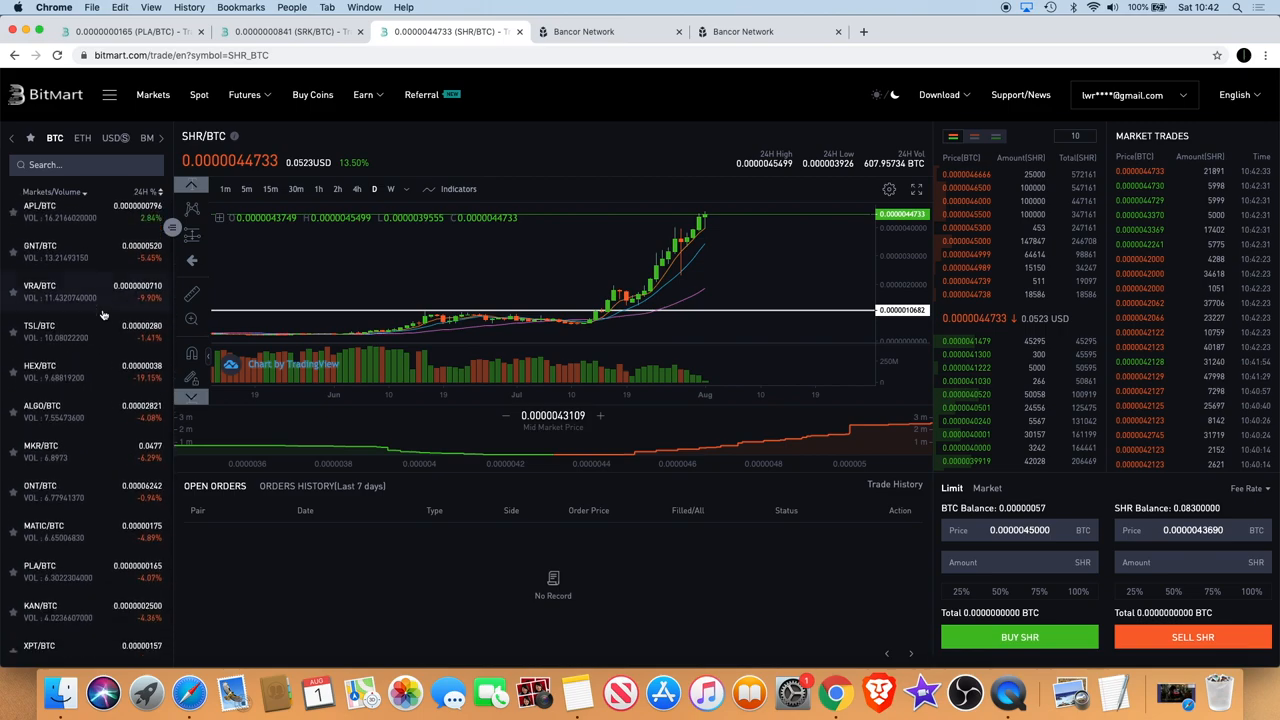
{"action": "scroll", "scroll_direction": "down", "scroll_amount": 3}
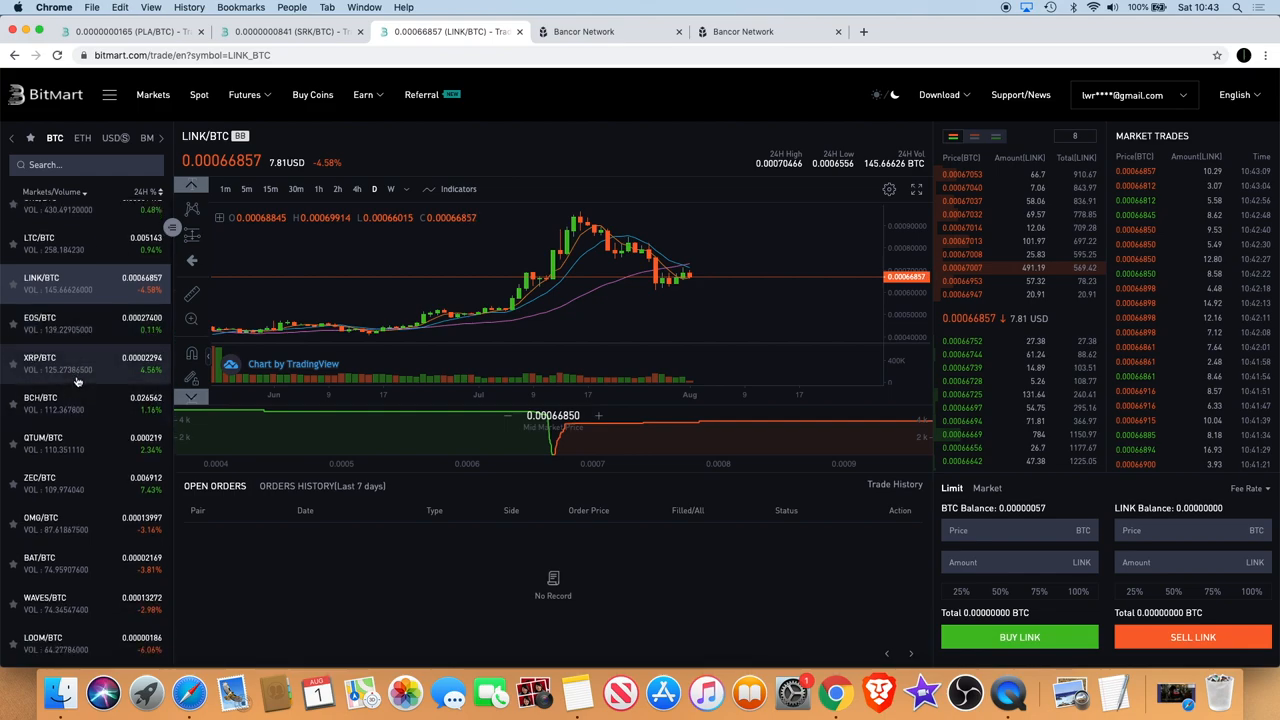
Step: Scroll down the BTC markets sidebar past LINK/BTC and load the LPK/BTC market chart
{"action": "scroll", "scroll_direction": "up", "scroll_amount": 3}
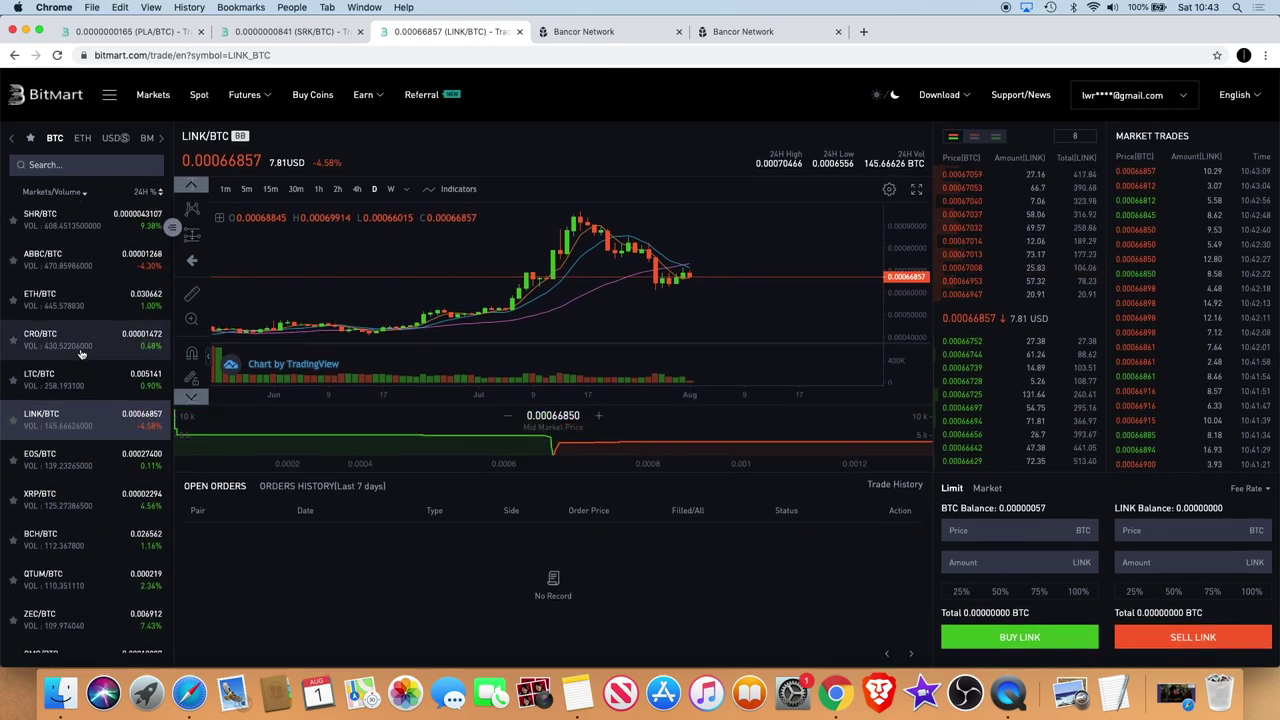
{"action": "mouse_move", "coordinate": [564, 232]}
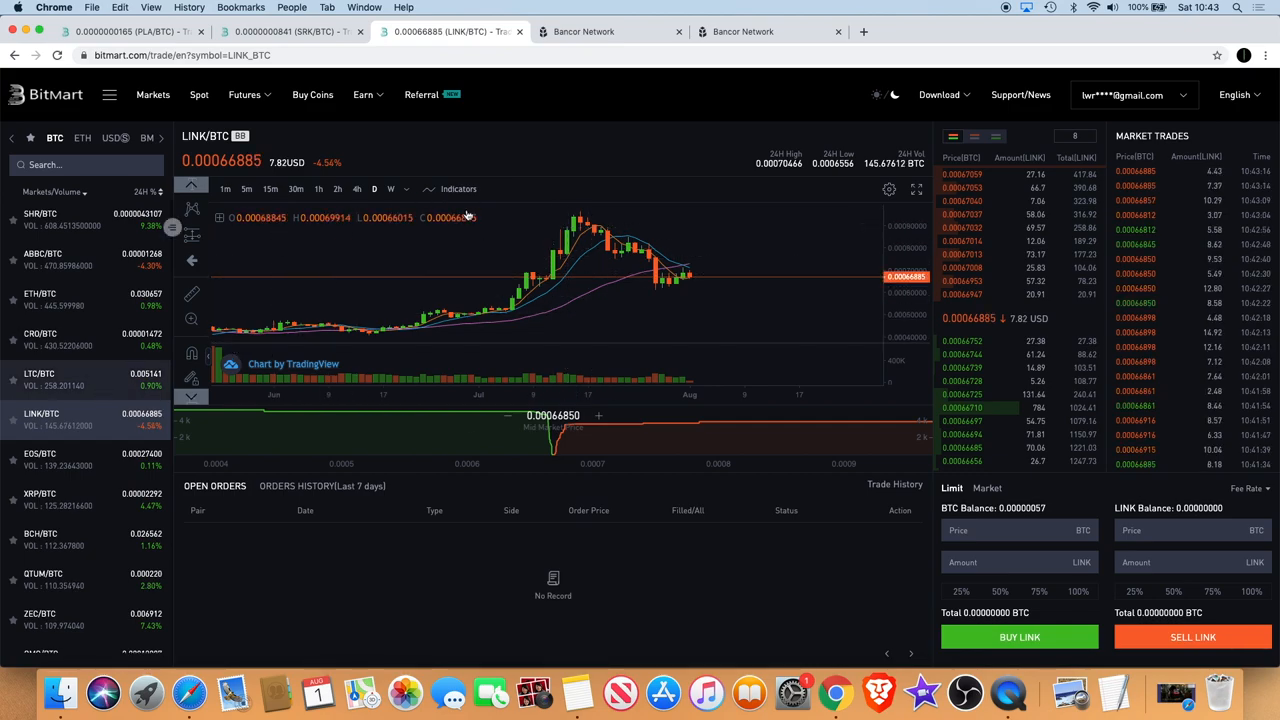
{"action": "mouse_move", "coordinate": [726, 216]}
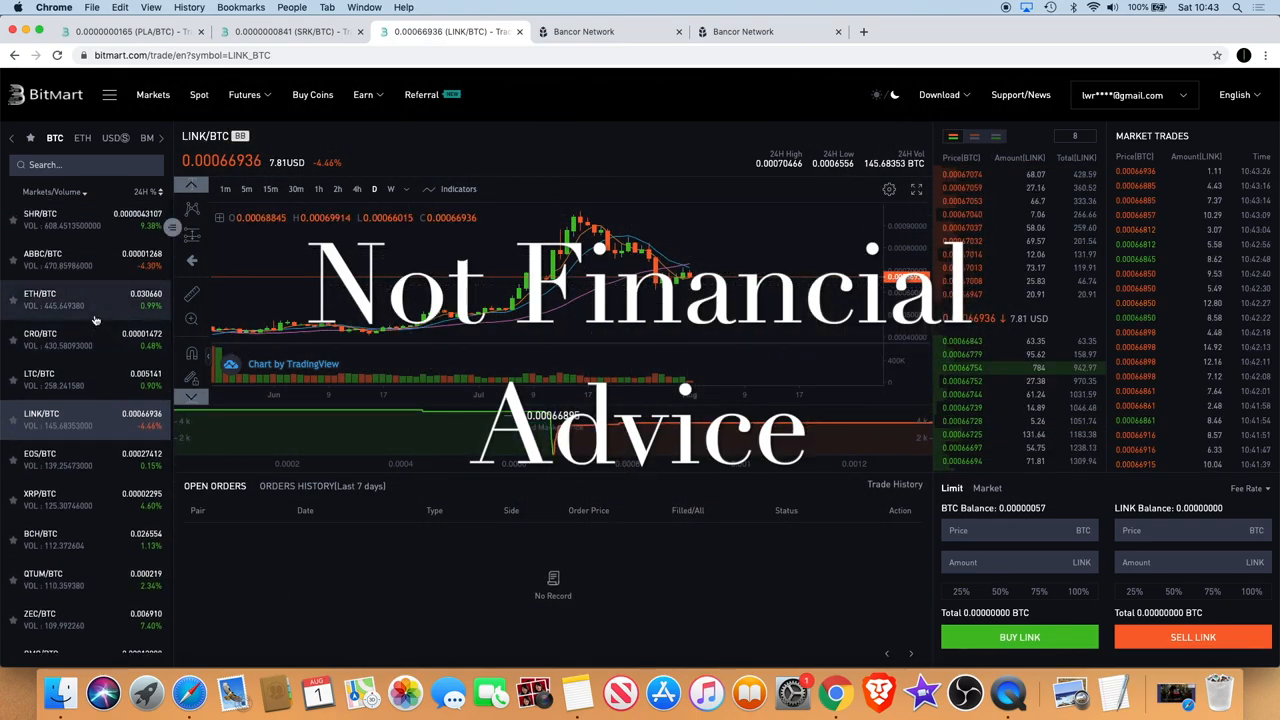
{"action": "scroll", "scroll_direction": "down", "scroll_amount": 3}
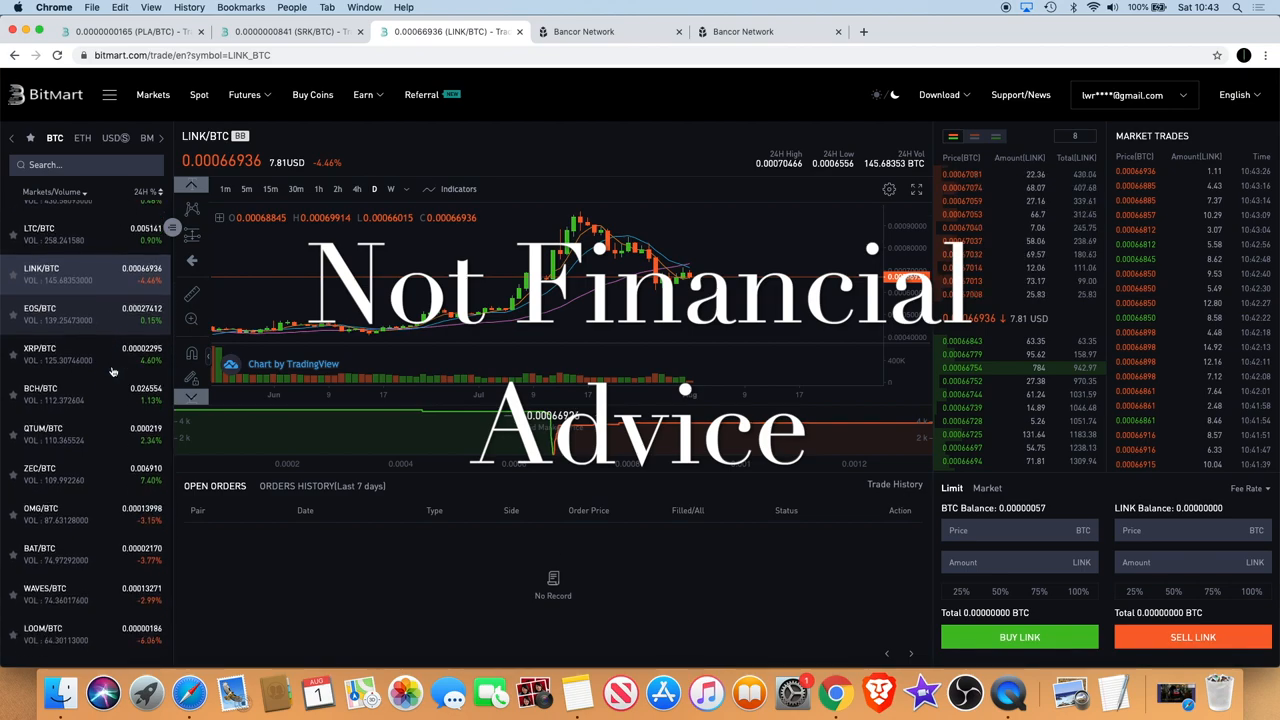
{"action": "scroll", "scroll_direction": "down", "scroll_amount": 3}
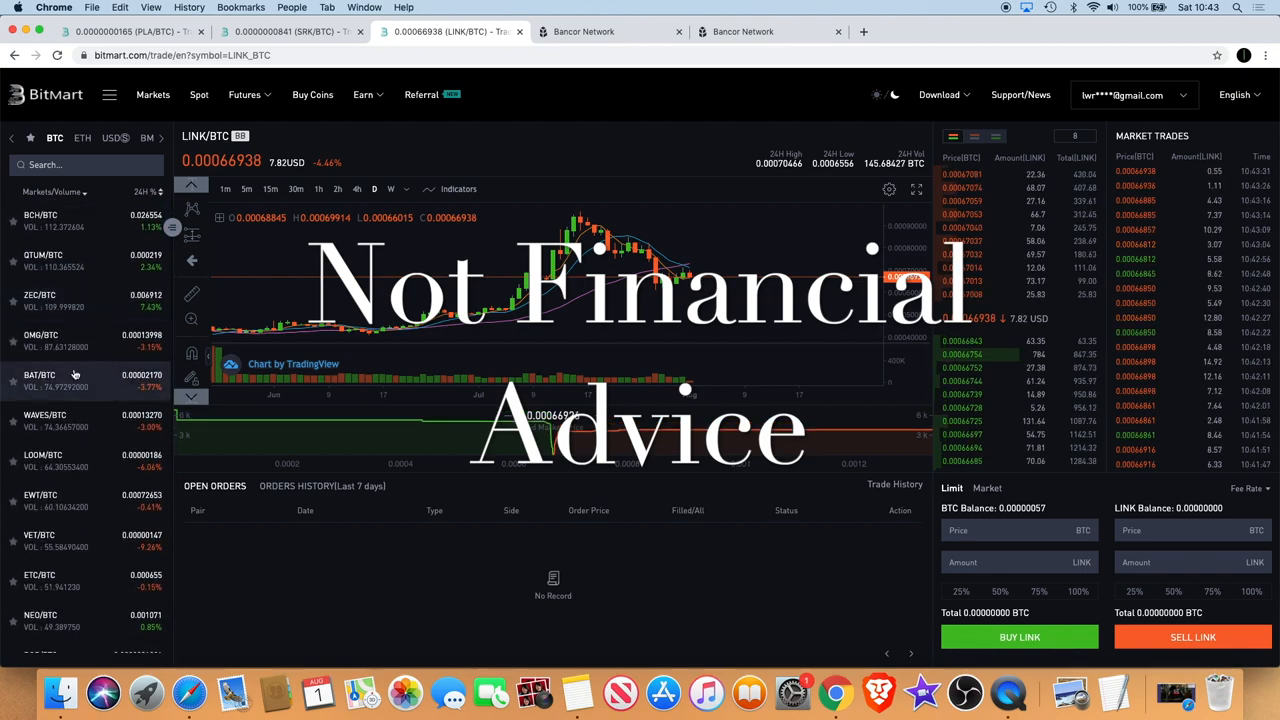
{"action": "scroll", "scroll_direction": "down", "scroll_amount": 3}
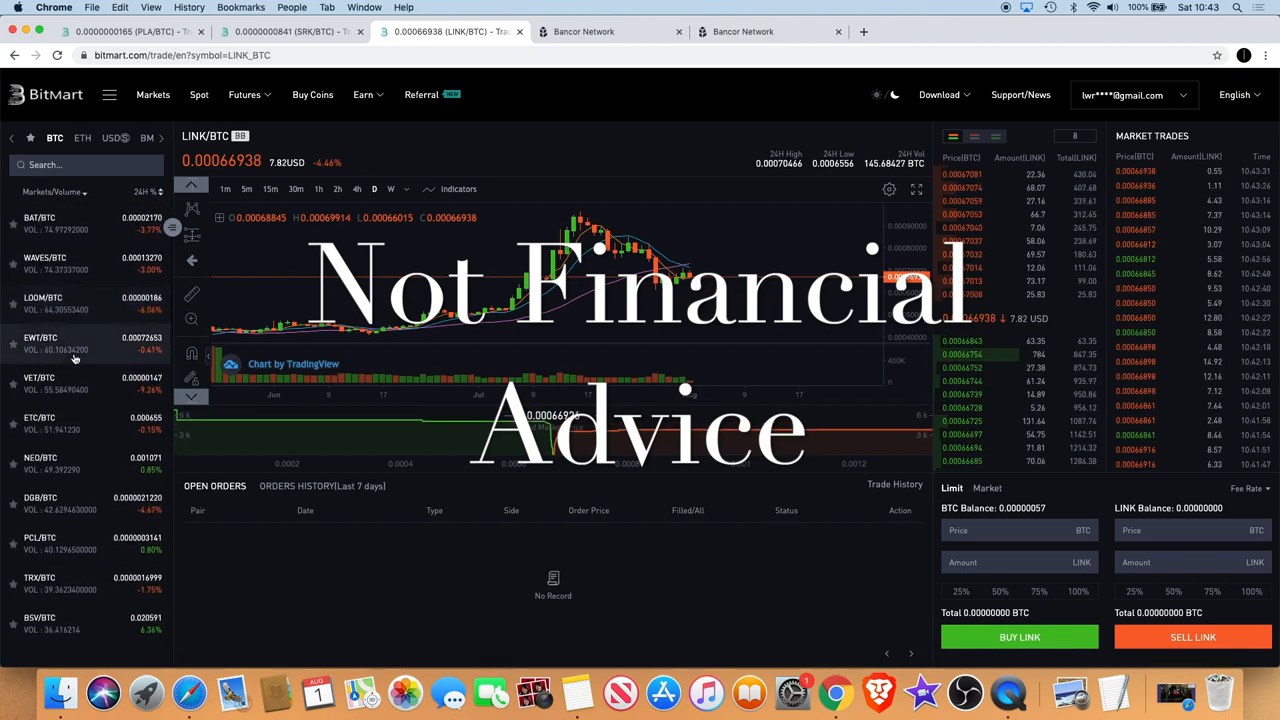
{"action": "scroll", "scroll_direction": "down", "scroll_amount": 3}
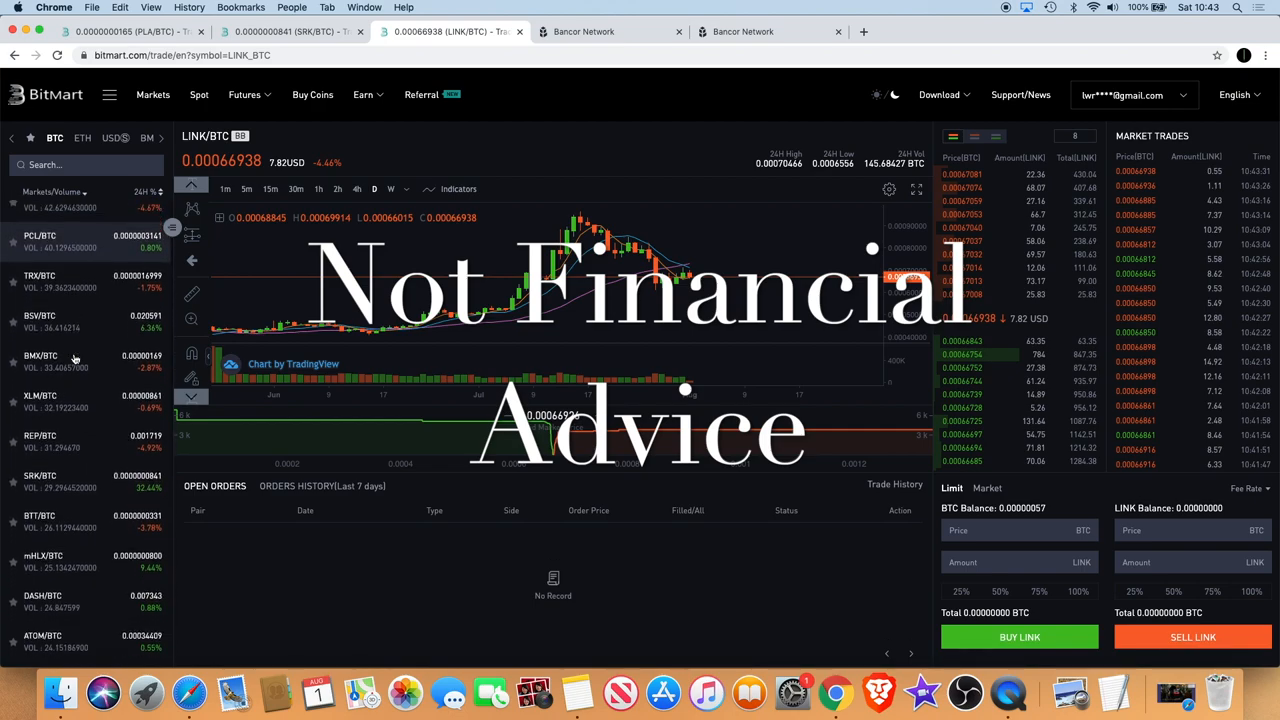
{"action": "scroll", "scroll_direction": "down", "scroll_amount": 3}
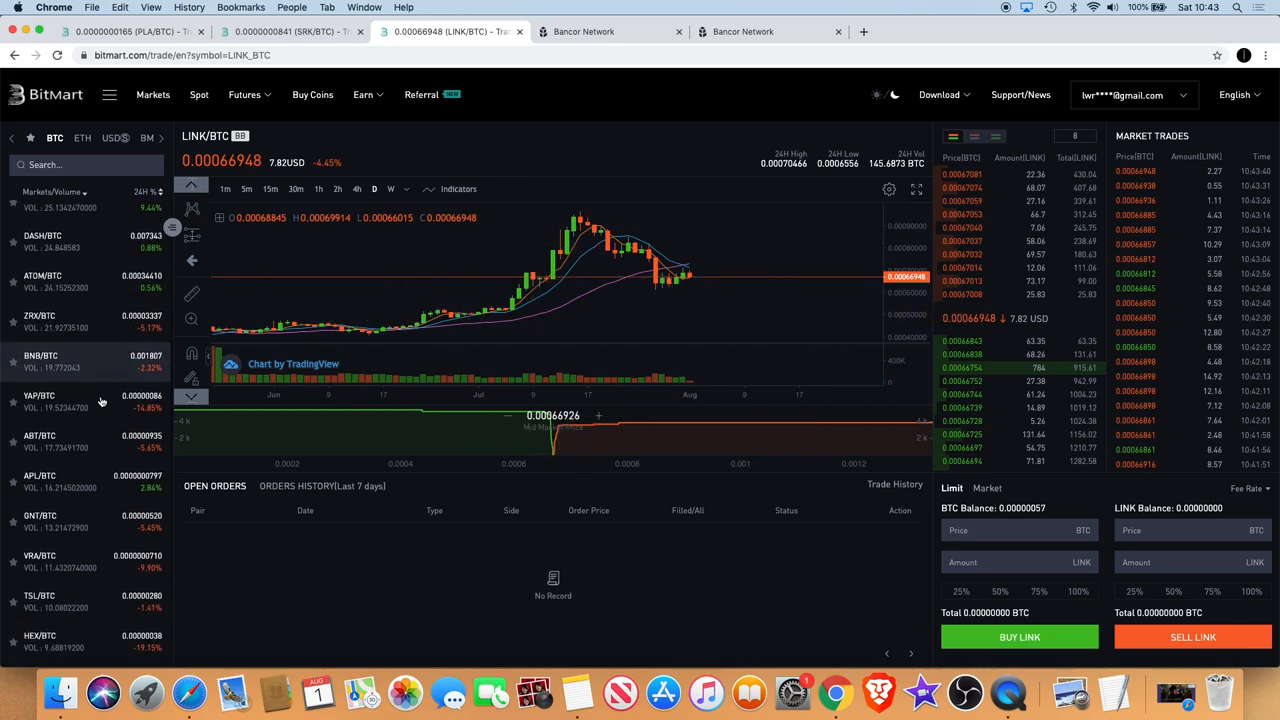
{"action": "scroll", "scroll_direction": "down", "scroll_amount": 3}
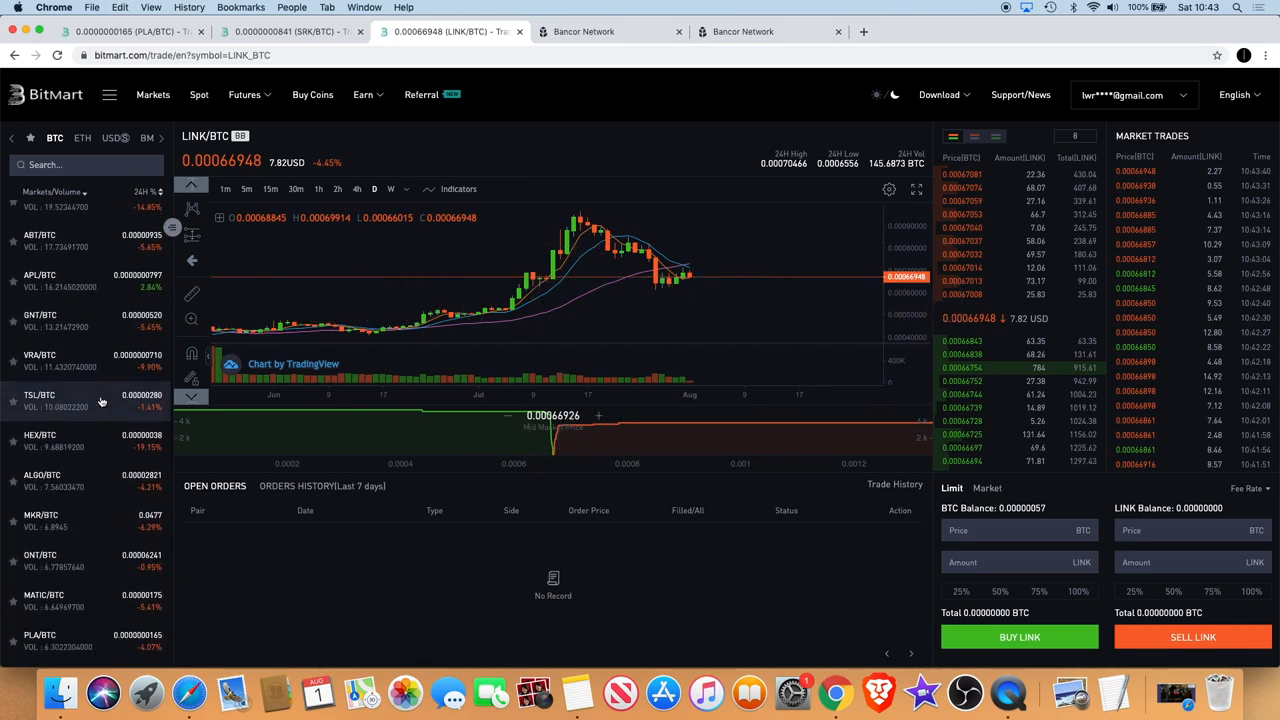
{"action": "scroll", "scroll_direction": "down", "scroll_amount": 3}
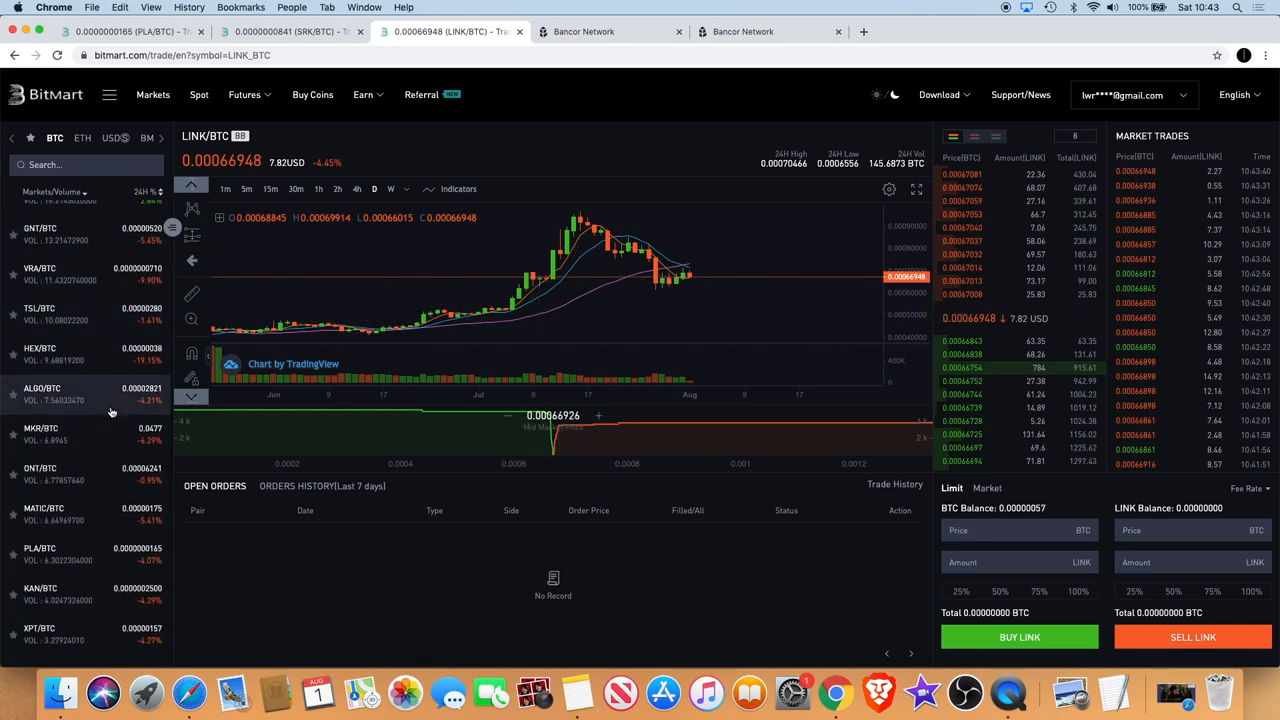
{"action": "scroll", "scroll_direction": "down", "scroll_amount": 3}
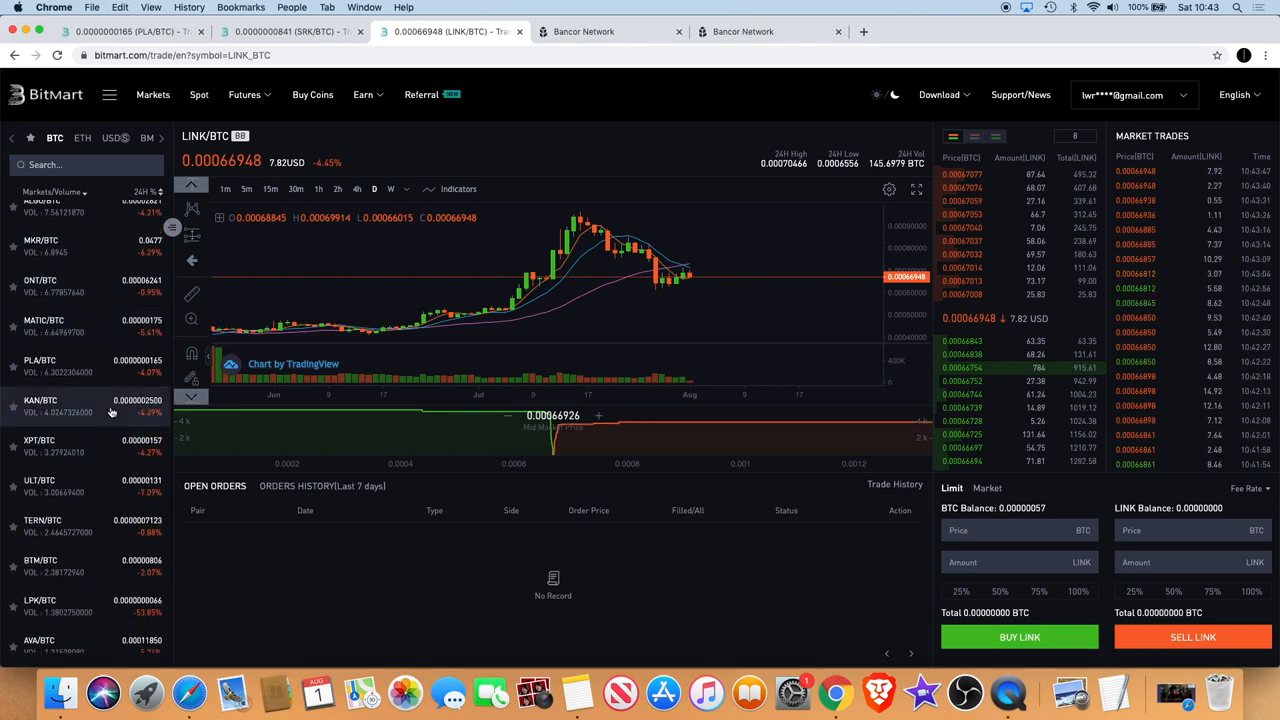
{"action": "scroll", "scroll_direction": "down", "scroll_amount": 3}
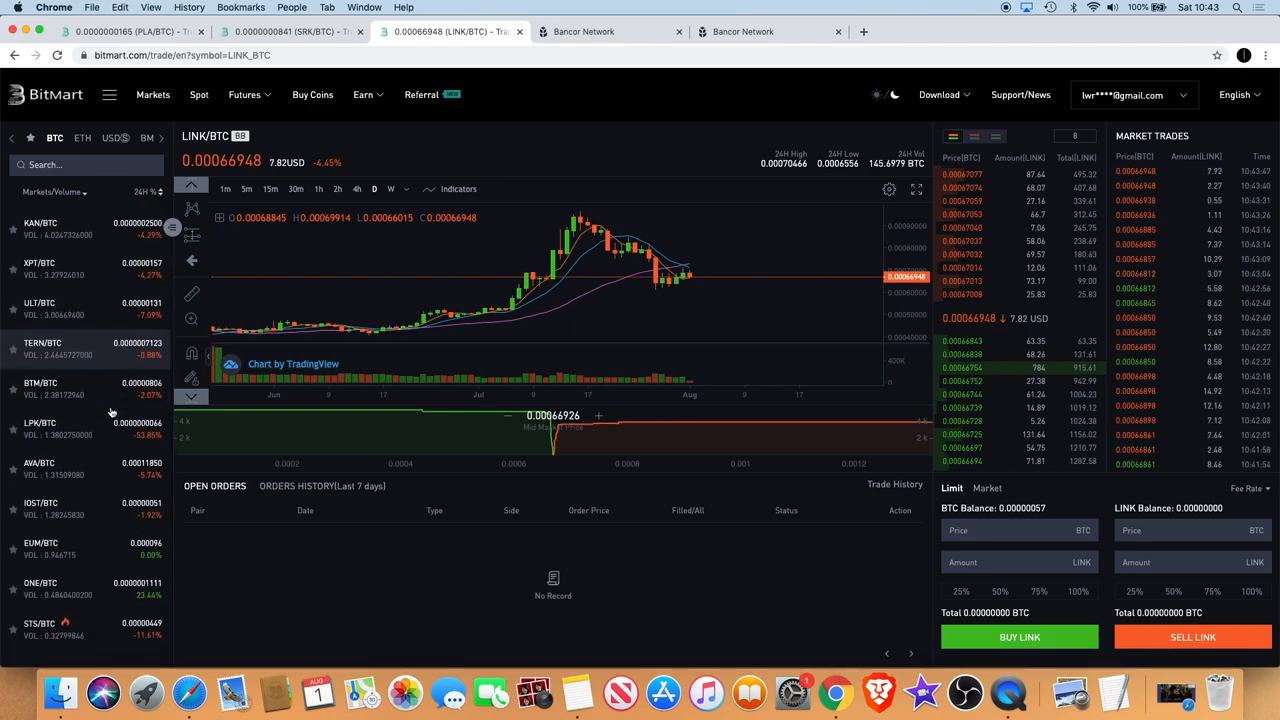
{"action": "left_click", "coordinate": [60, 428]}
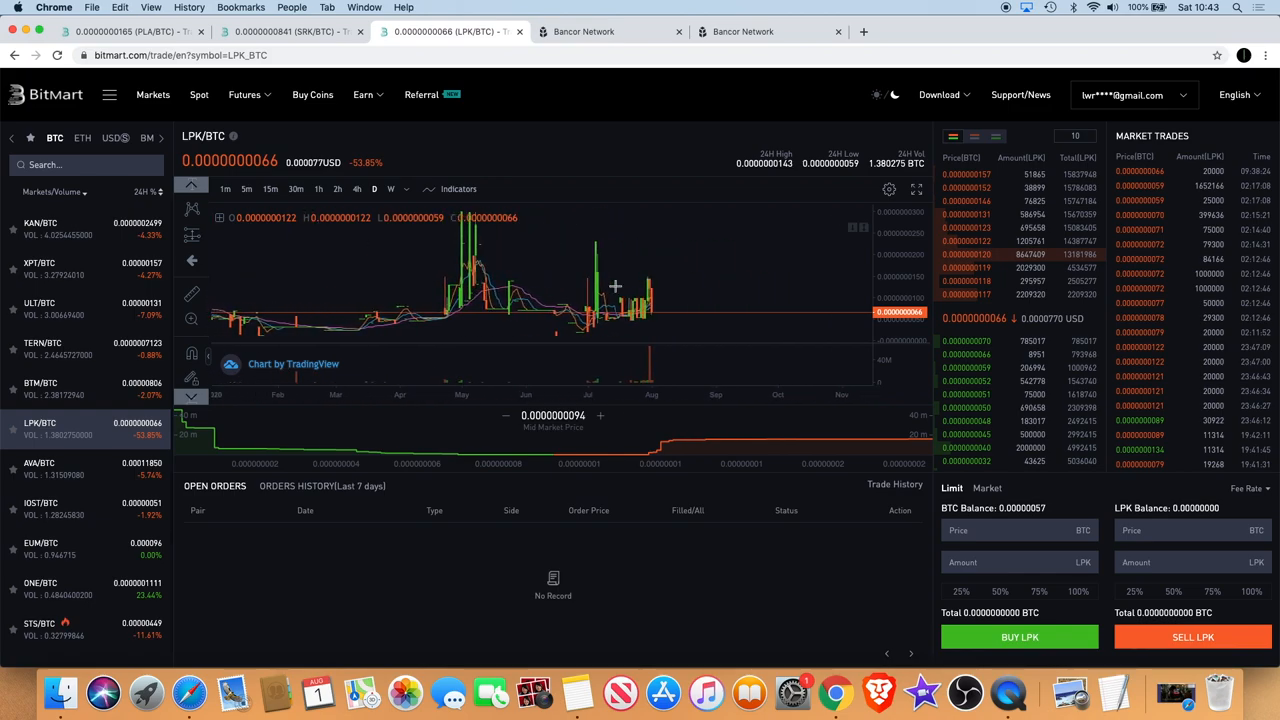
{"action": "mouse_move", "coordinate": [728, 268]}
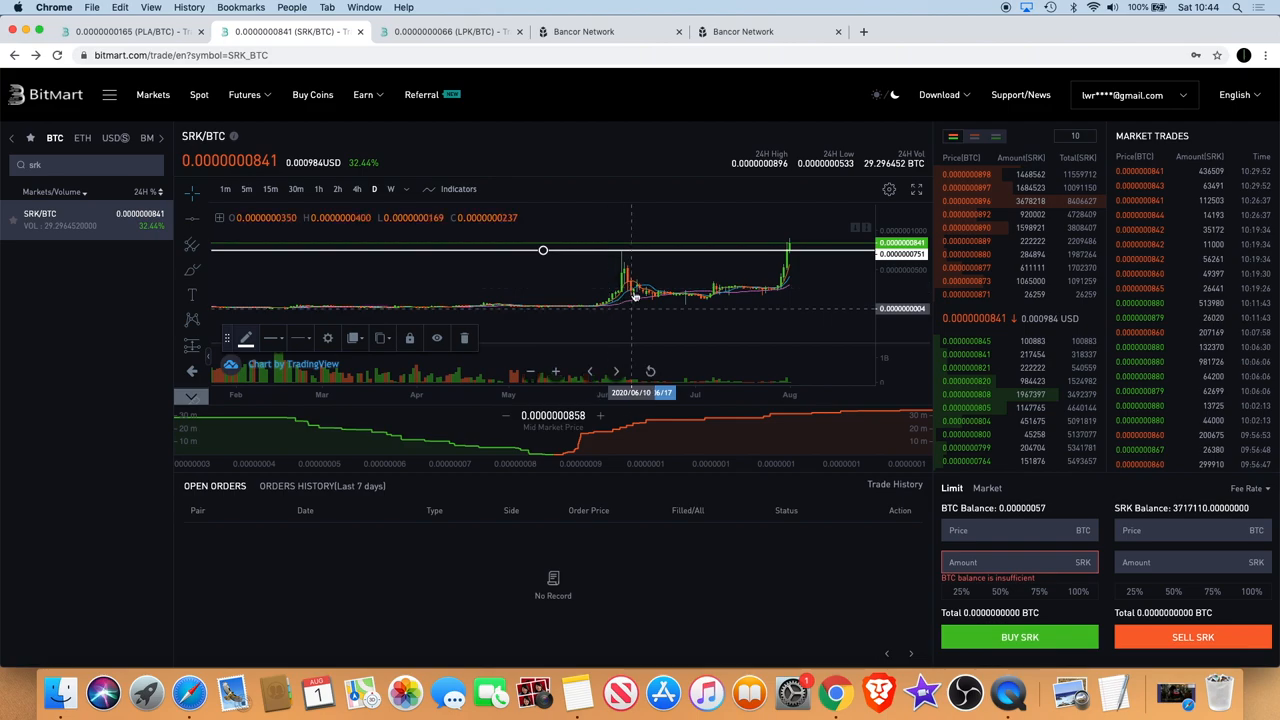
{"action": "mouse_move", "coordinate": [798, 250]}
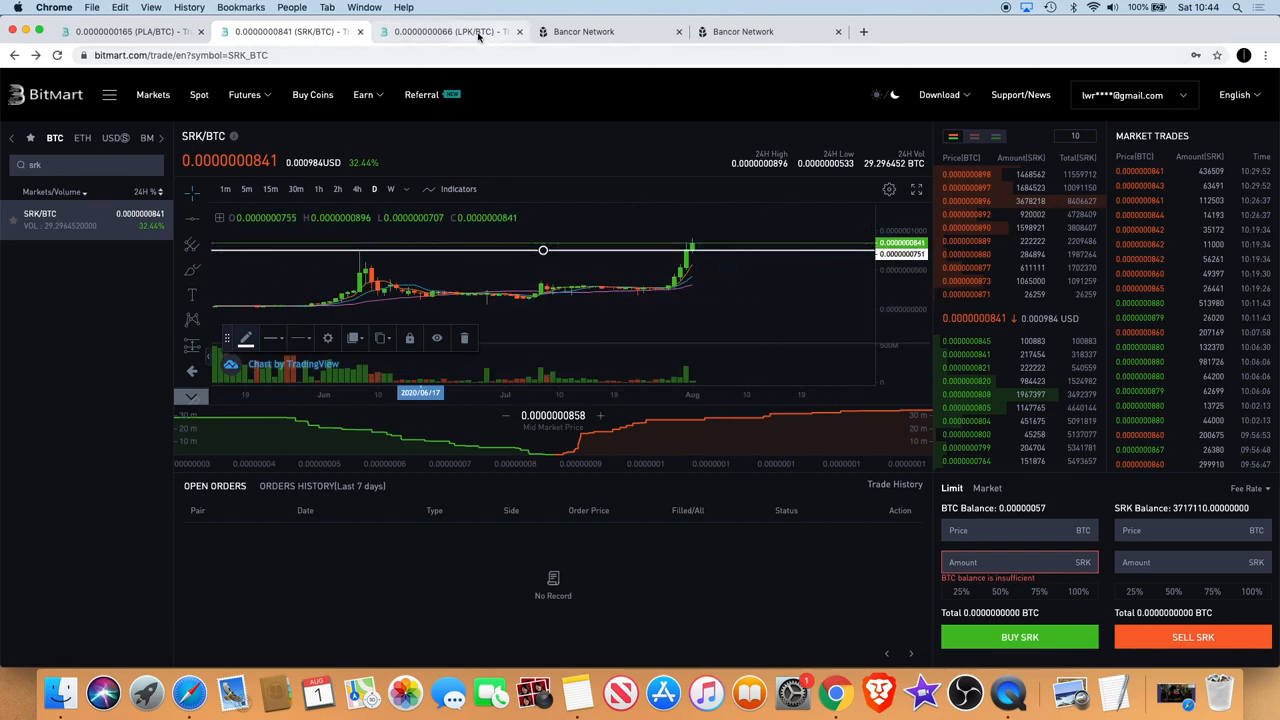
Step: Return to the LPK/BTC chart, then head to the Cryptonator converter in a new tab
{"action": "left_click", "coordinate": [450, 32]}
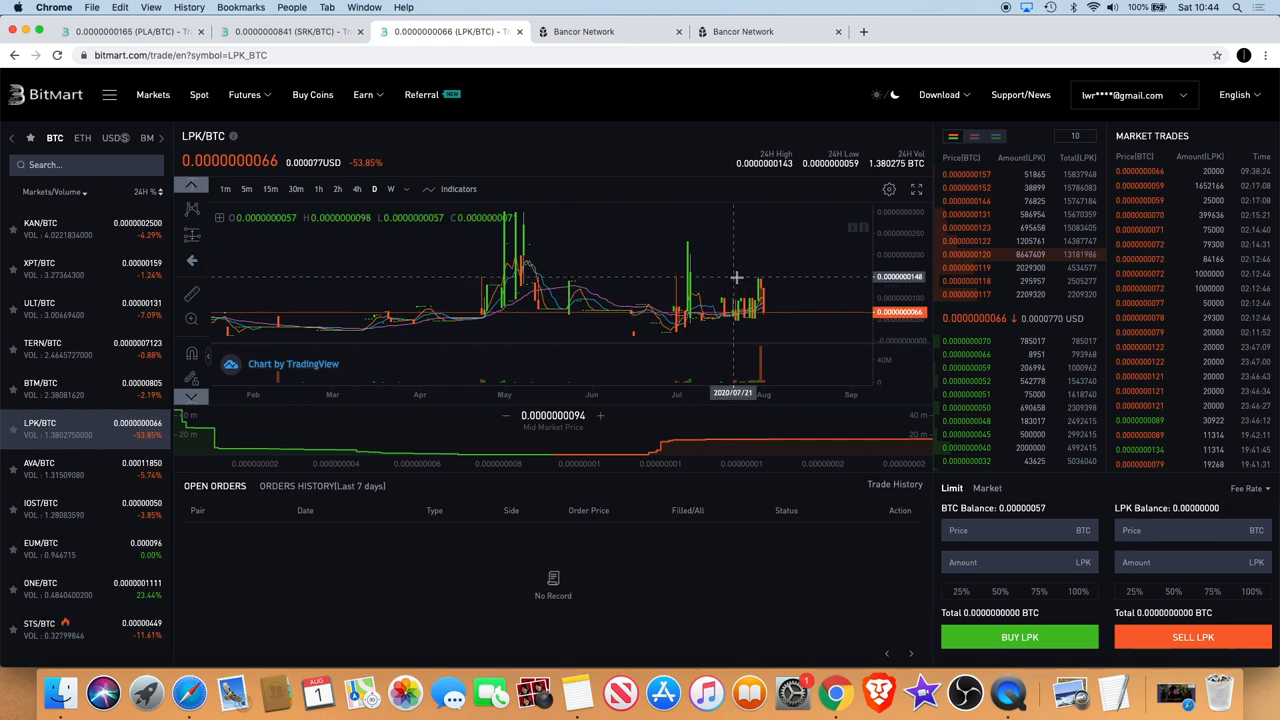
{"action": "mouse_move", "coordinate": [670, 260]}
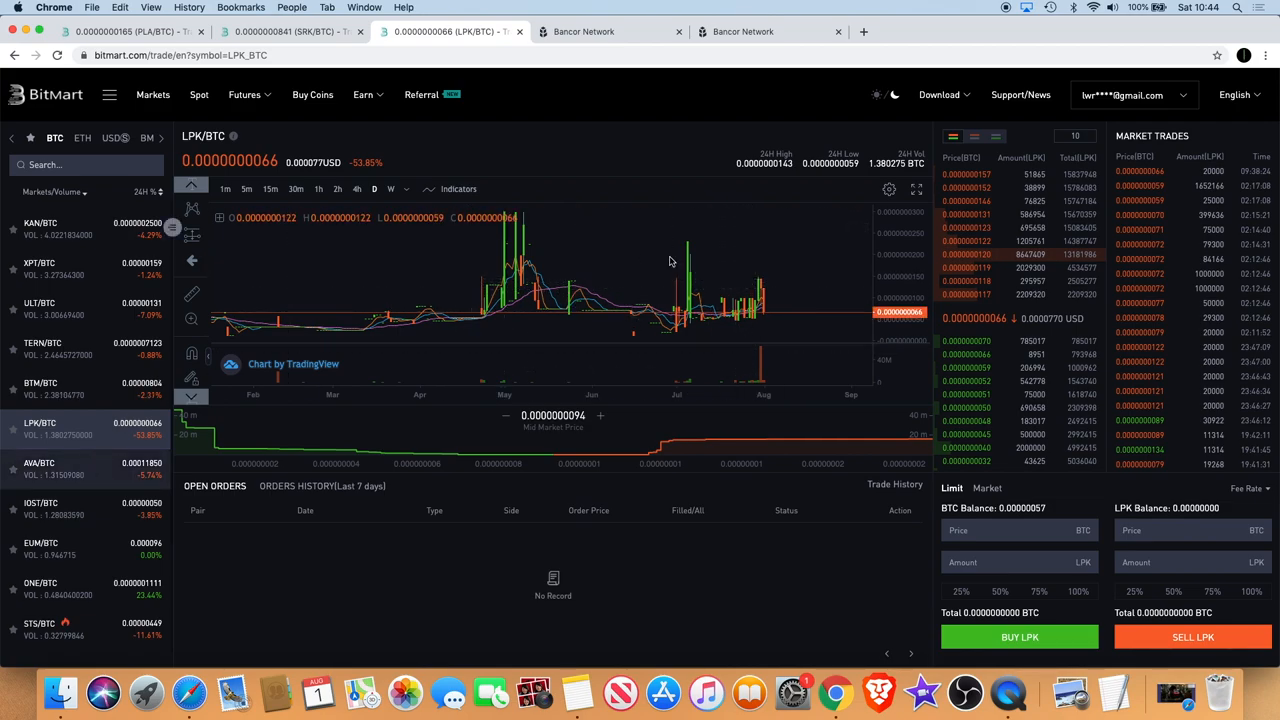
{"action": "mouse_move", "coordinate": [996, 350]}
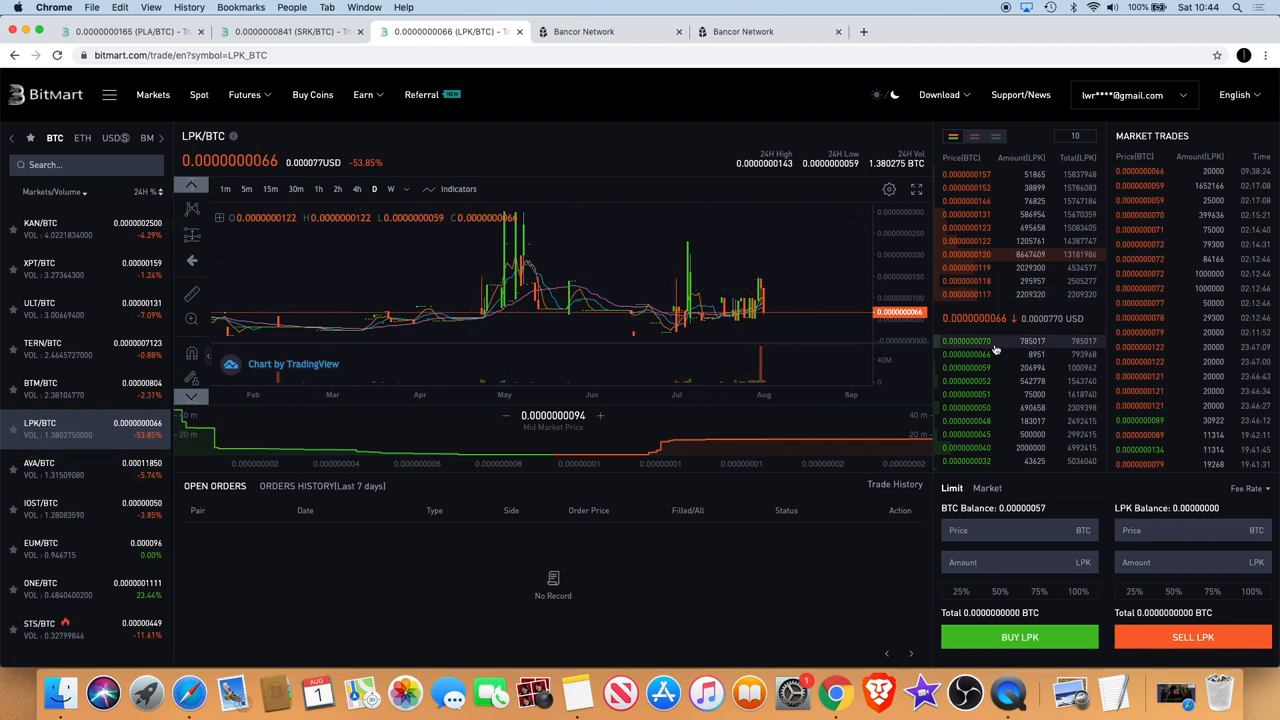
{"action": "left_click", "coordinate": [1000, 294]}
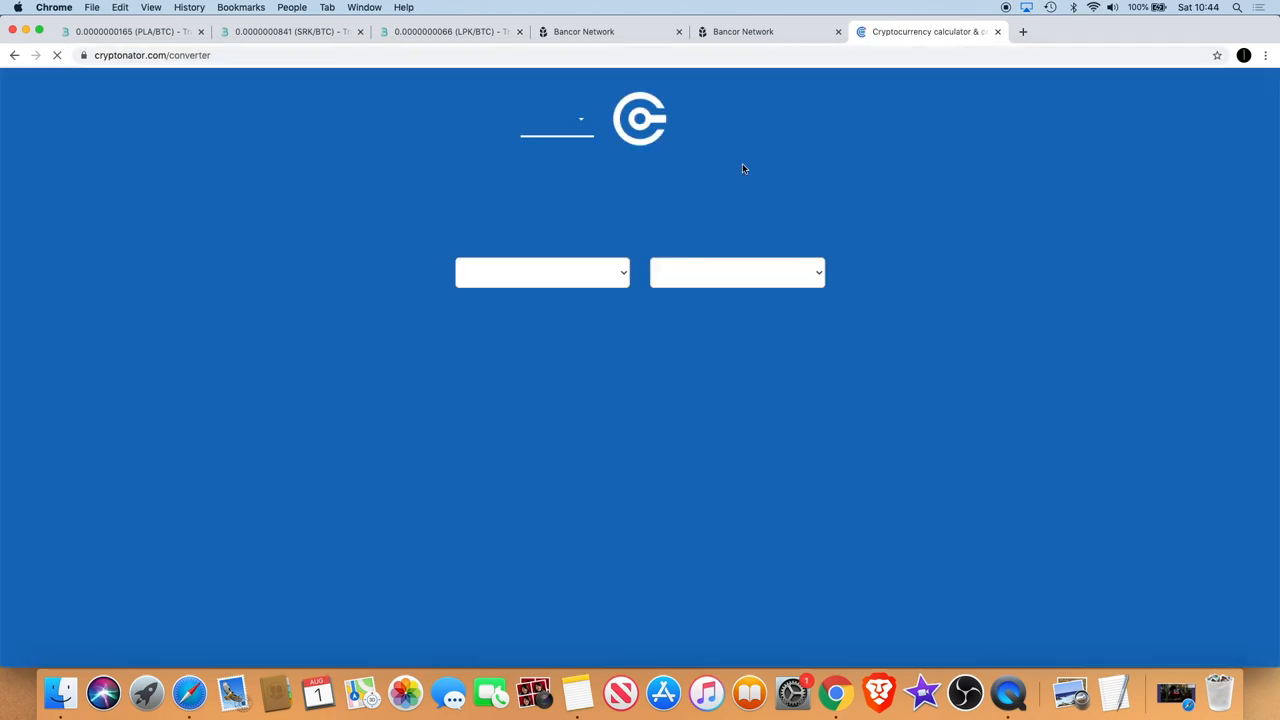
Step: Paste 0.0258490440 BTC into the converter amount and get the 302.36 USD result
{"action": "right_click", "coordinate": [620, 316]}
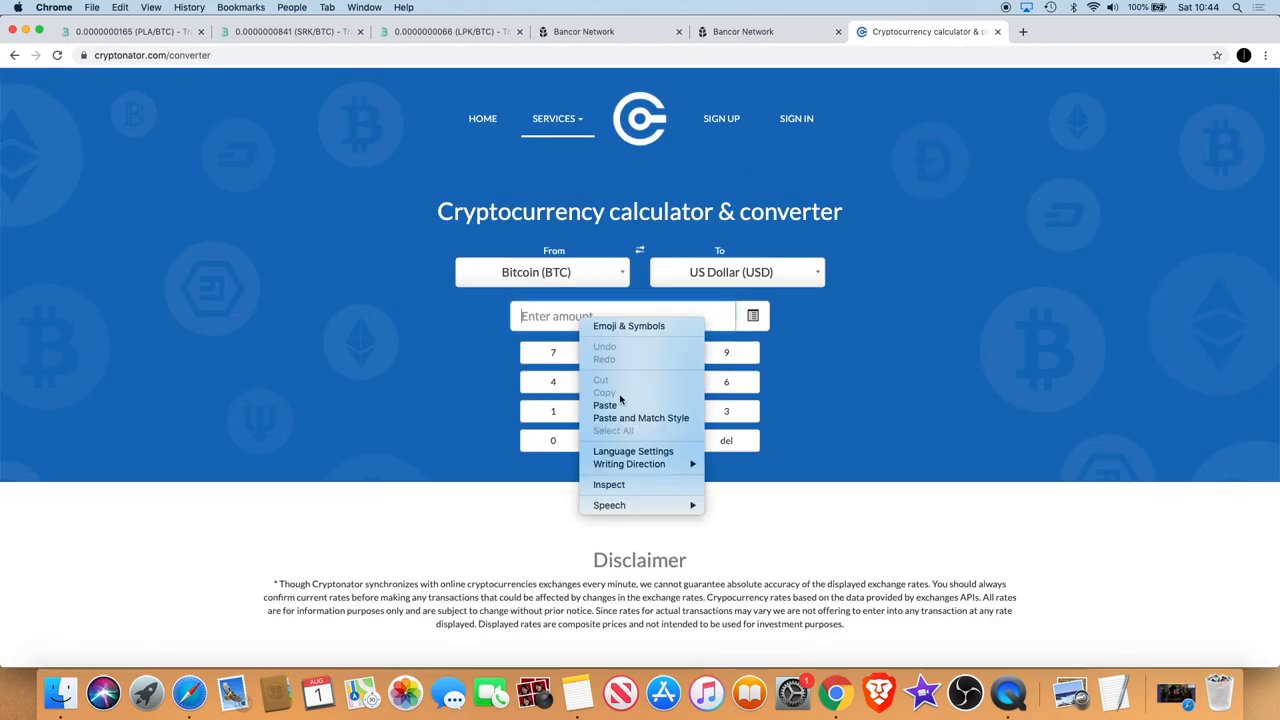
{"action": "left_click", "coordinate": [604, 404]}
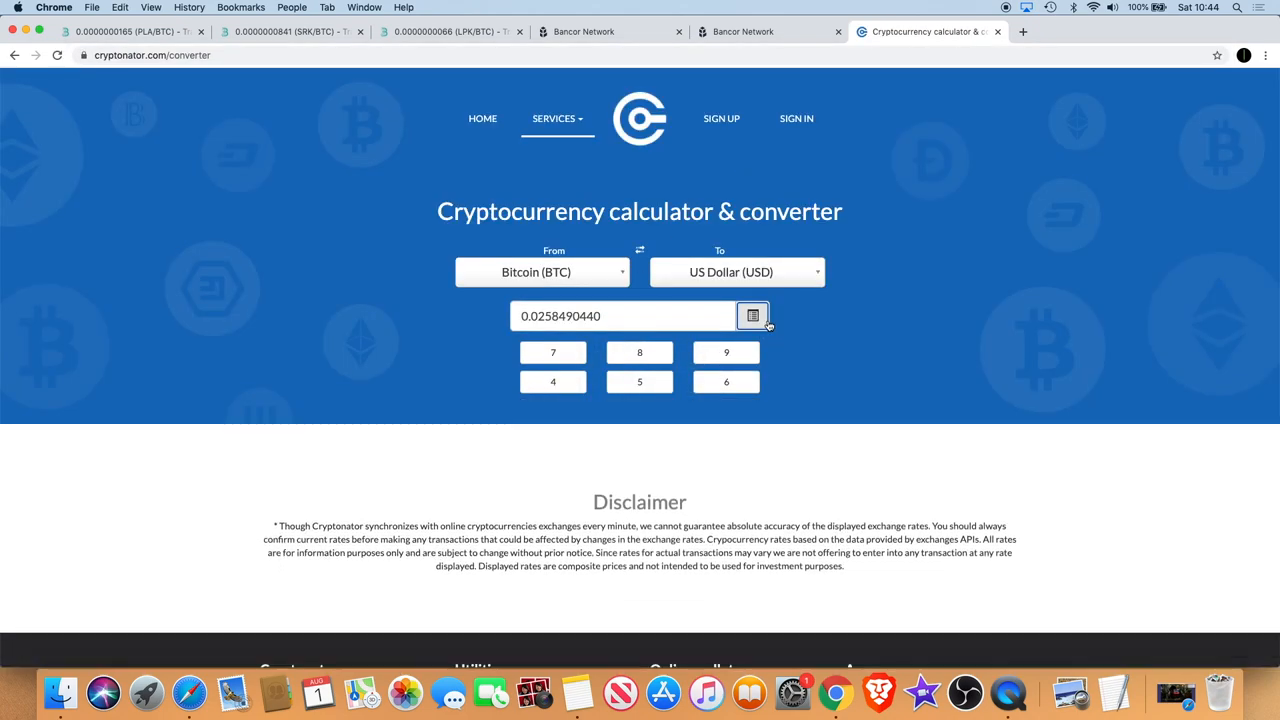
{"action": "left_click", "coordinate": [752, 316]}
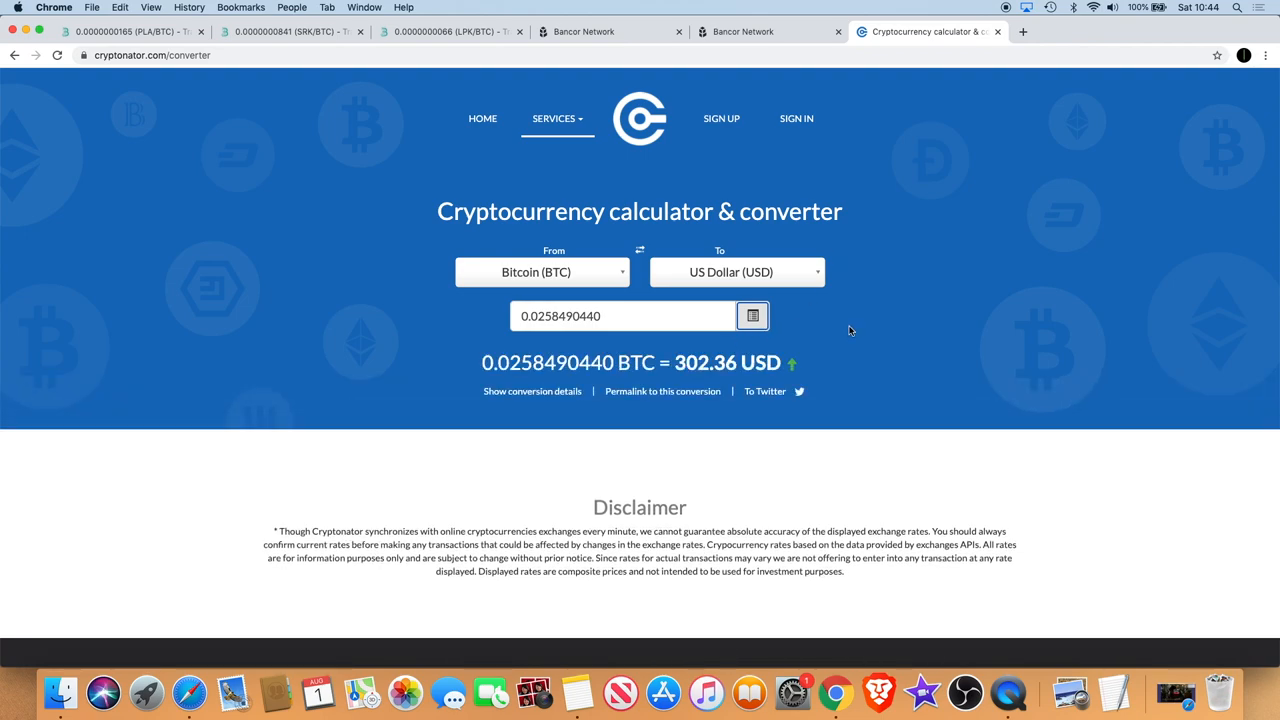
{"action": "mouse_move", "coordinate": [808, 84]}
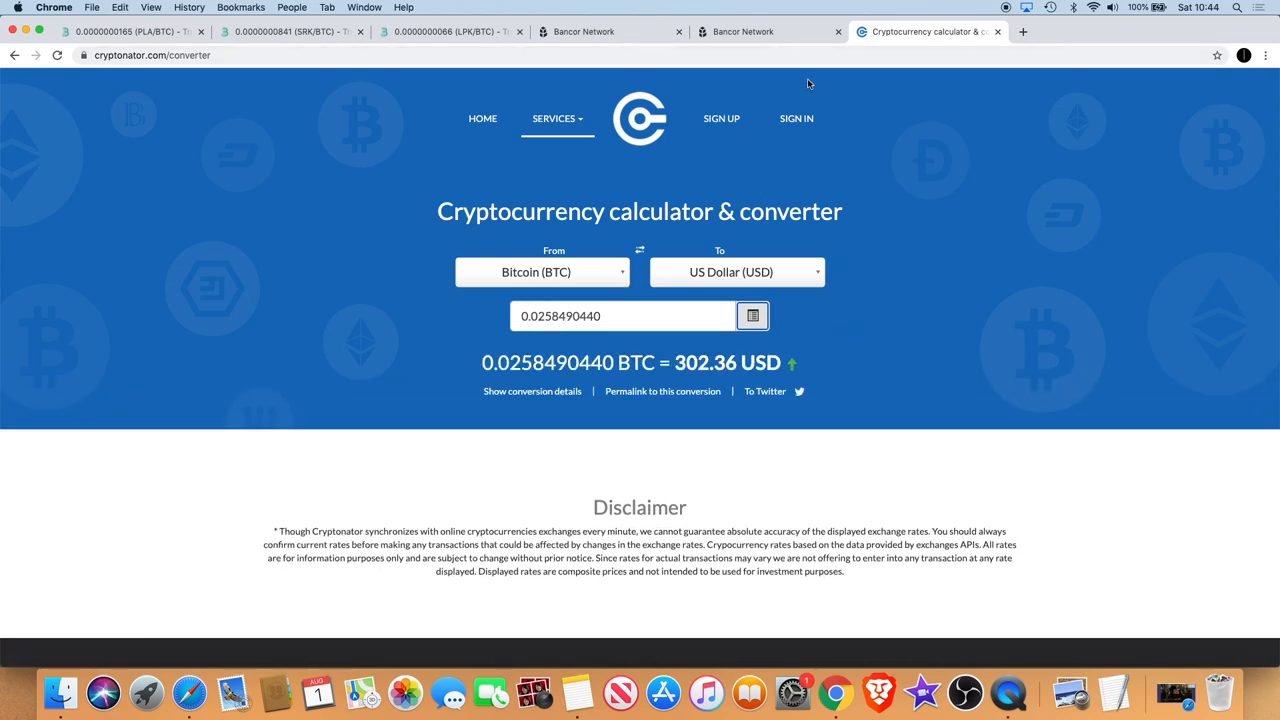
{"action": "mouse_move", "coordinate": [712, 198]}
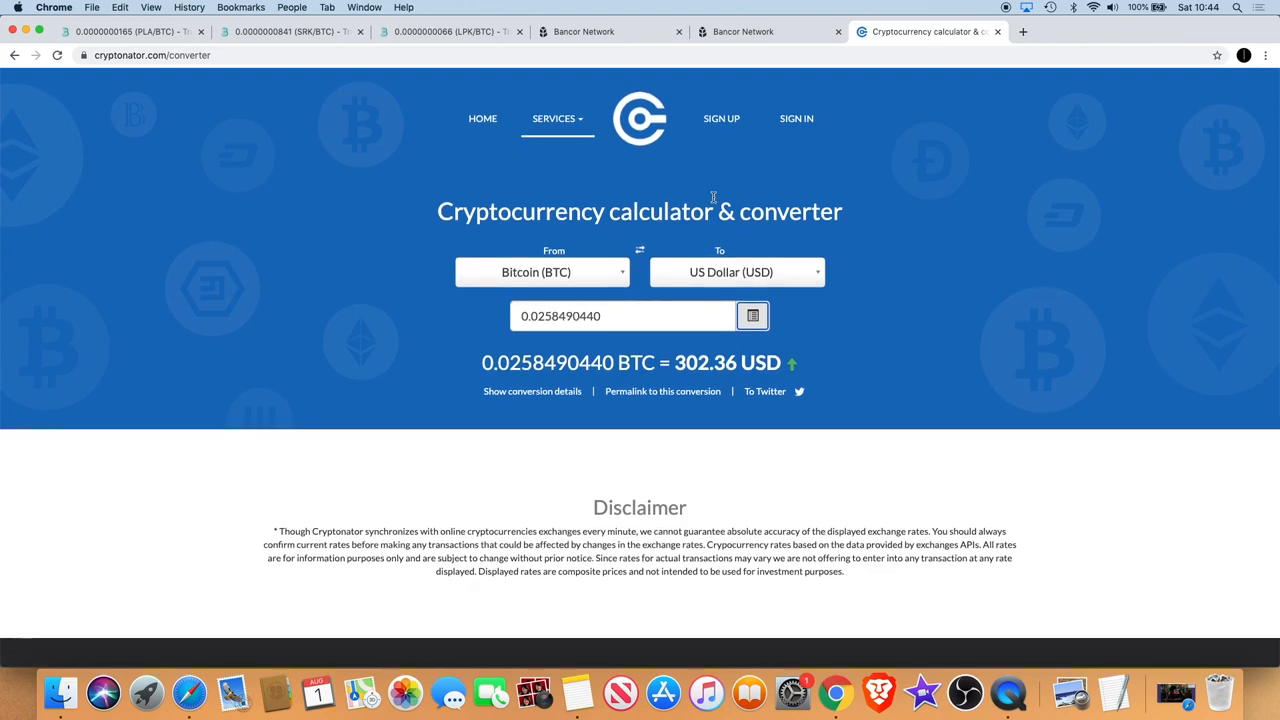
{"action": "left_click", "coordinate": [620, 316]}
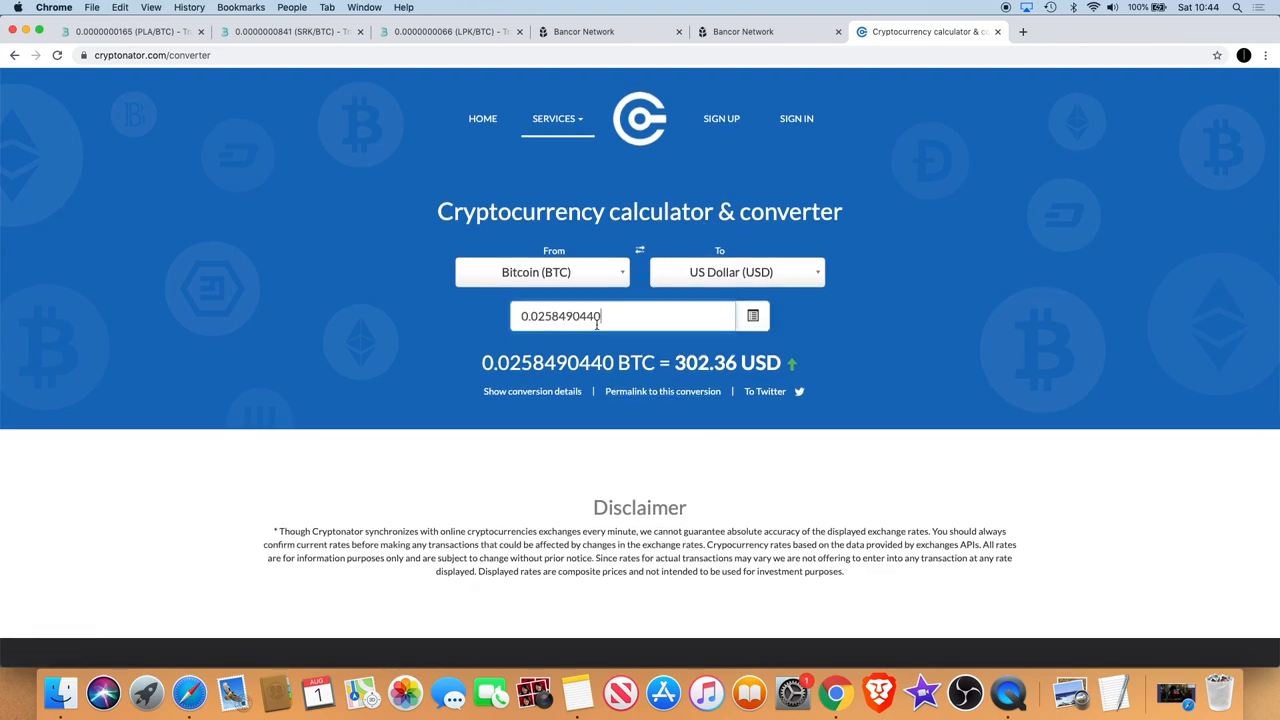
{"action": "mouse_move", "coordinate": [516, 52]}
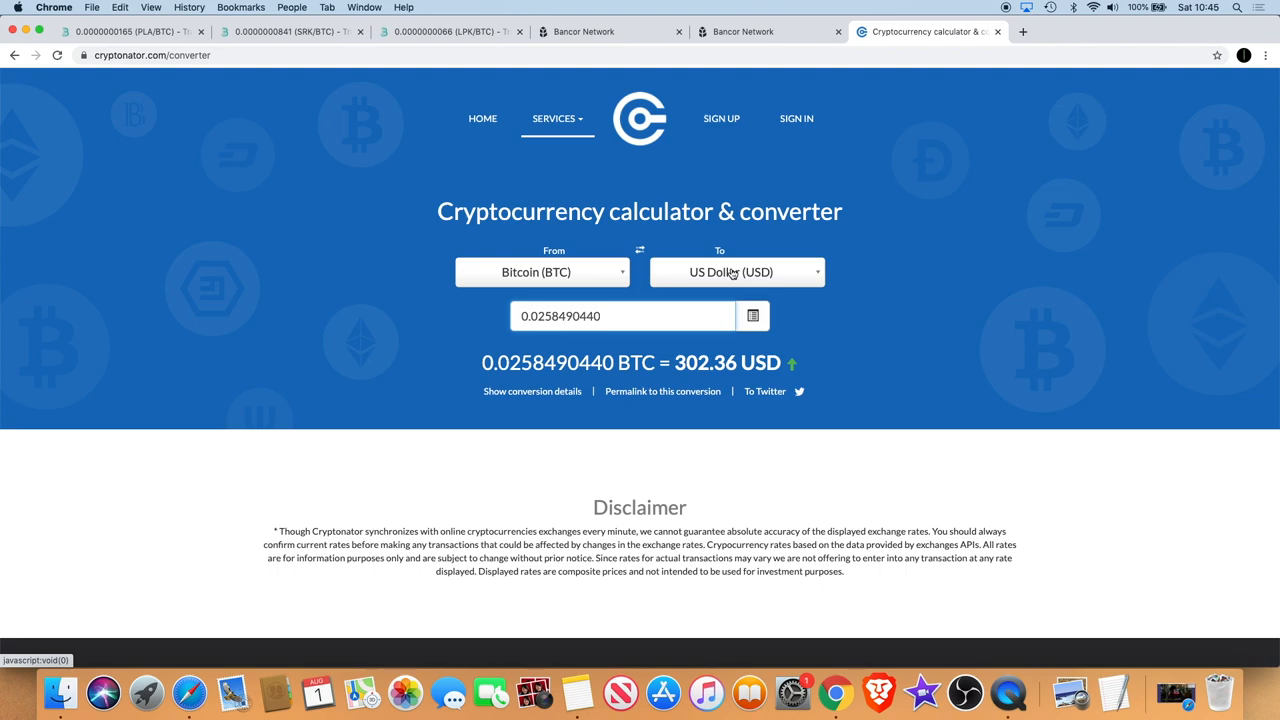
{"action": "mouse_move", "coordinate": [572, 168]}
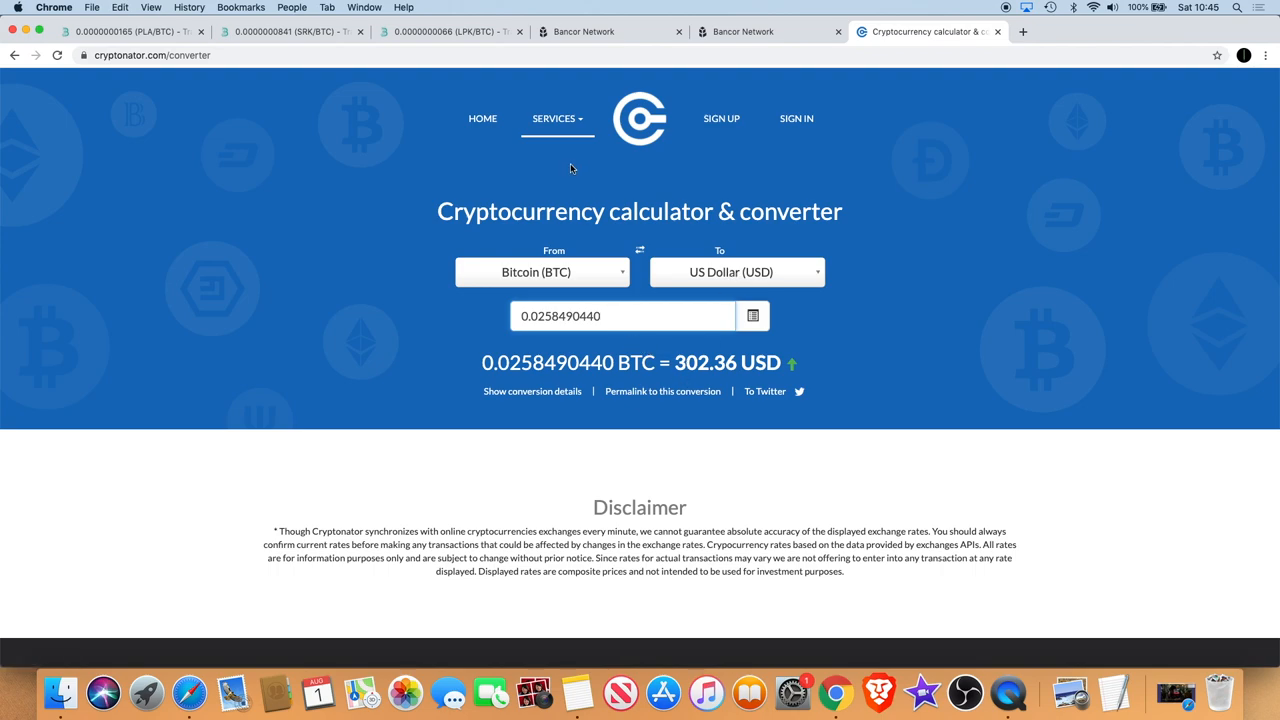
{"action": "mouse_move", "coordinate": [492, 178]}
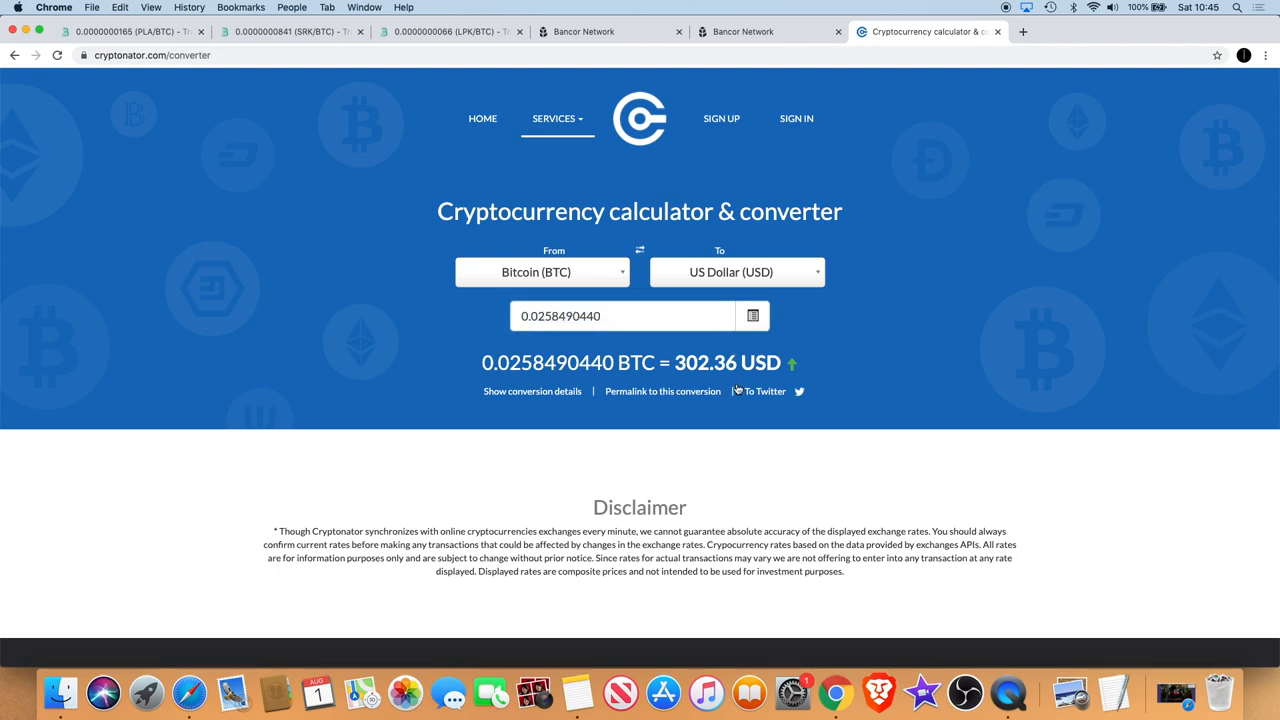
{"action": "mouse_move", "coordinate": [412, 22]}
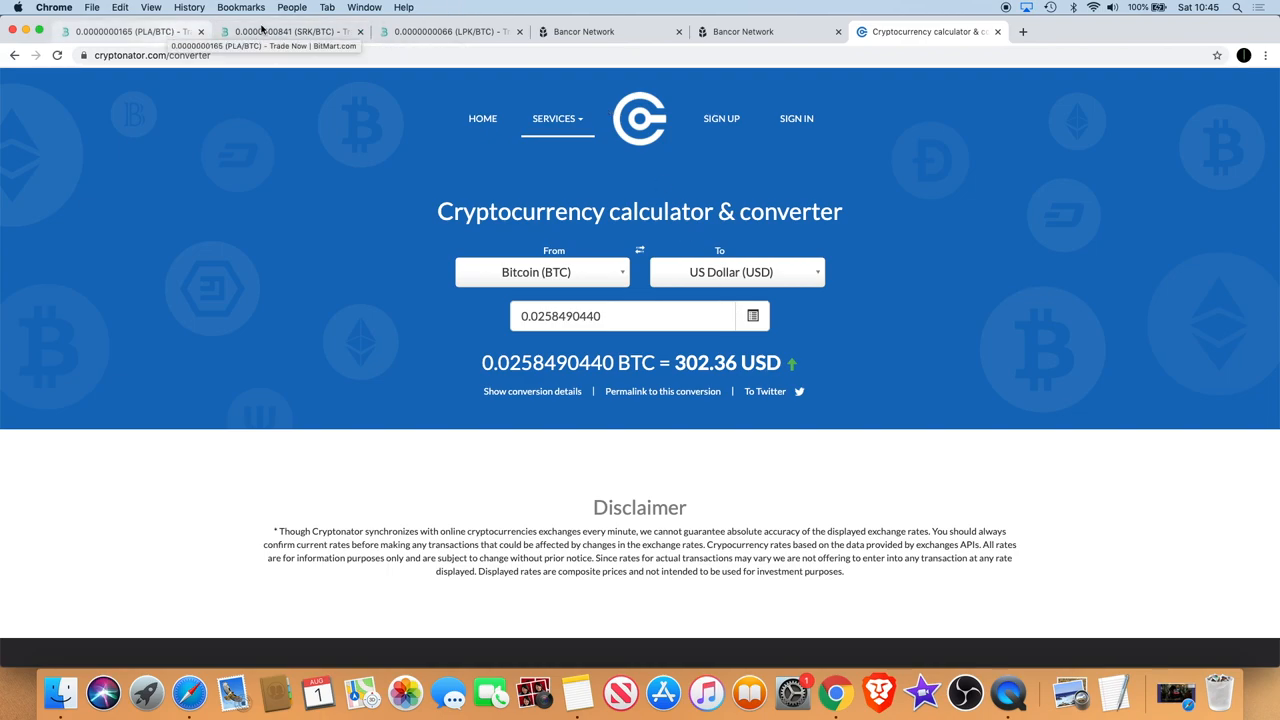
Step: Back in Bitmart, scroll the BTC markets list and load the FDZ/BTC chart near 0.00000007 BTC
{"action": "left_click", "coordinate": [450, 32]}
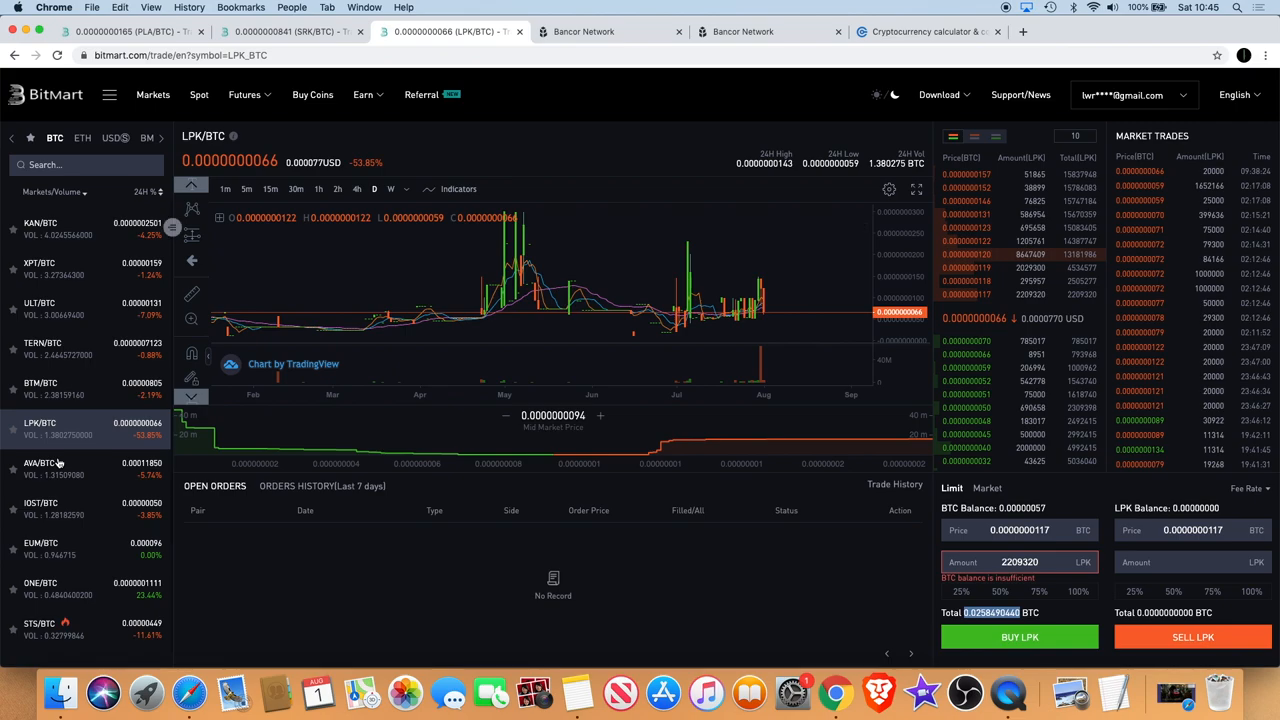
{"action": "scroll", "scroll_direction": "down", "scroll_amount": 3}
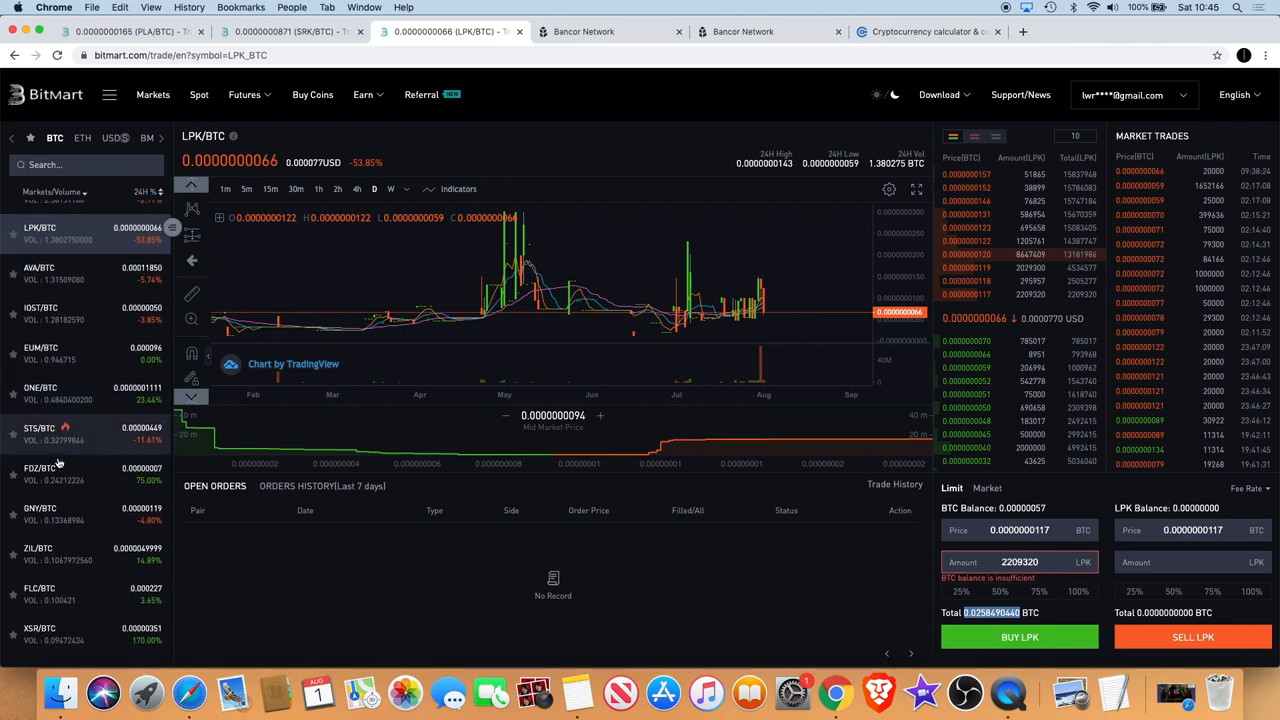
{"action": "left_click", "coordinate": [40, 468]}
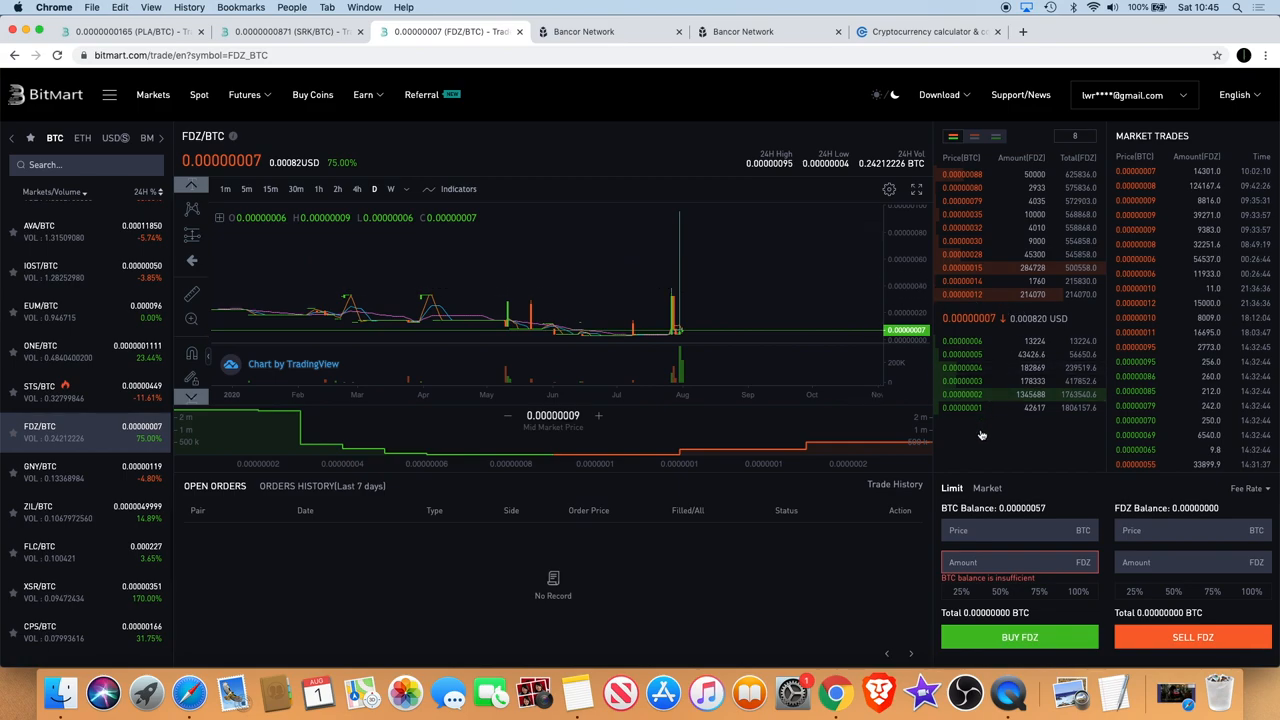
{"action": "mouse_move", "coordinate": [836, 284]}
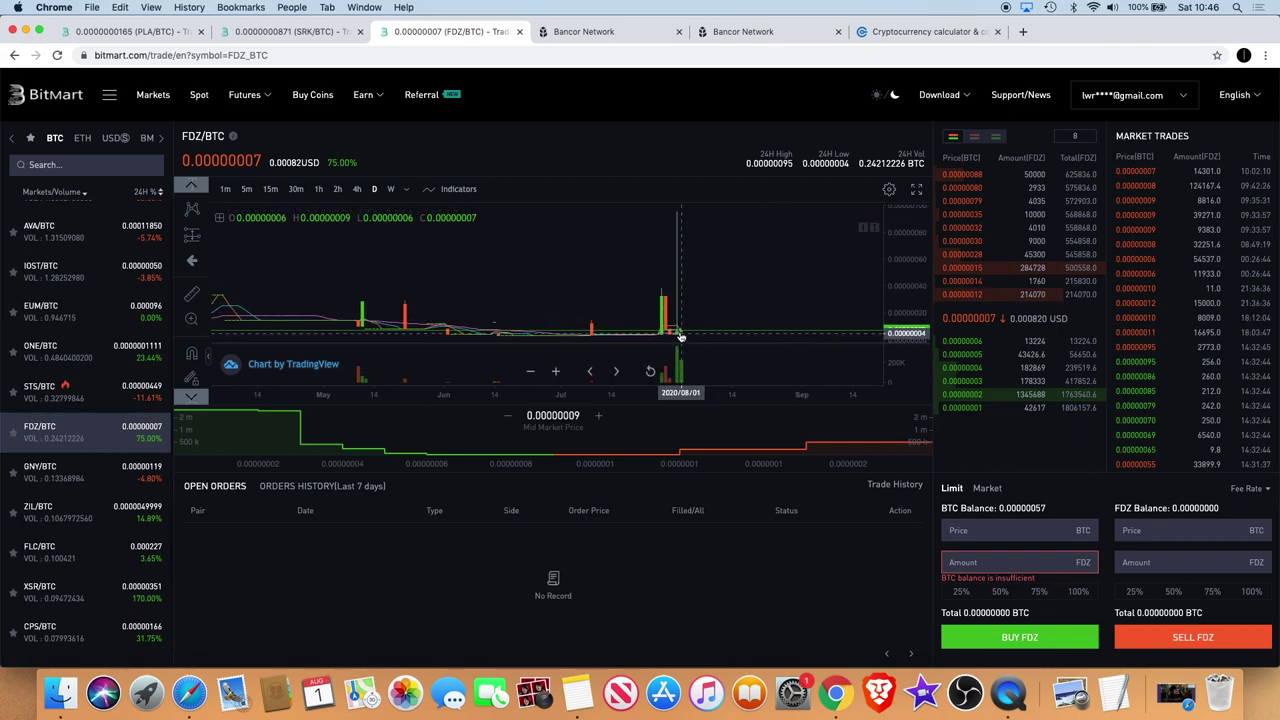
{"action": "mouse_move", "coordinate": [730, 258]}
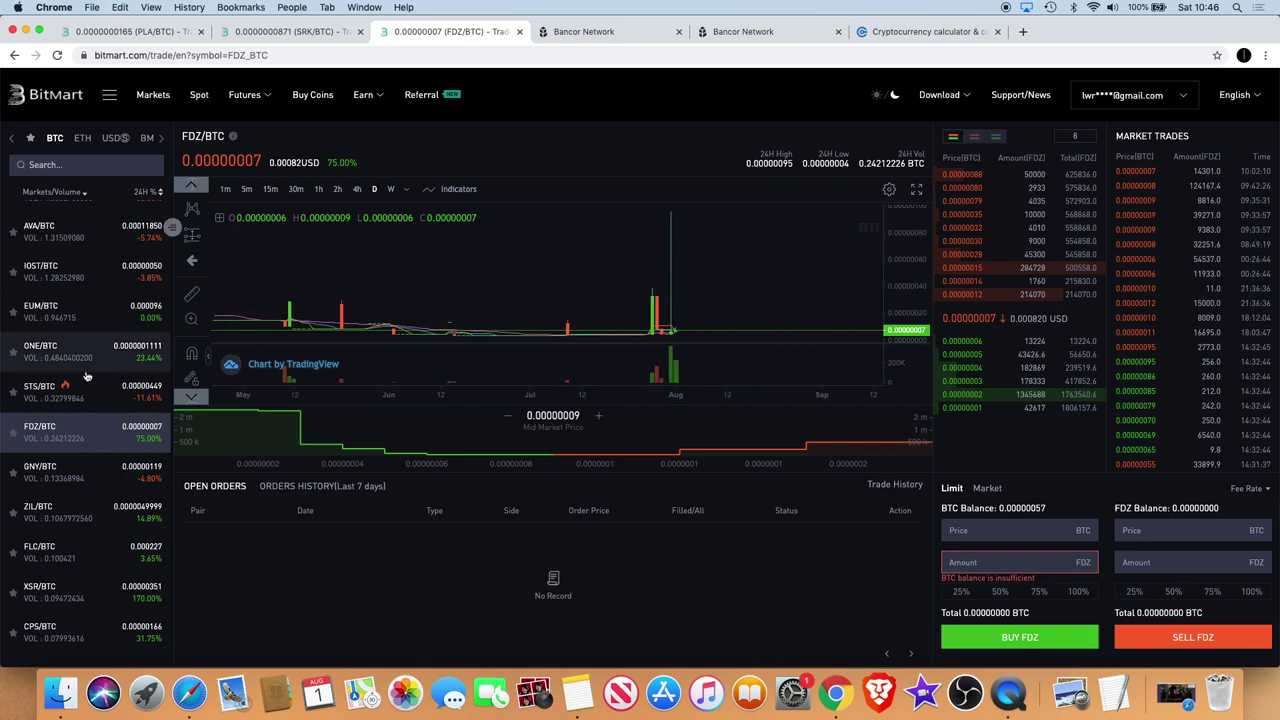
{"action": "scroll", "scroll_direction": "down", "scroll_amount": 3}
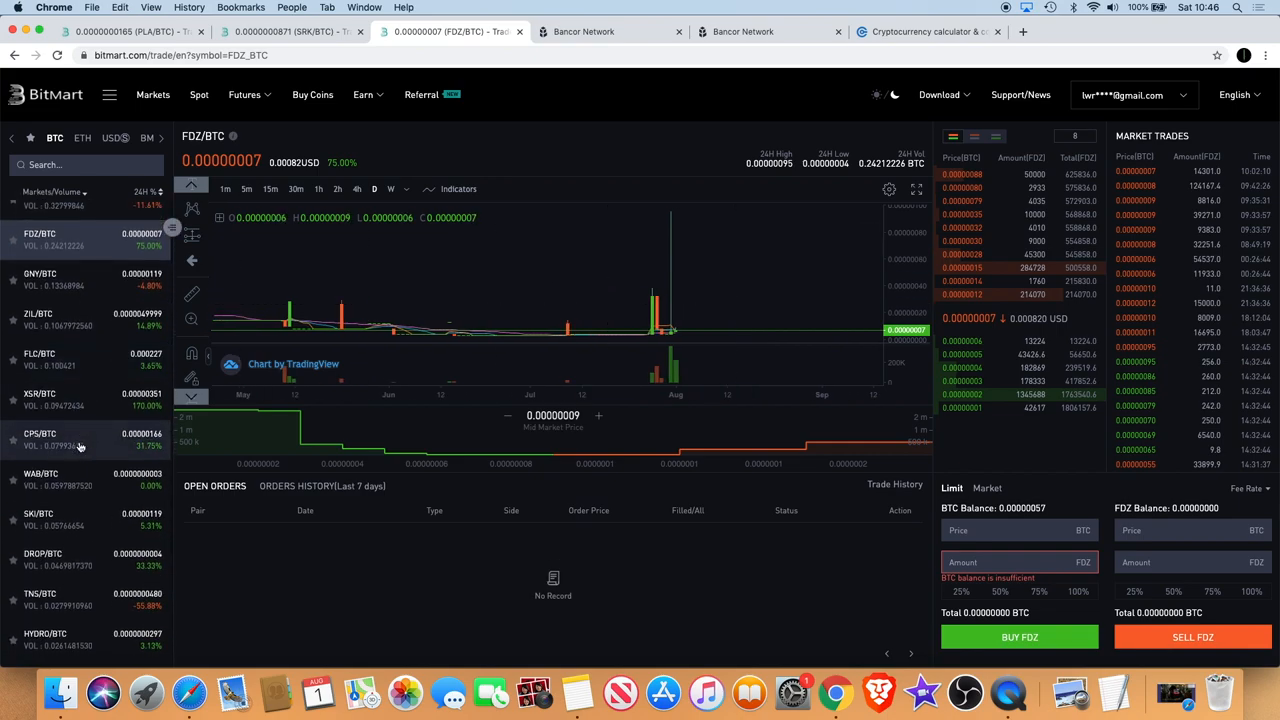
Step: Load the XSR/BTC market chart from the BTC markets list
{"action": "left_click", "coordinate": [50, 392]}
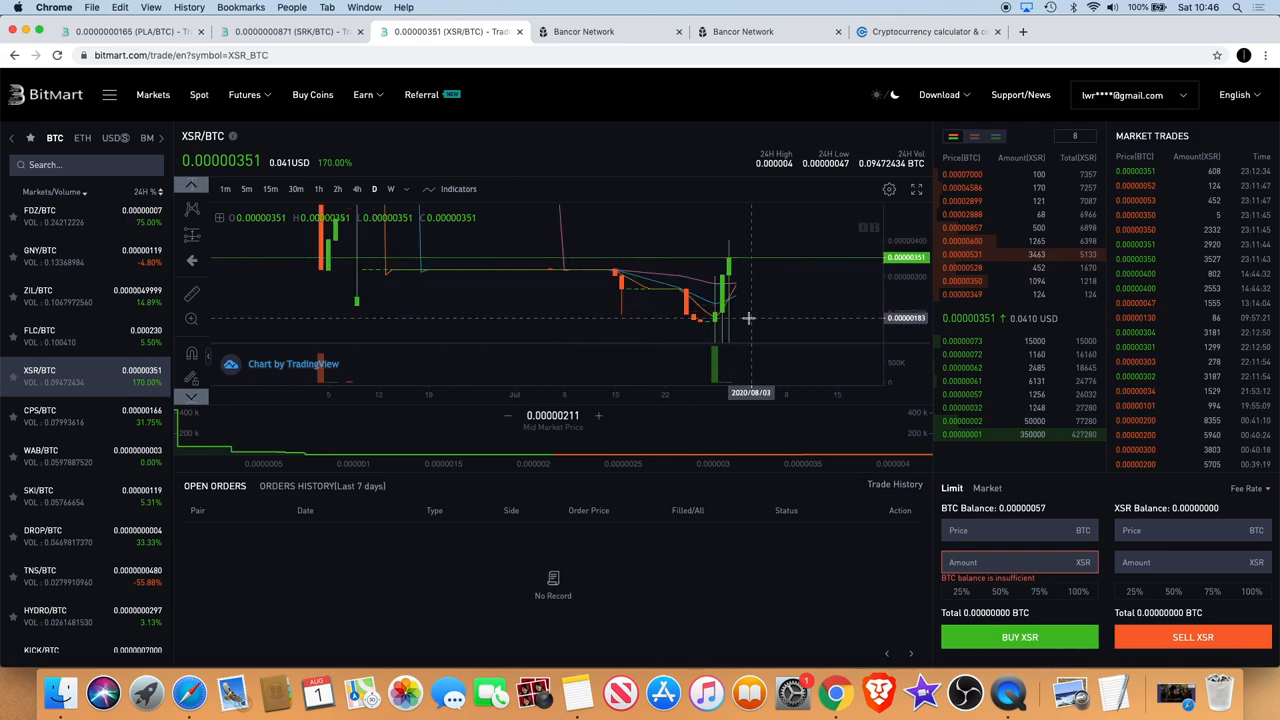
{"action": "mouse_move", "coordinate": [764, 238]}
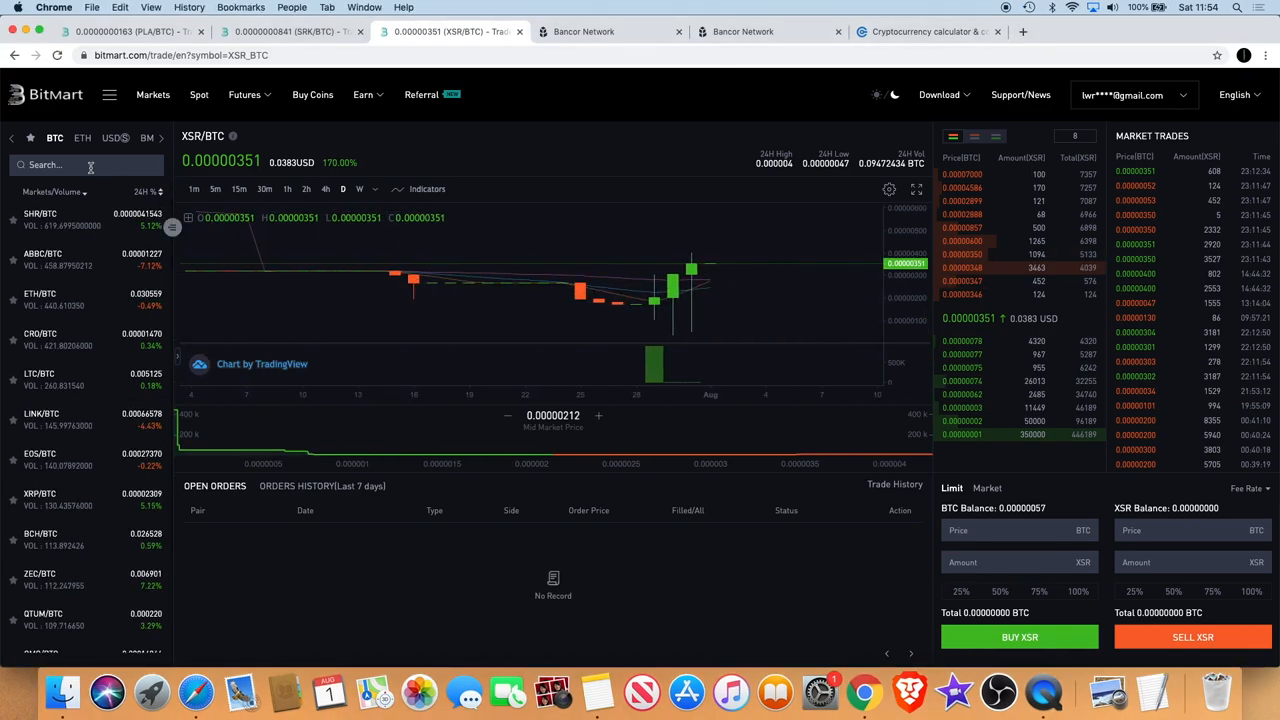
Step: Search the markets for 'shr' to bring up SHR/BTC again
{"action": "type", "text": "shr"}
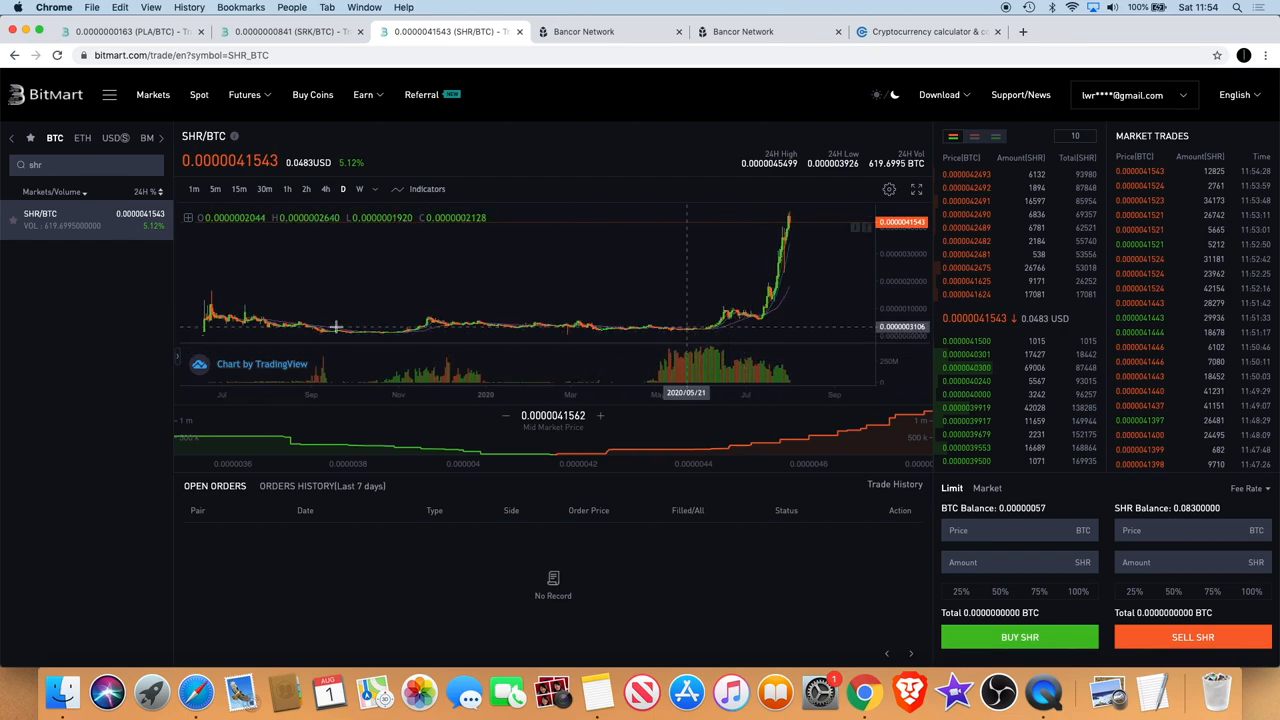
{"action": "mouse_move", "coordinate": [264, 336]}
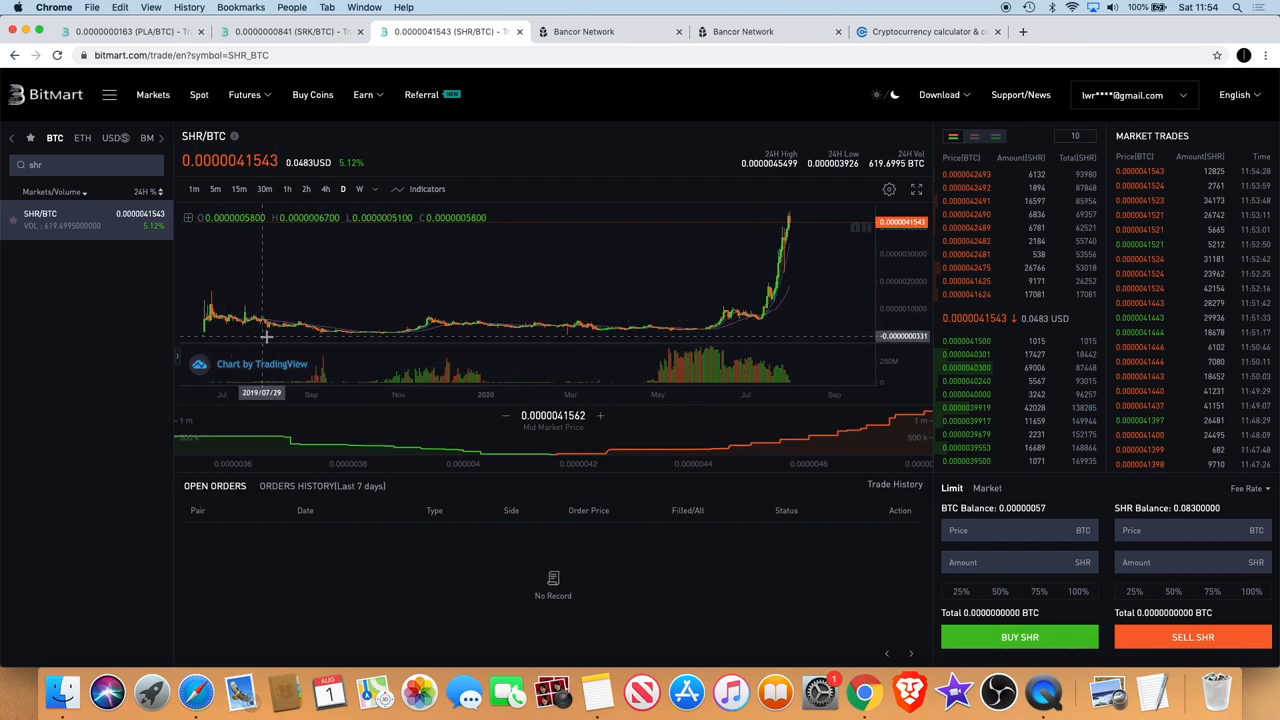
{"action": "mouse_move", "coordinate": [424, 320]}
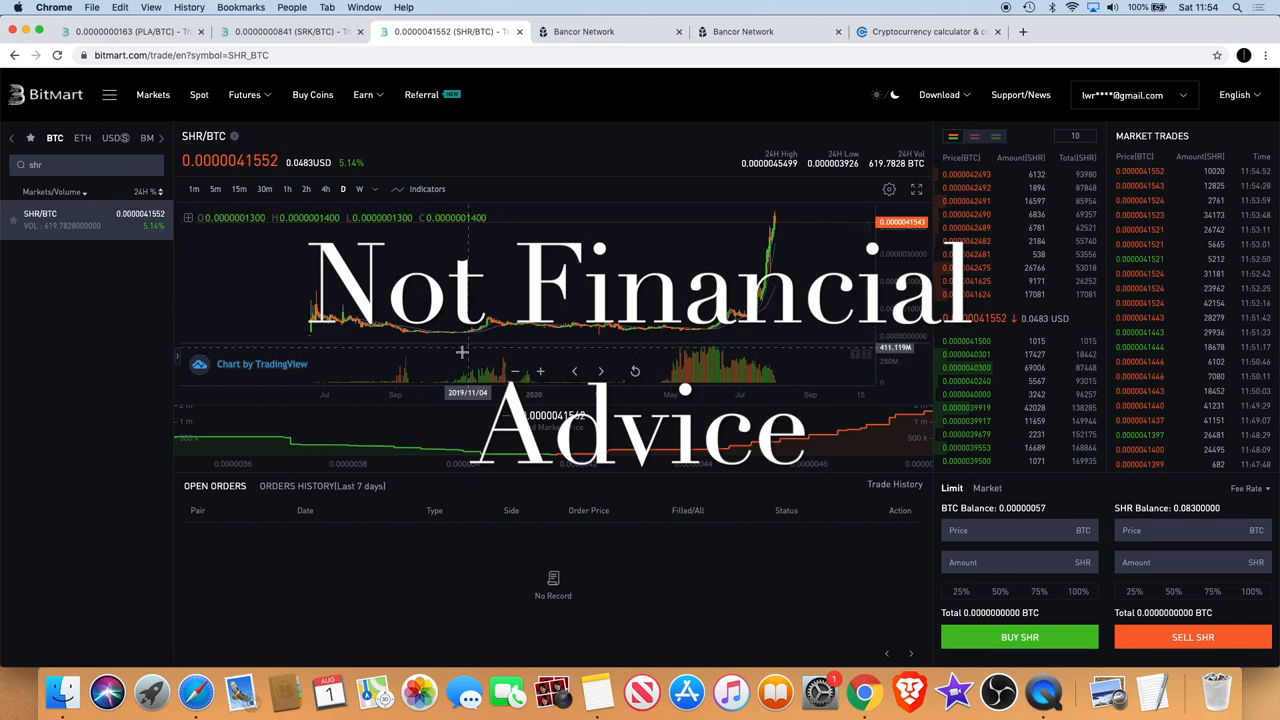
{"action": "mouse_move", "coordinate": [538, 328]}
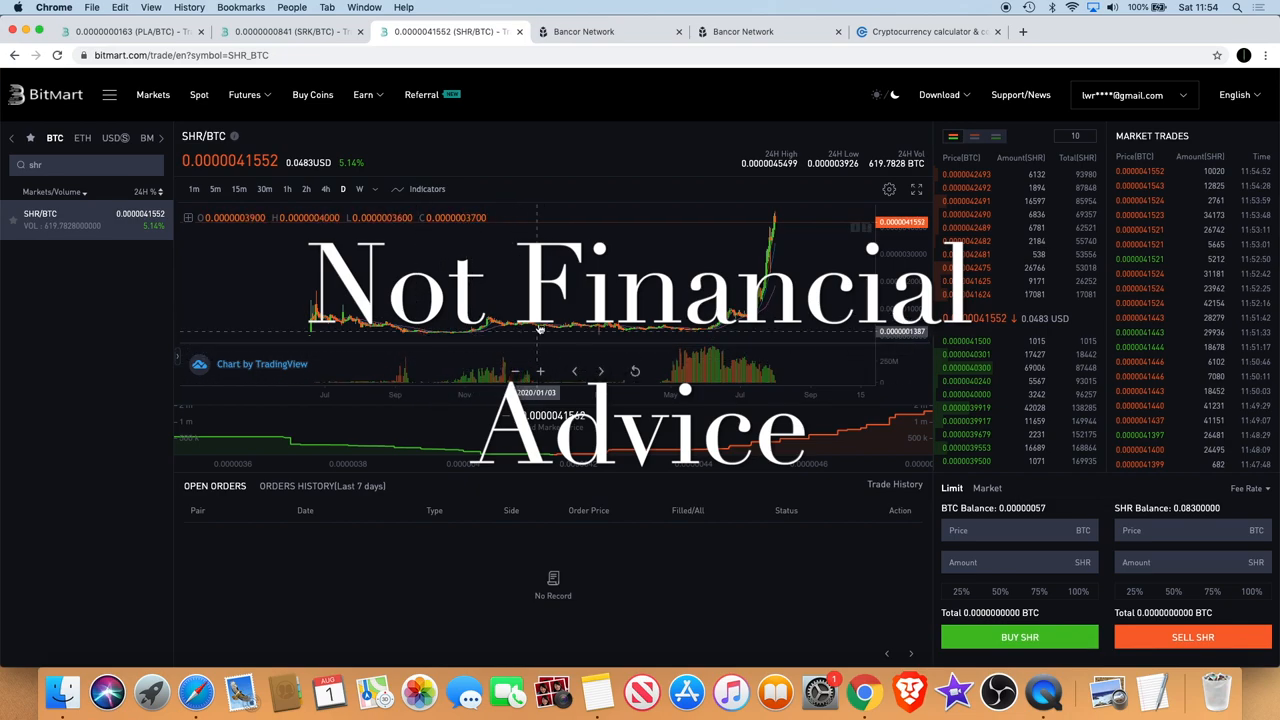
{"action": "mouse_move", "coordinate": [452, 336]}
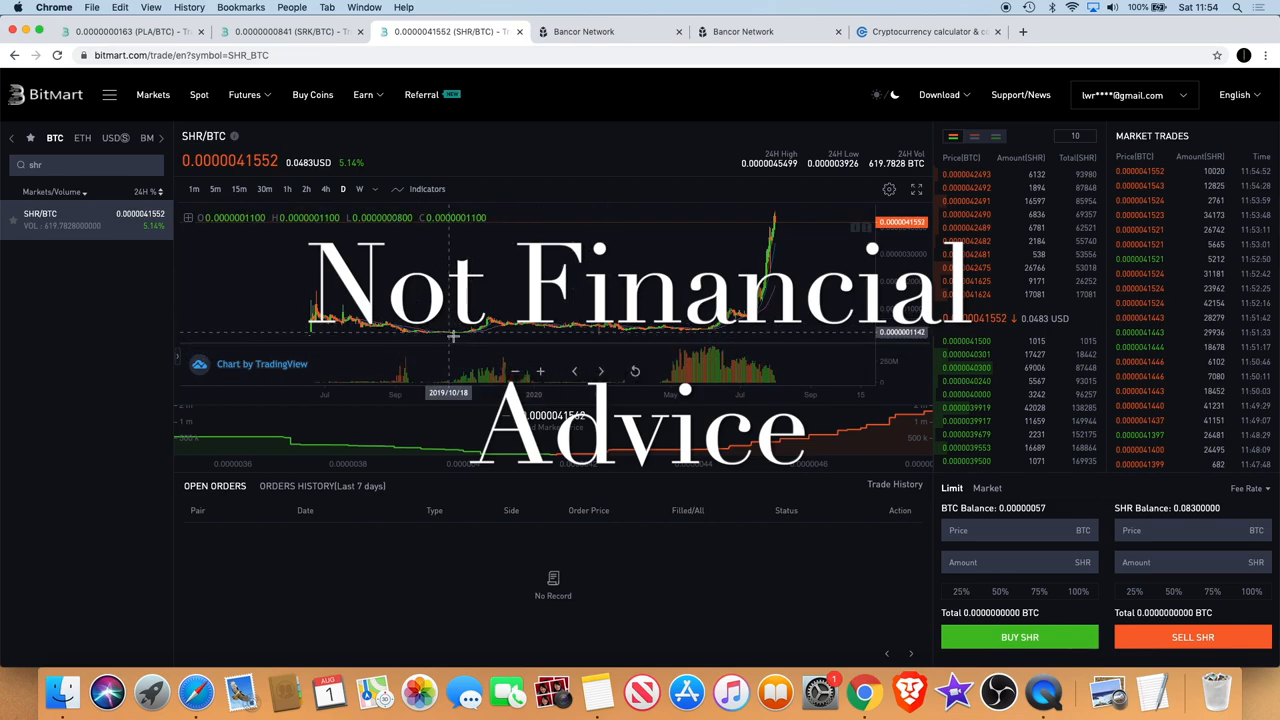
{"action": "mouse_move", "coordinate": [604, 336]}
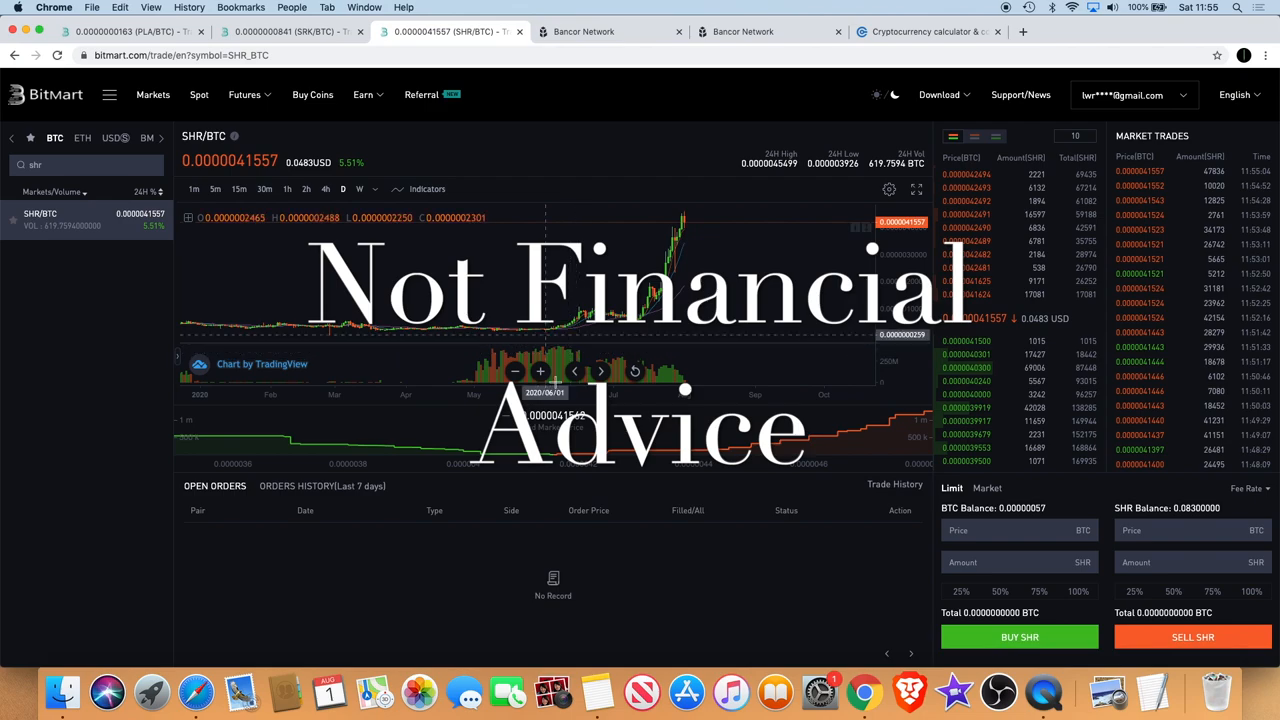
{"action": "mouse_move", "coordinate": [544, 360]}
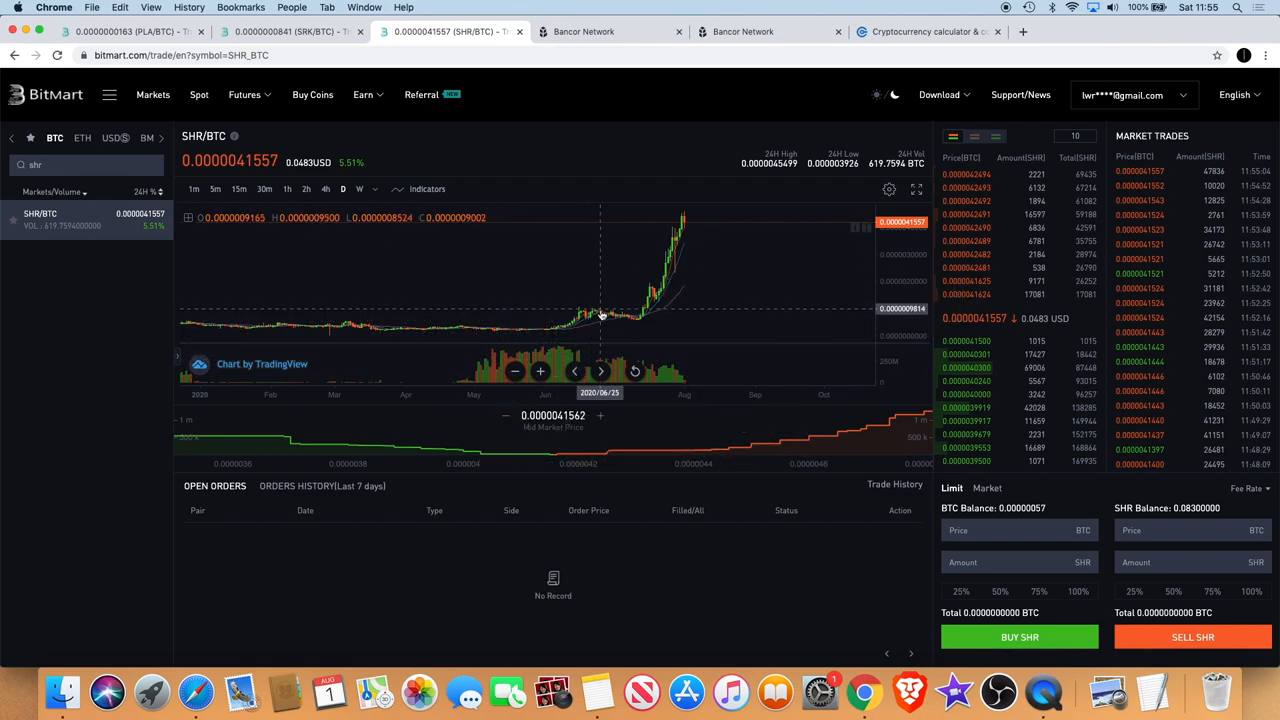
{"action": "mouse_move", "coordinate": [592, 312]}
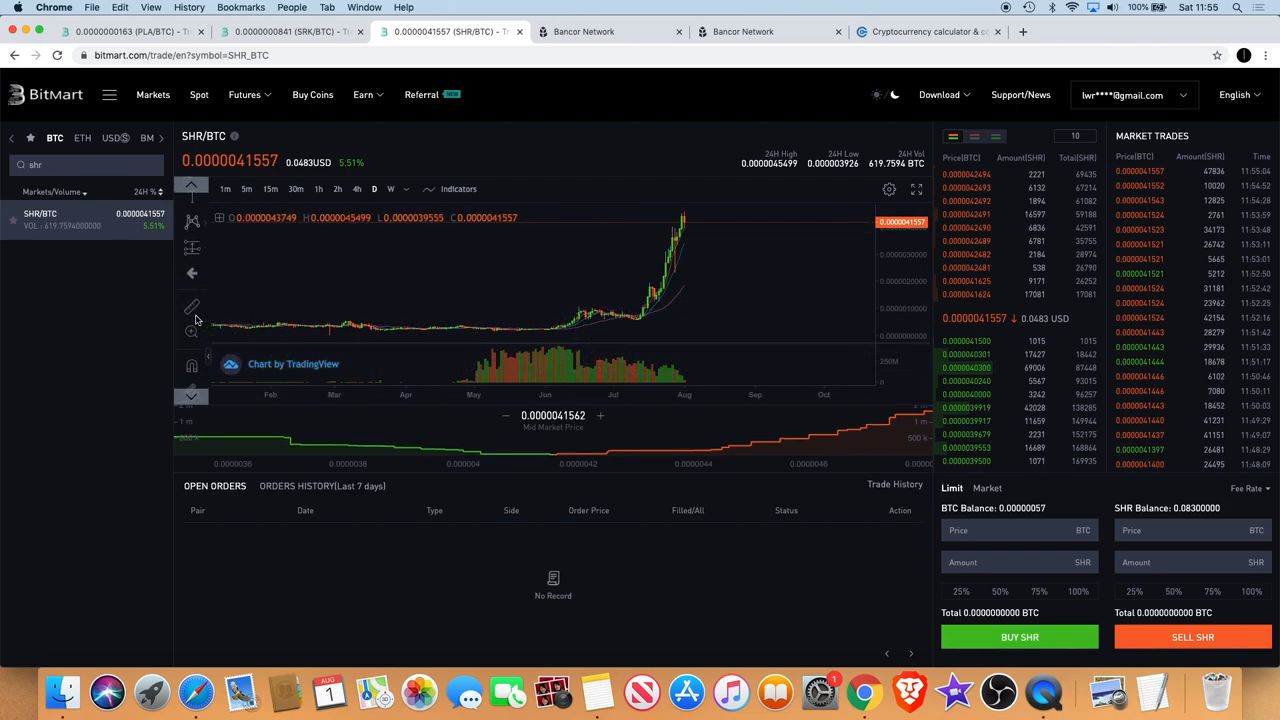
{"action": "mouse_move", "coordinate": [584, 330]}
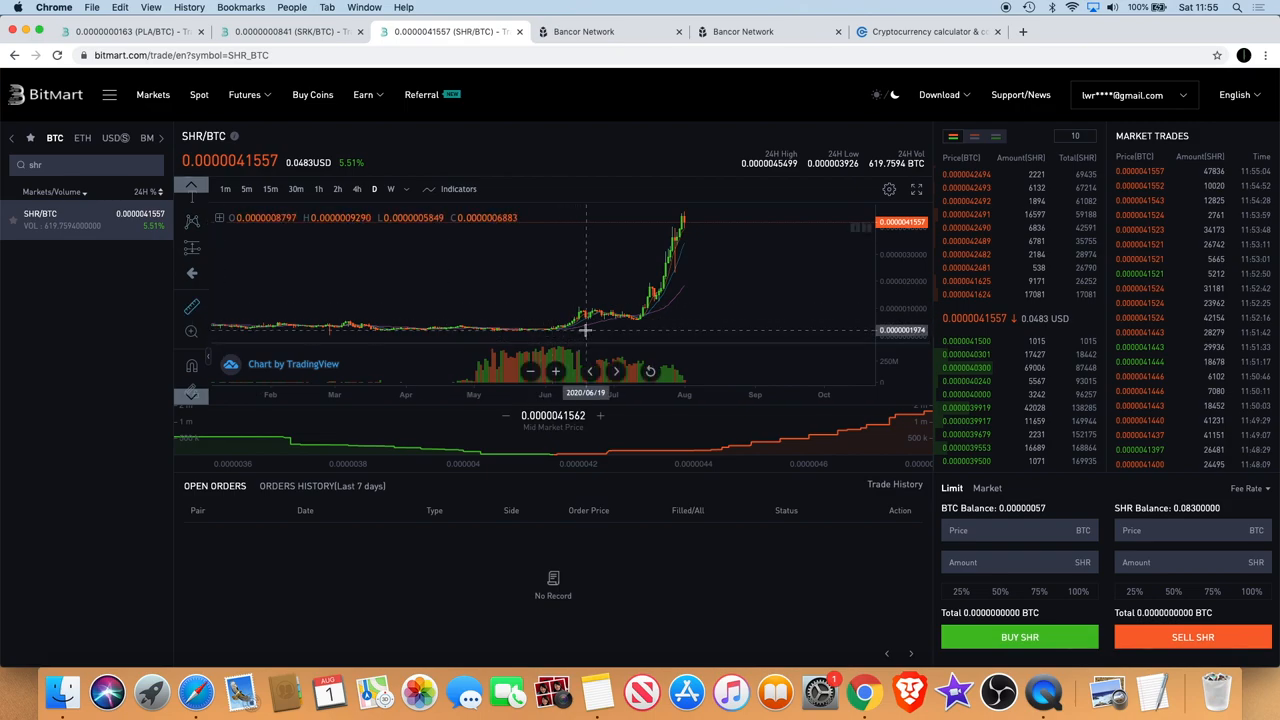
{"action": "mouse_move", "coordinate": [598, 316]}
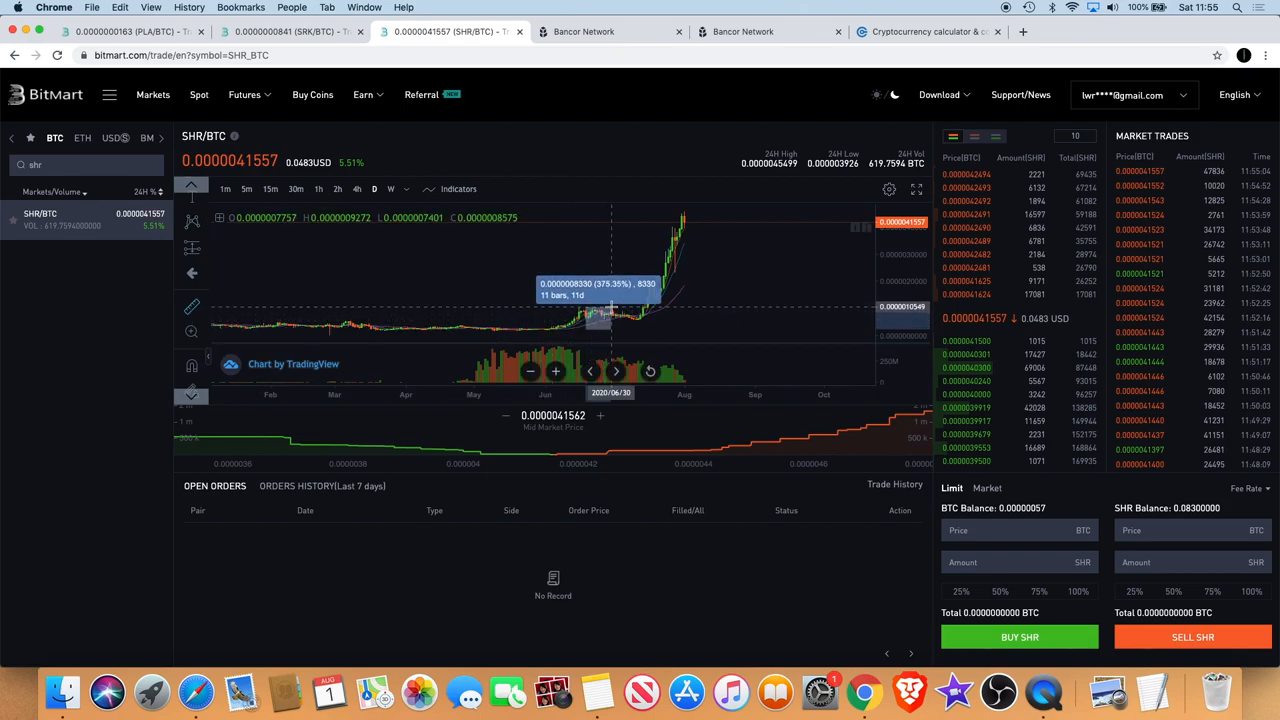
{"action": "mouse_move", "coordinate": [608, 316]}
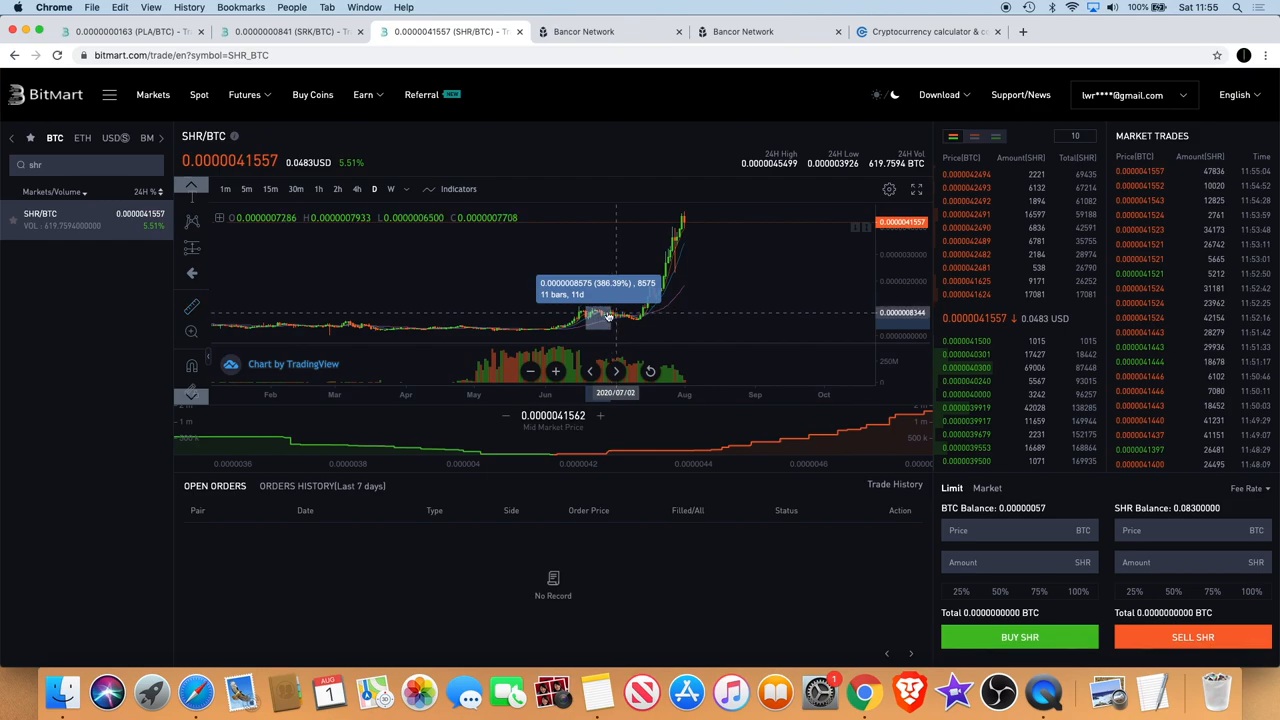
{"action": "mouse_move", "coordinate": [656, 324]}
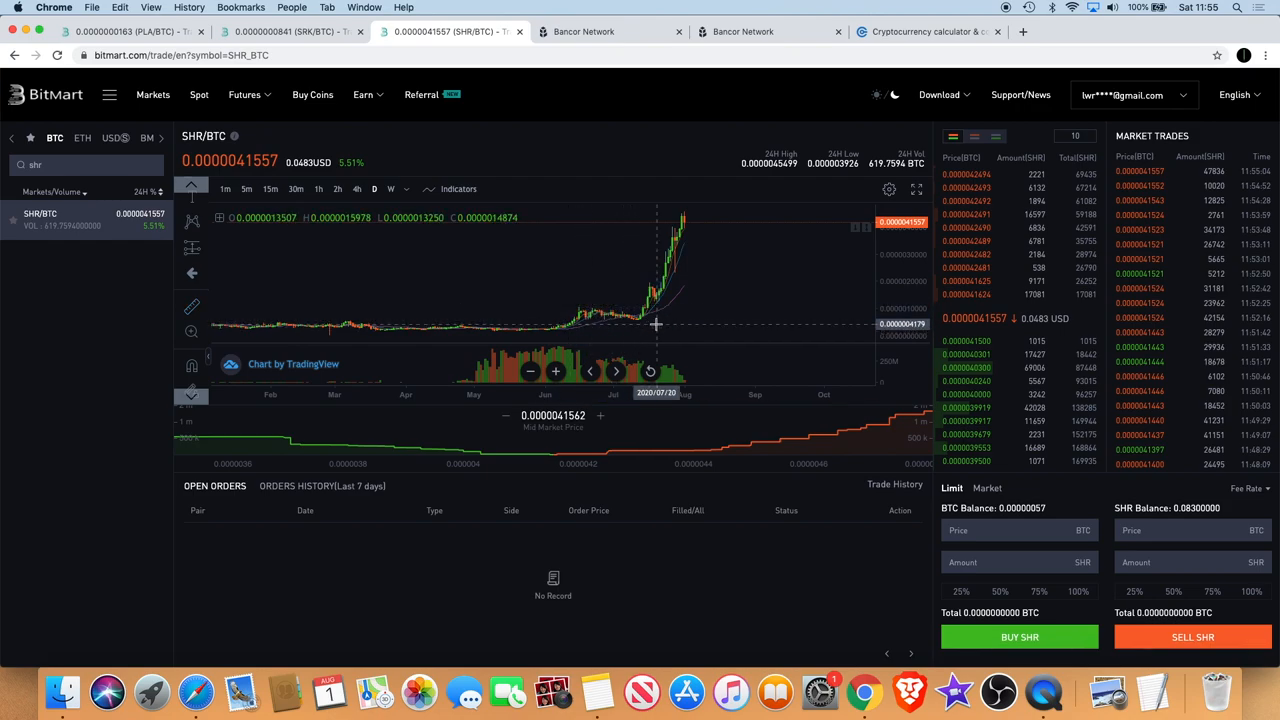
{"action": "mouse_move", "coordinate": [584, 324]}
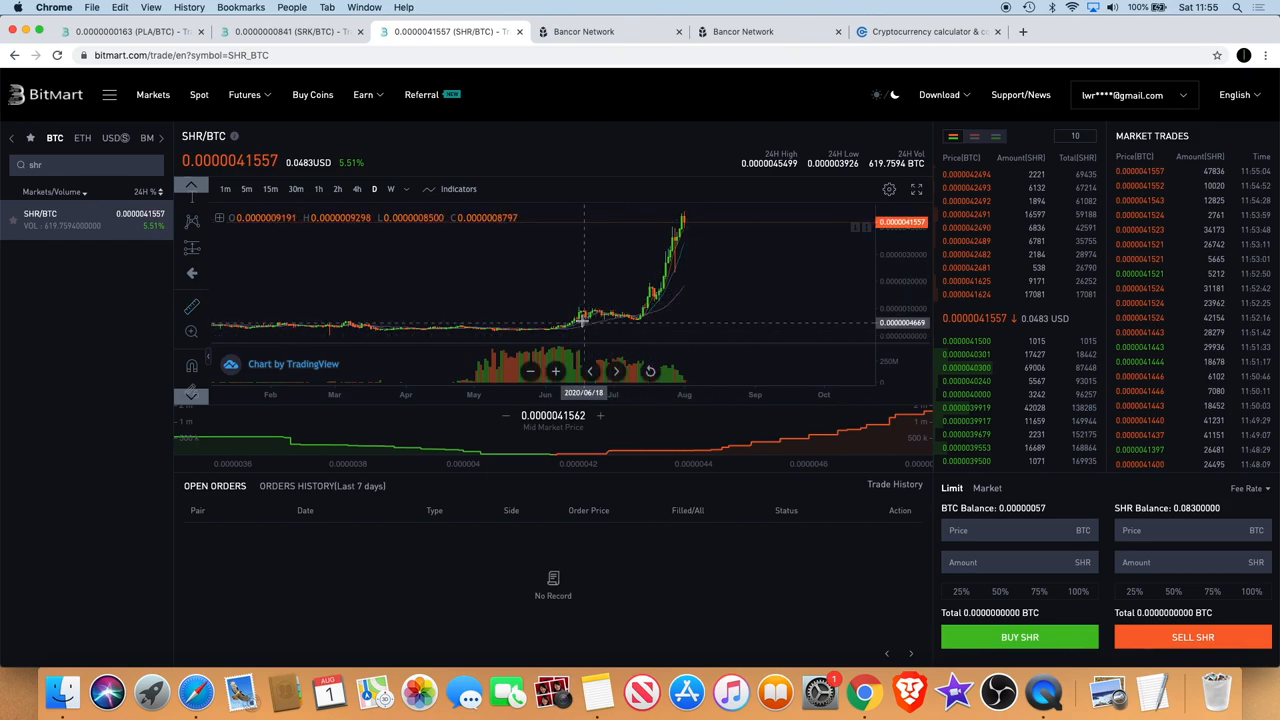
{"action": "mouse_move", "coordinate": [648, 324]}
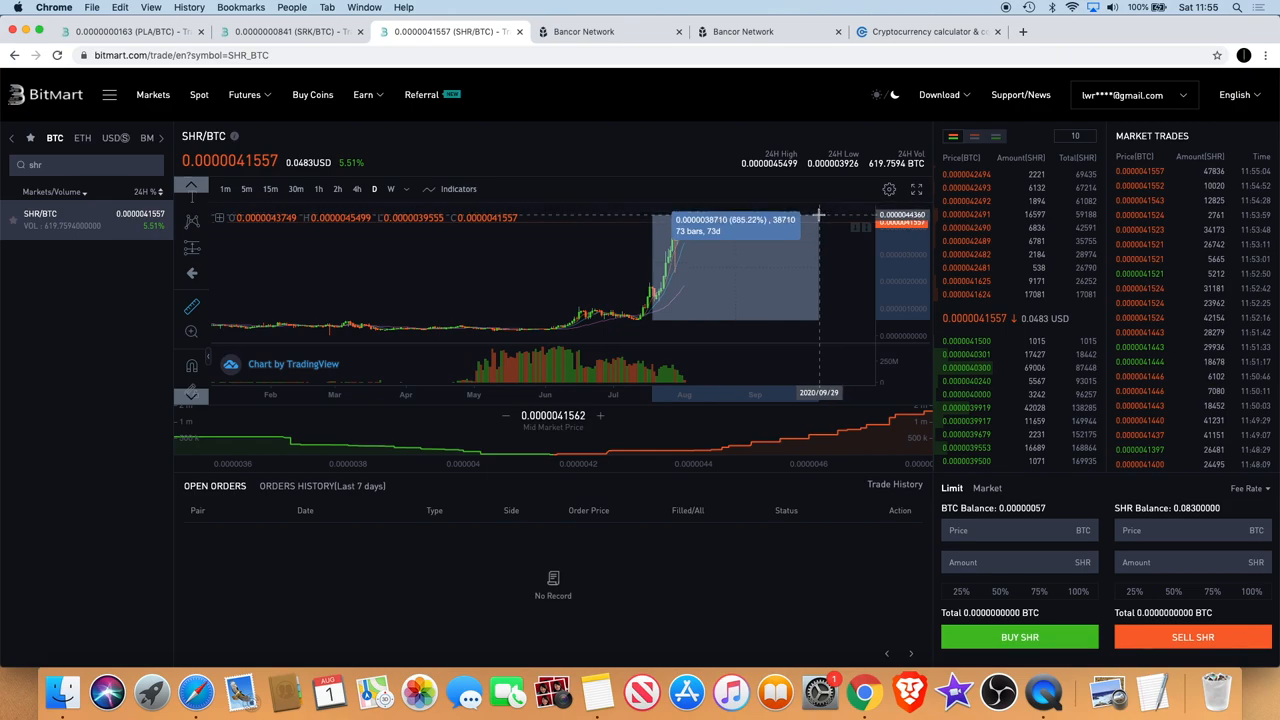
{"action": "mouse_move", "coordinate": [780, 268]}
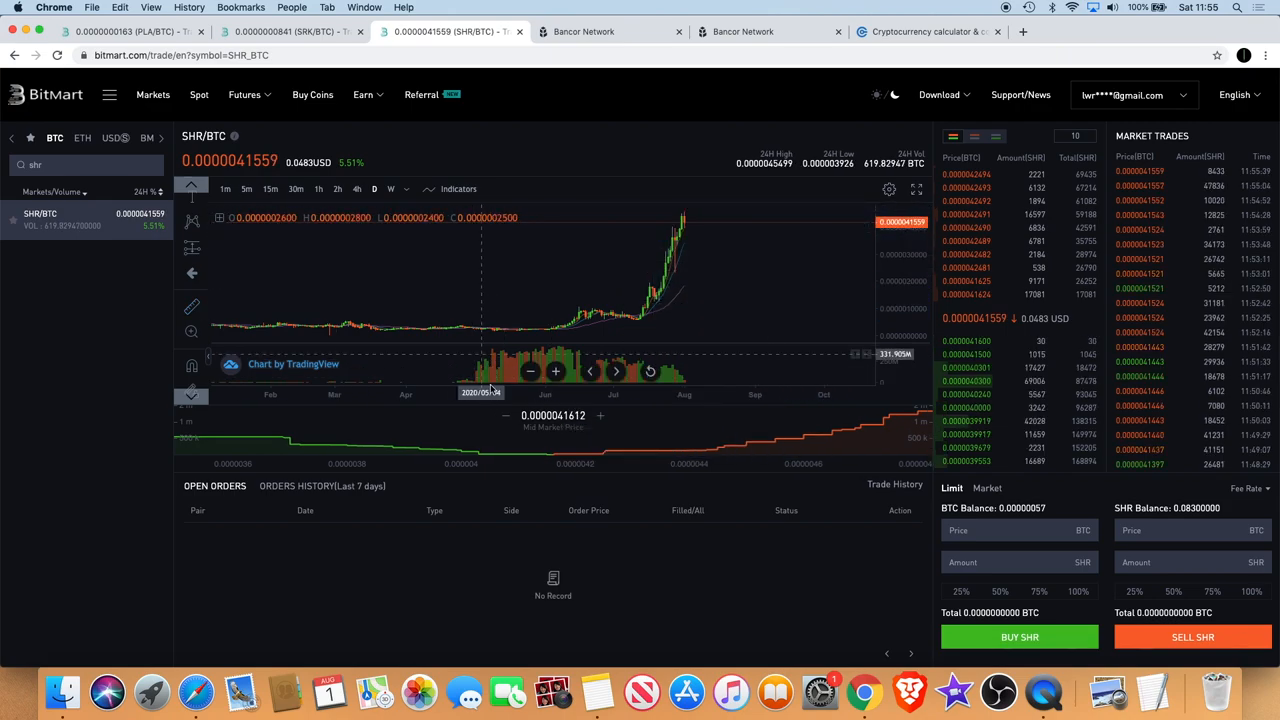
{"action": "mouse_move", "coordinate": [600, 352]}
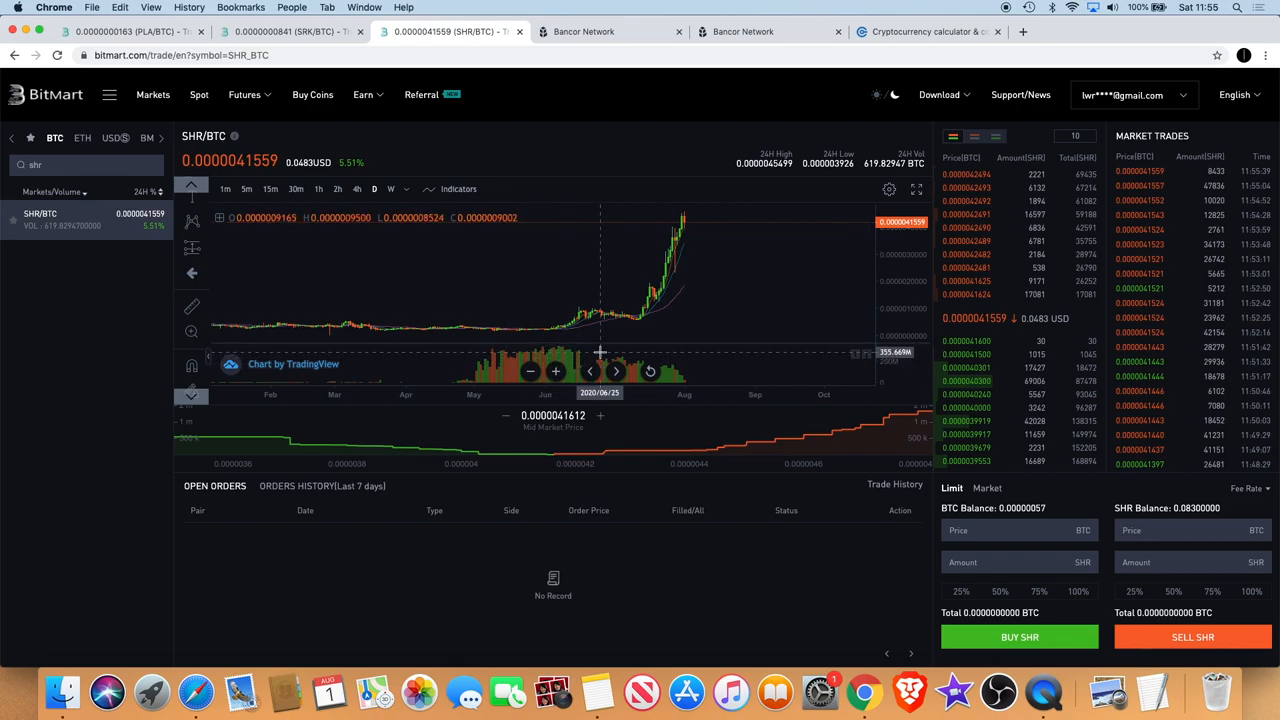
{"action": "mouse_move", "coordinate": [680, 368]}
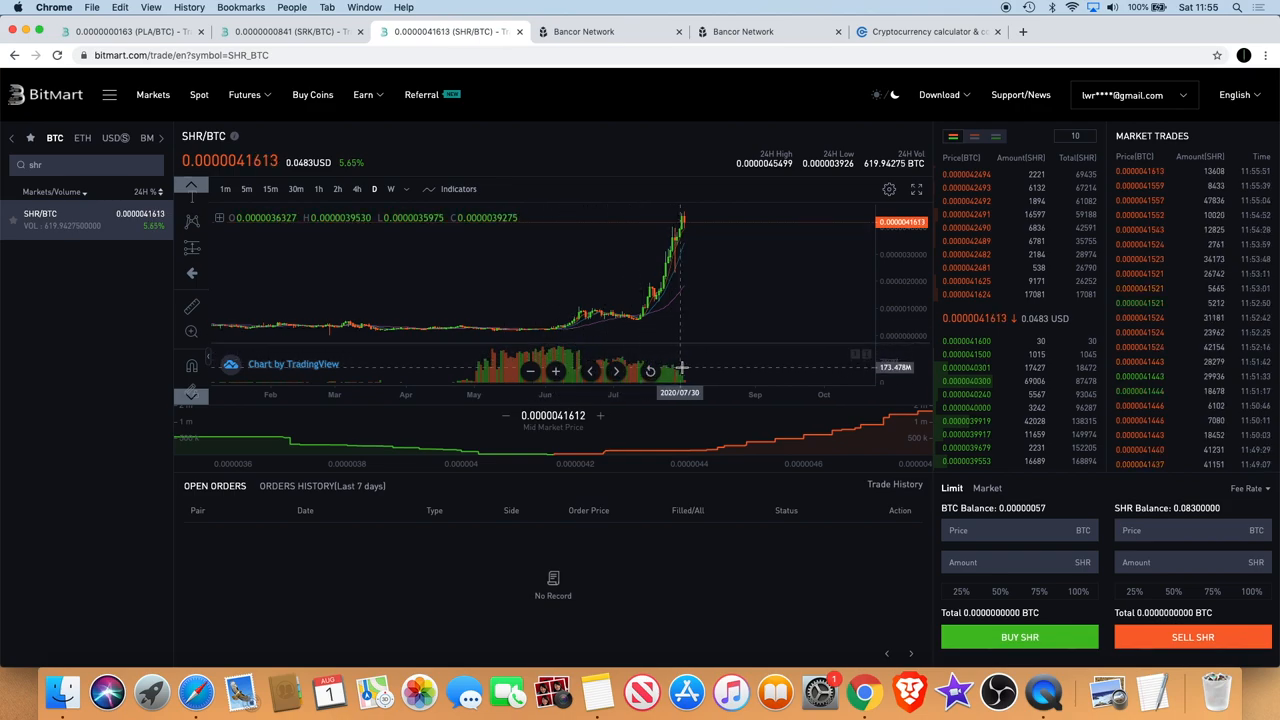